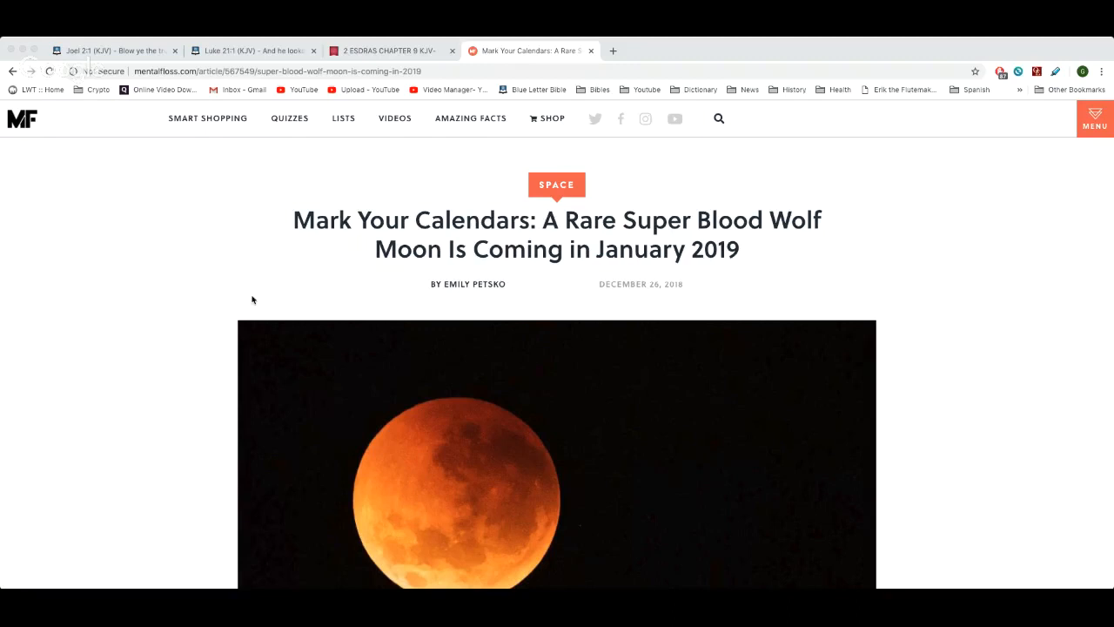
pyautogui.moveTo(439, 234)
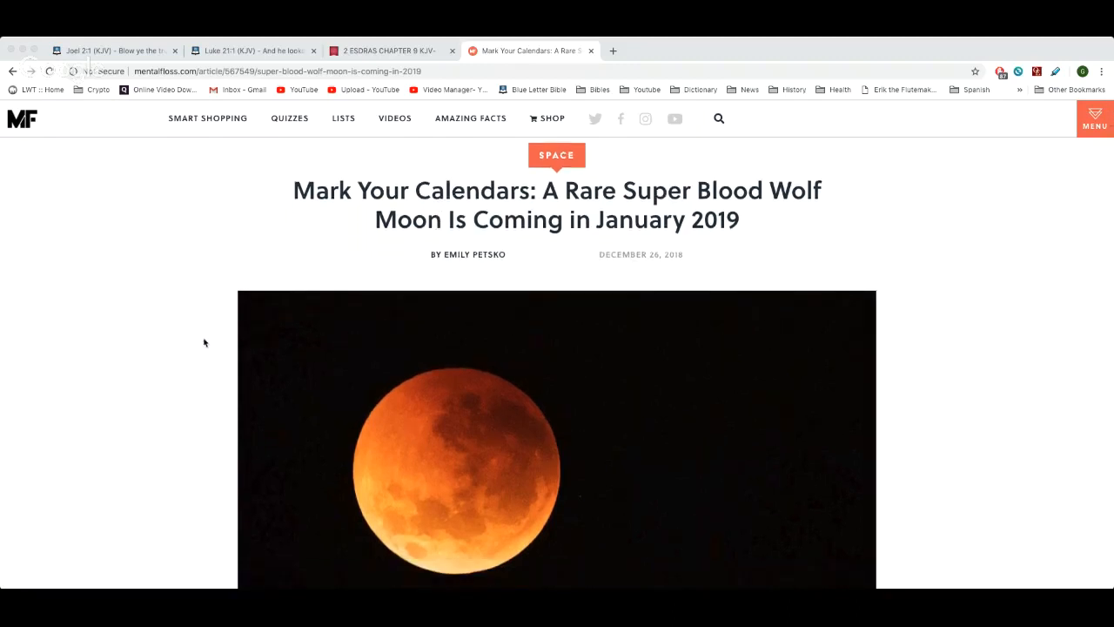
# Step: Scroll past the blood moon photo to the article's opening paragraph
pyautogui.scroll(-3)
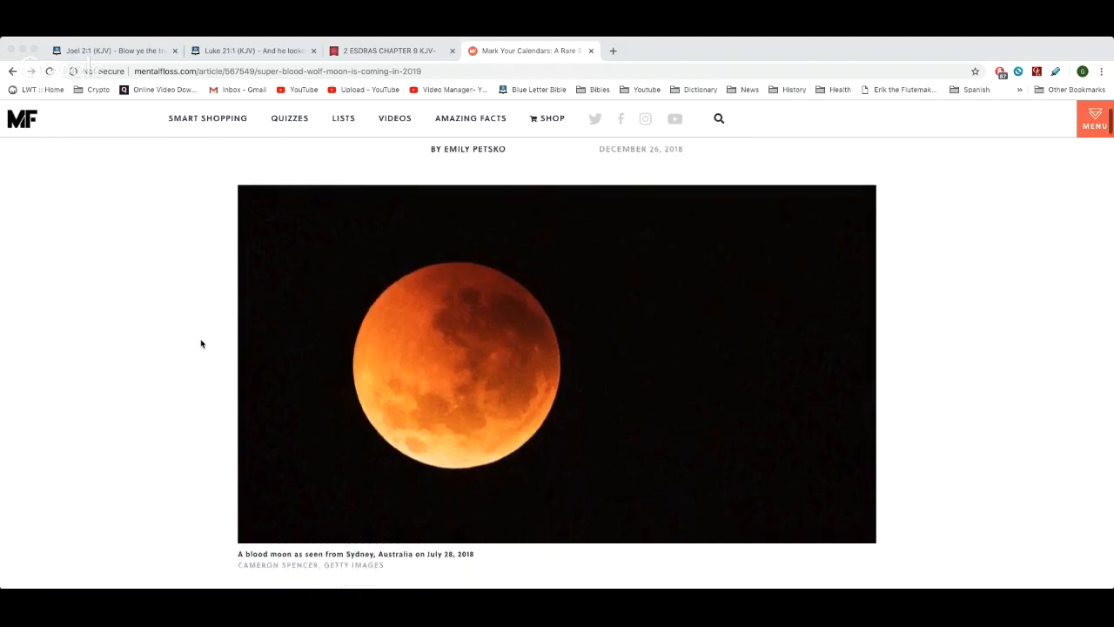
pyautogui.scroll(-3)
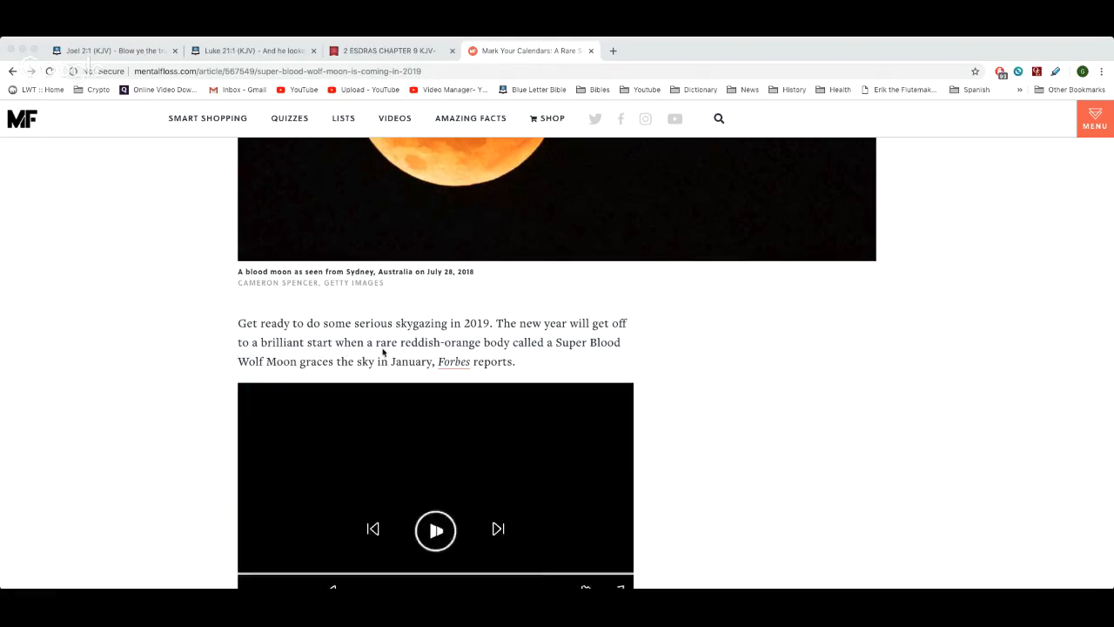
# Step: Scroll past the embedded video to the lunar eclipse, supermoon and Wolf Moon paragraphs
pyautogui.click(436, 529)
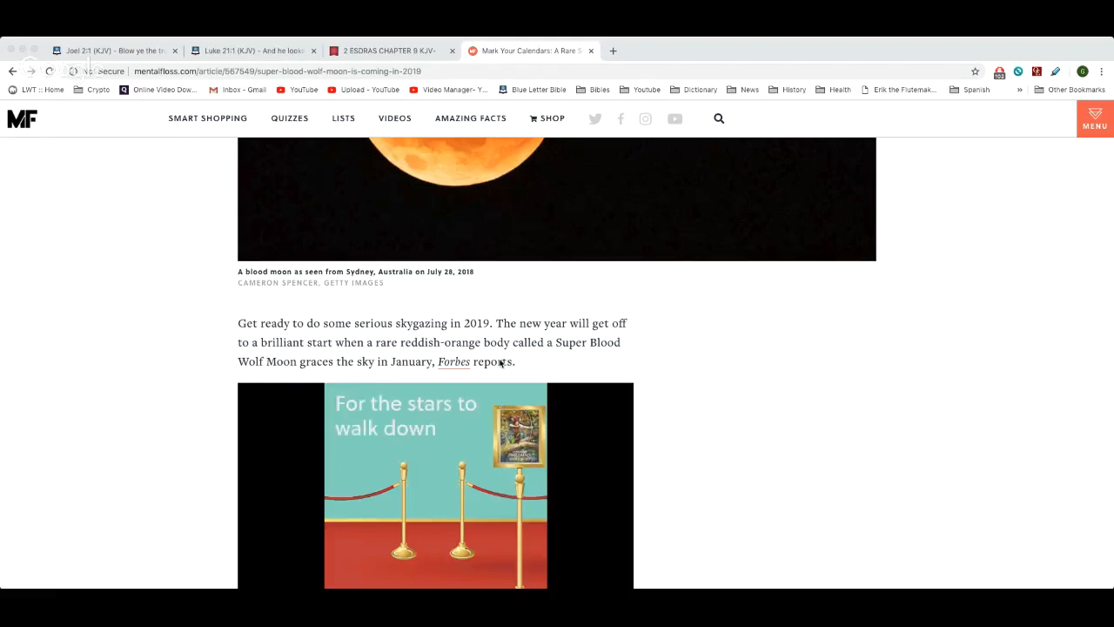
pyautogui.scroll(-3)
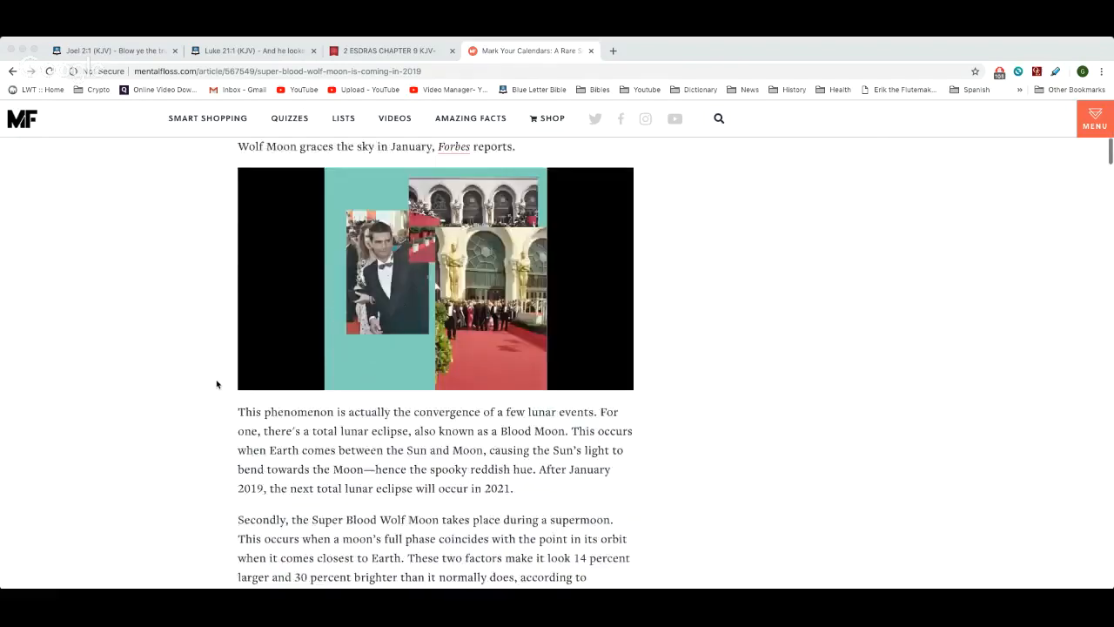
pyautogui.scroll(-3)
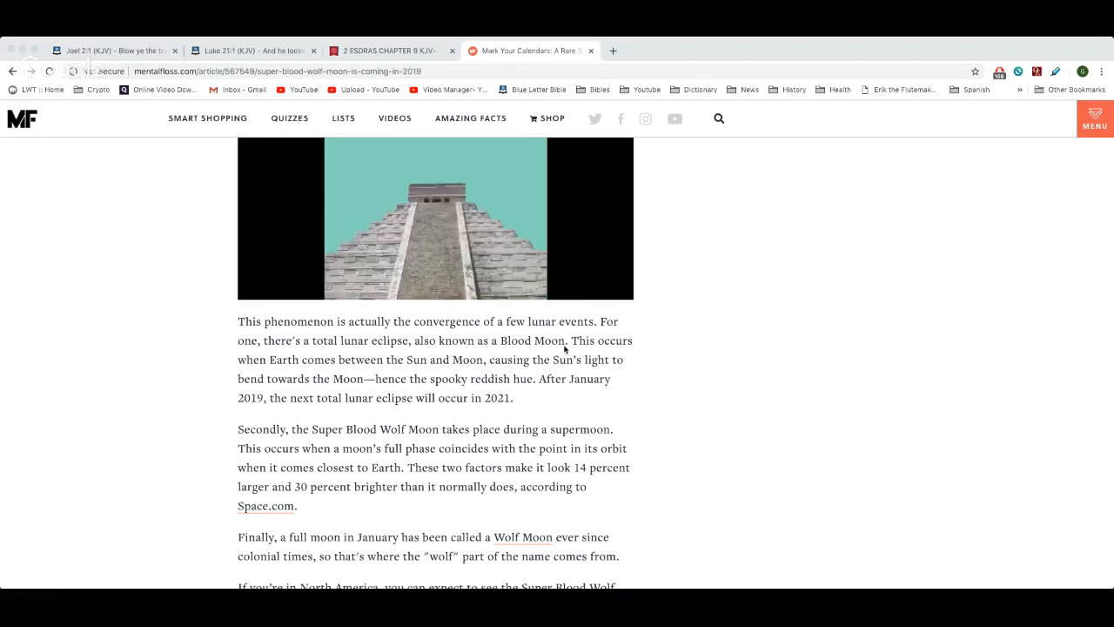
pyautogui.moveTo(404, 369)
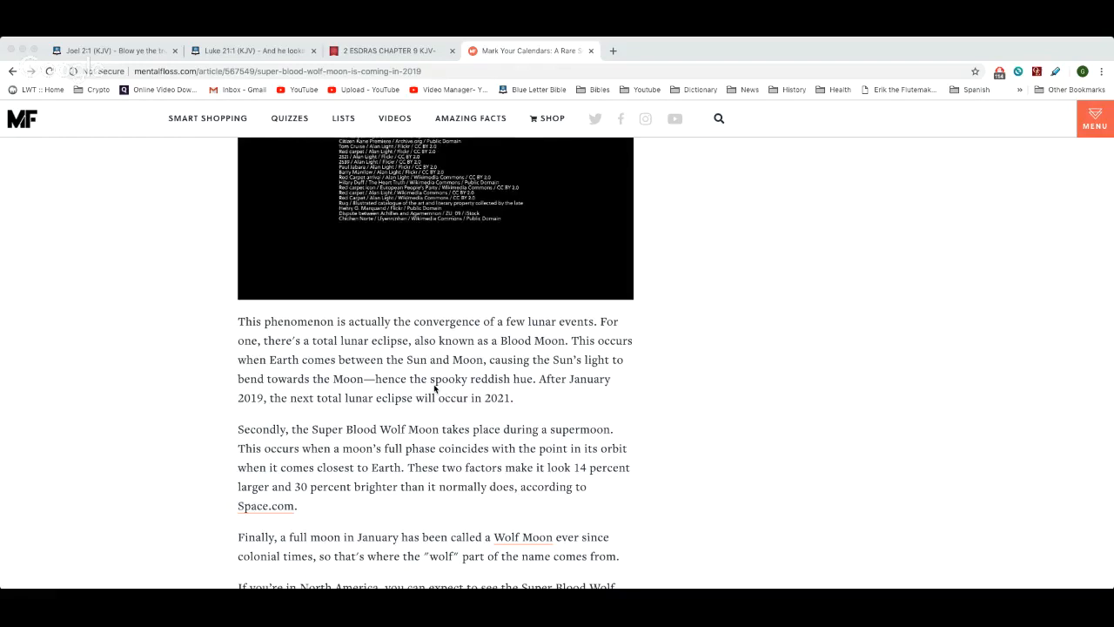
# Step: Play the embedded video, read the North America viewing-times paragraph, then return to the headline
pyautogui.click(435, 223)
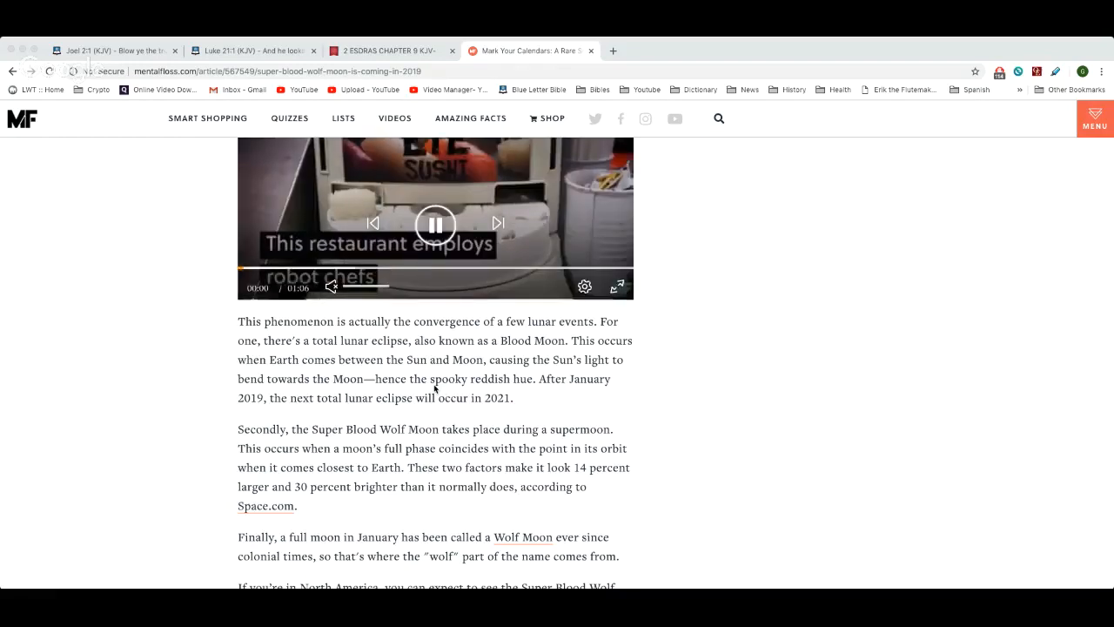
pyautogui.click(436, 224)
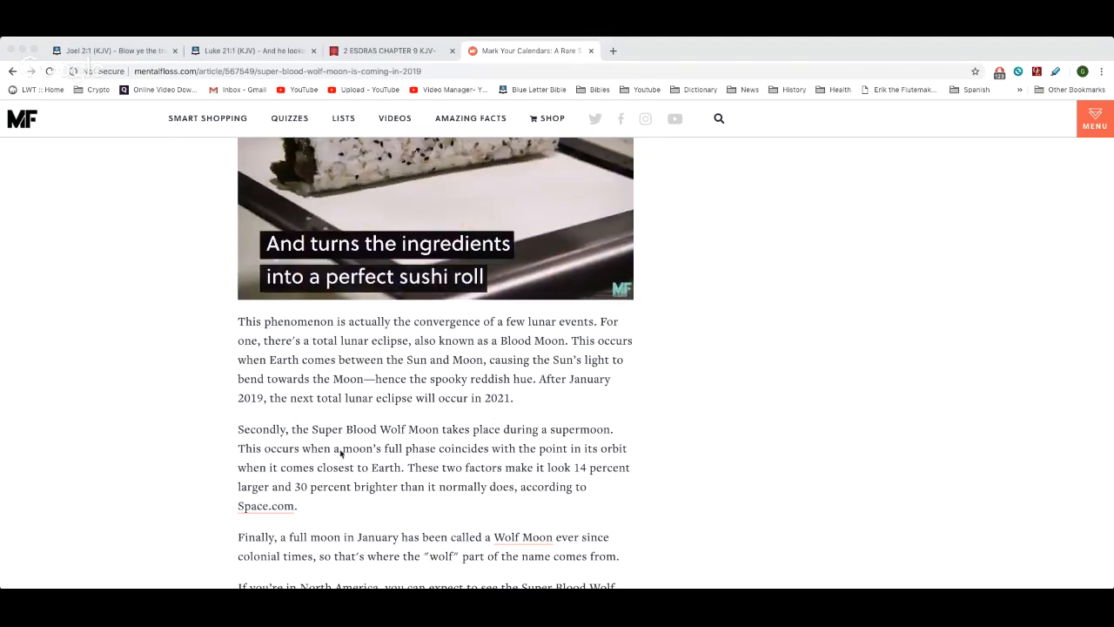
pyautogui.scroll(-3)
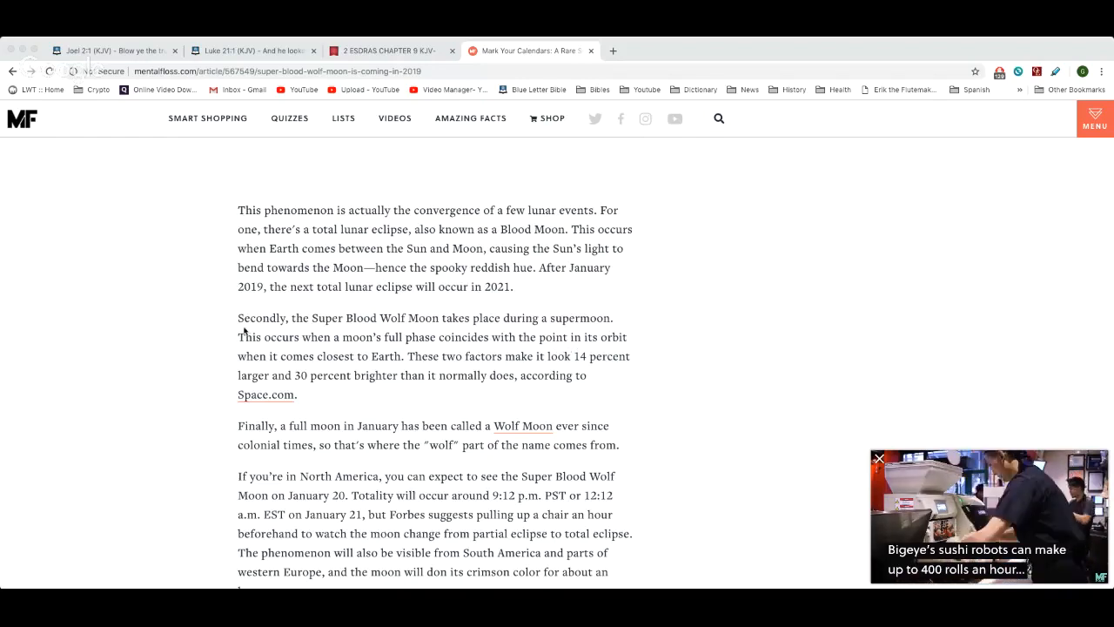
pyautogui.scroll(-3)
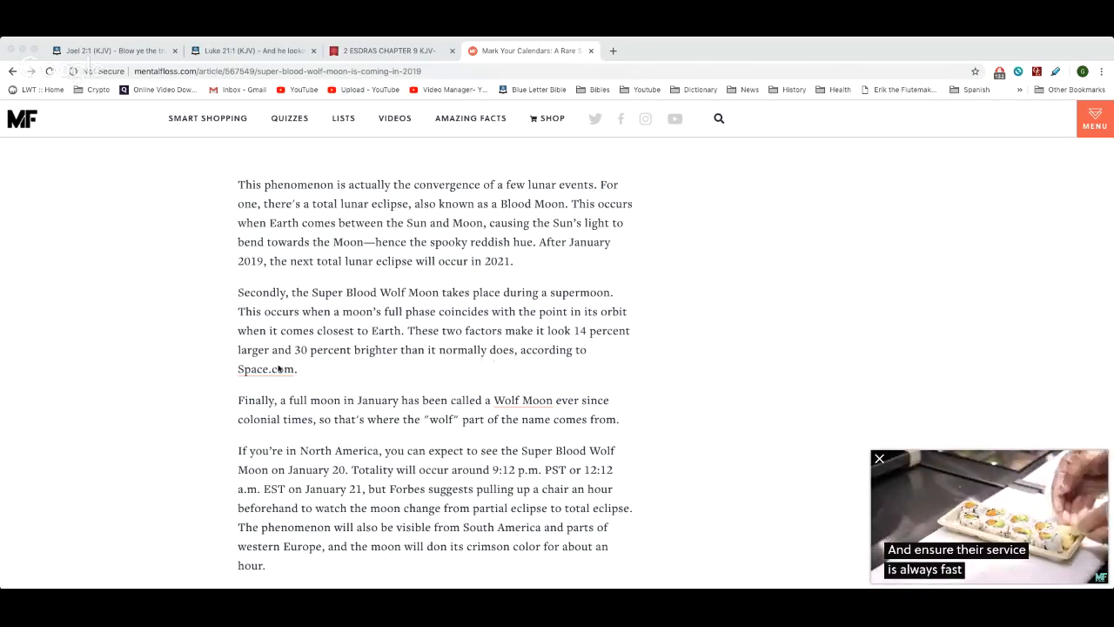
pyautogui.scroll(3)
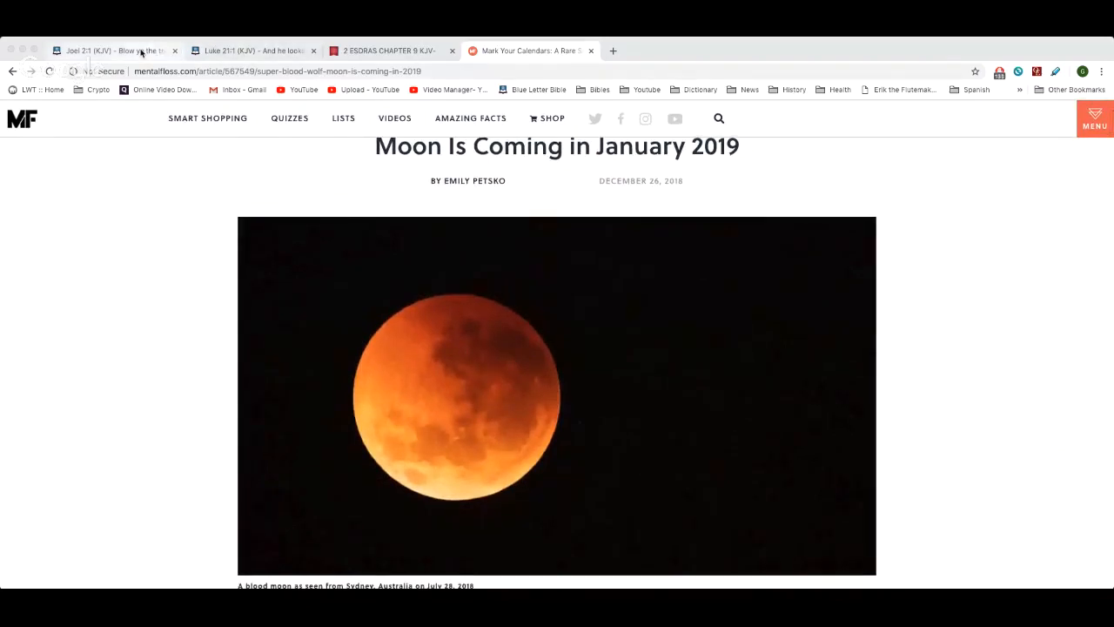
# Step: Read Joel 2:30–31 on the Joel 2 tab, then switch back to the Mental Floss article
pyautogui.click(113, 50)
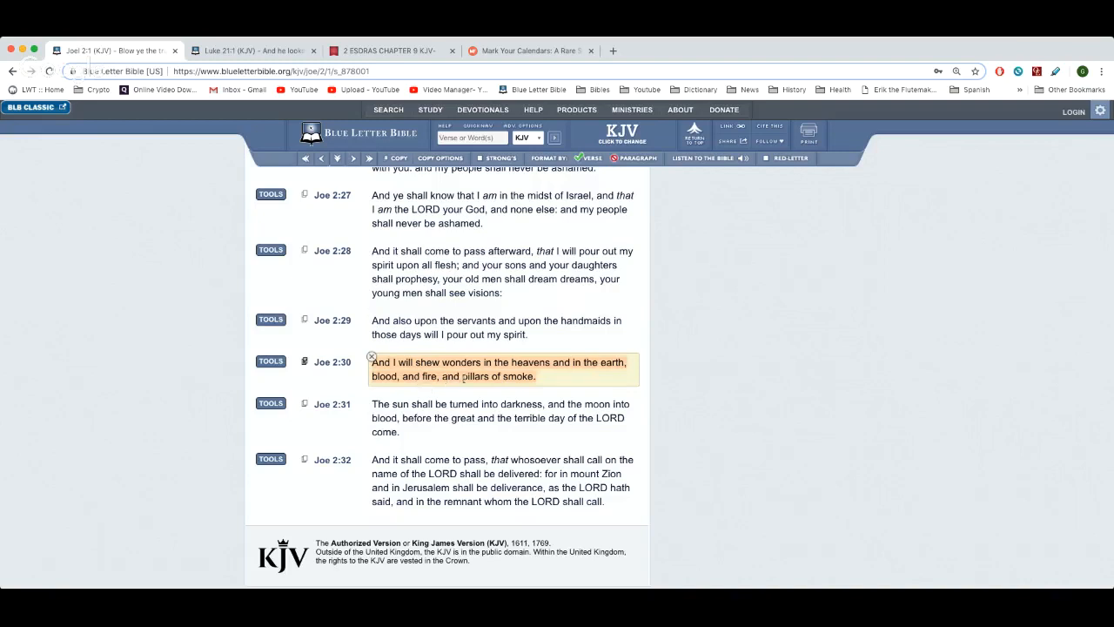
pyautogui.click(502, 418)
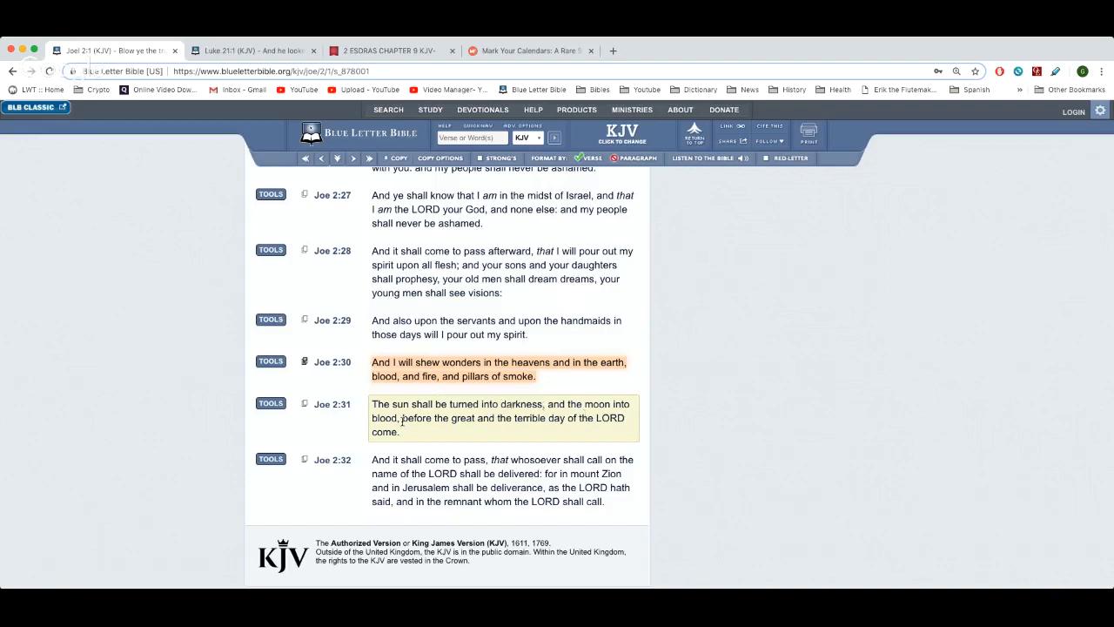
pyautogui.moveTo(512, 430)
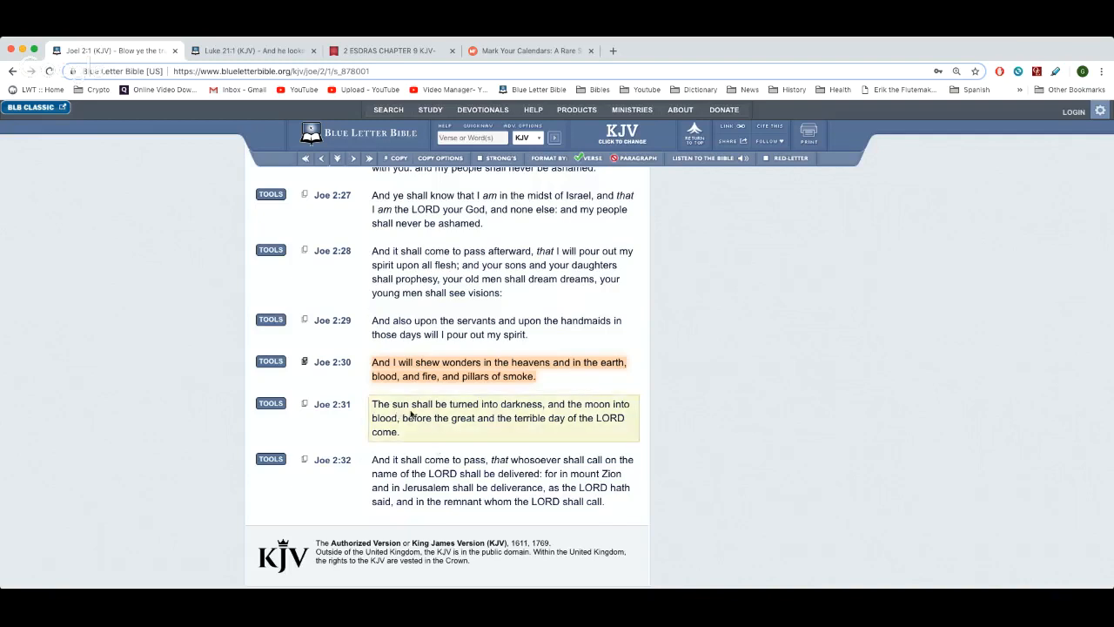
pyautogui.moveTo(538, 416)
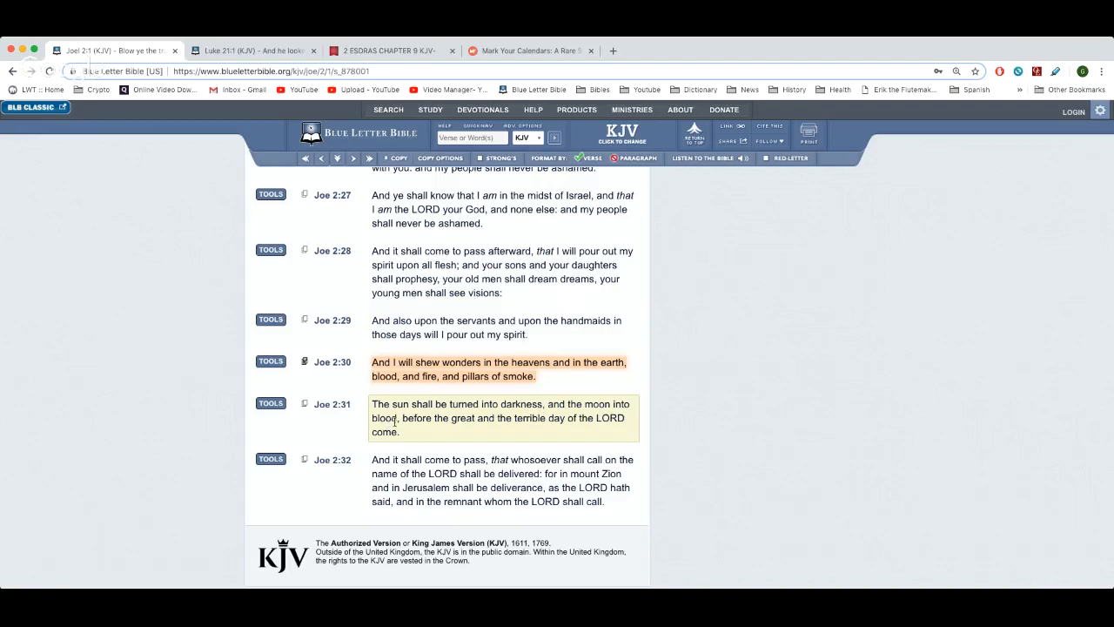
pyautogui.click(531, 48)
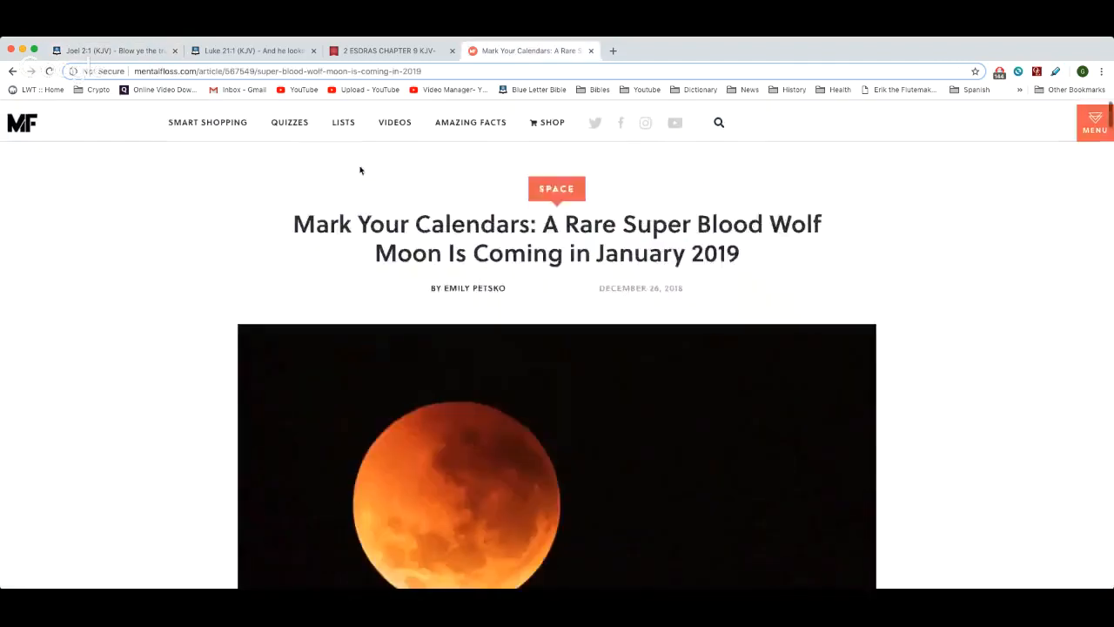
# Step: Scroll the article, then switch to the Joel 2:1 (KJV) tab
pyautogui.scroll(-3)
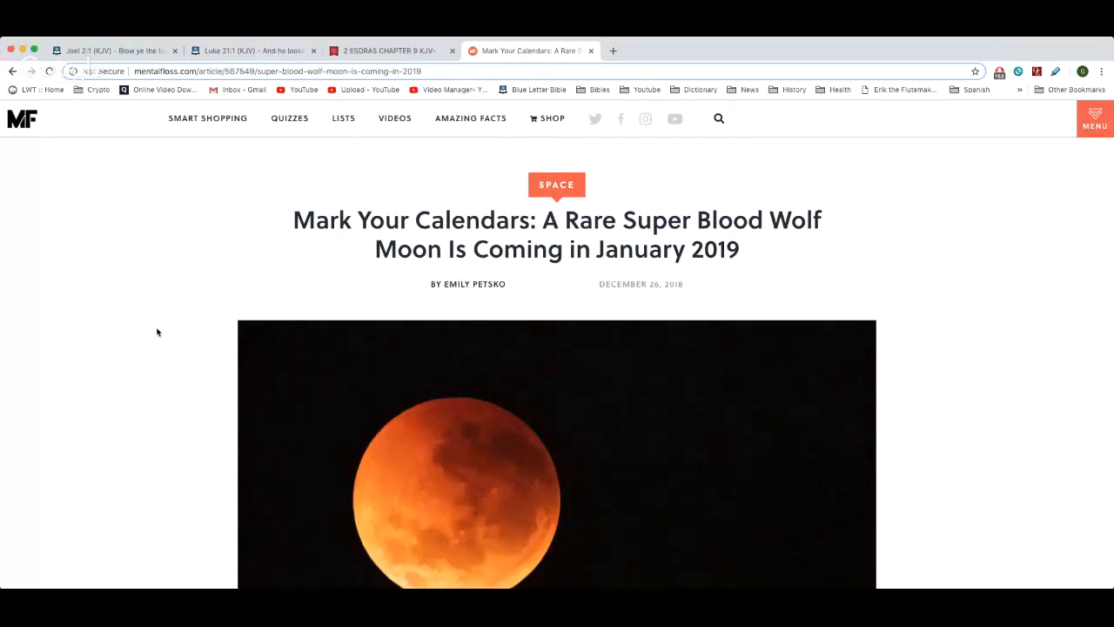
pyautogui.scroll(-3)
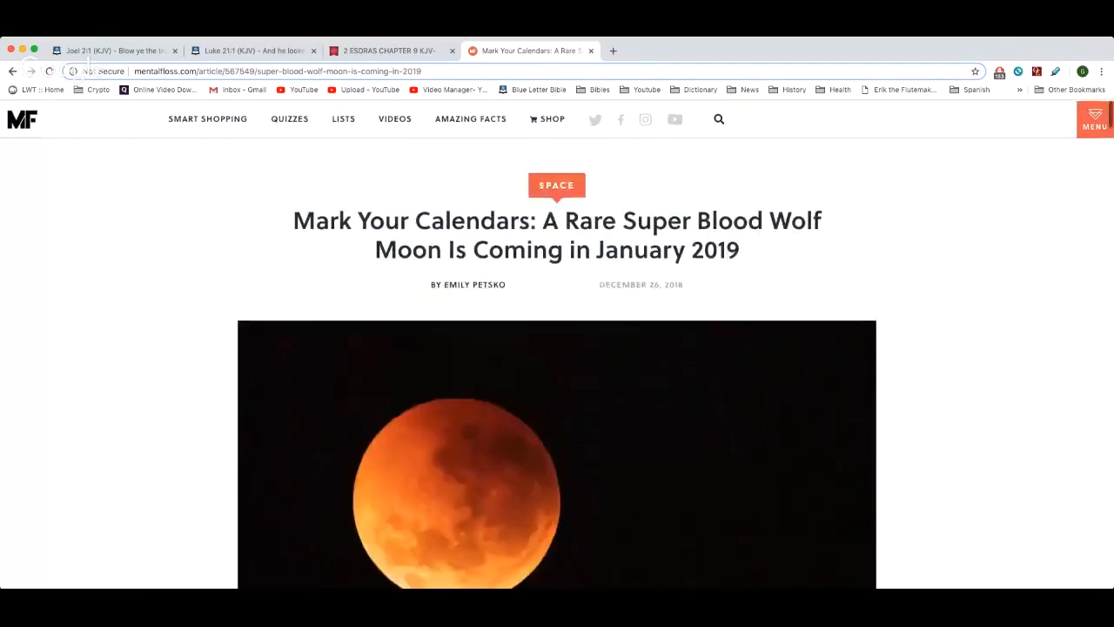
pyautogui.click(113, 51)
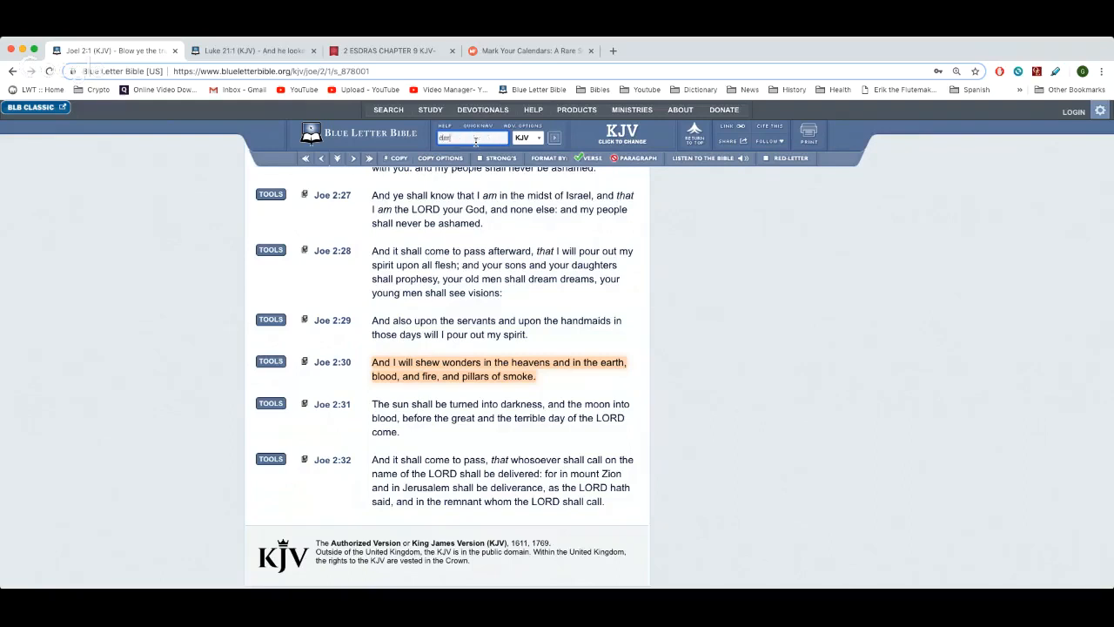
# Step: Search 'darkness and not', open Amos 5:18–20 from the results and read down
pyautogui.write('darkness and not')
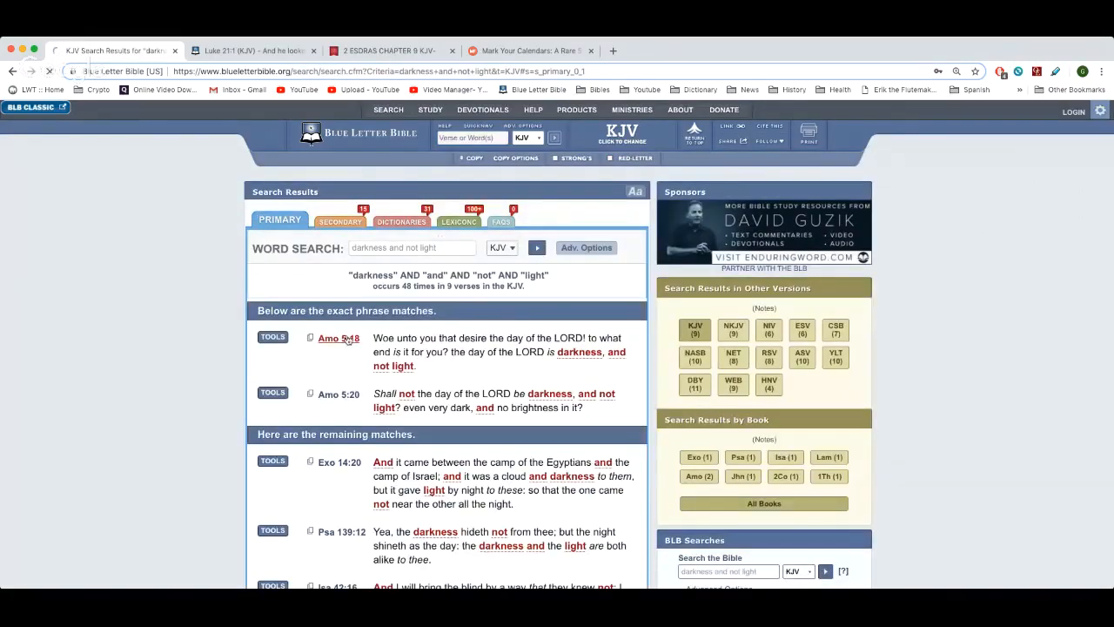
pyautogui.click(338, 338)
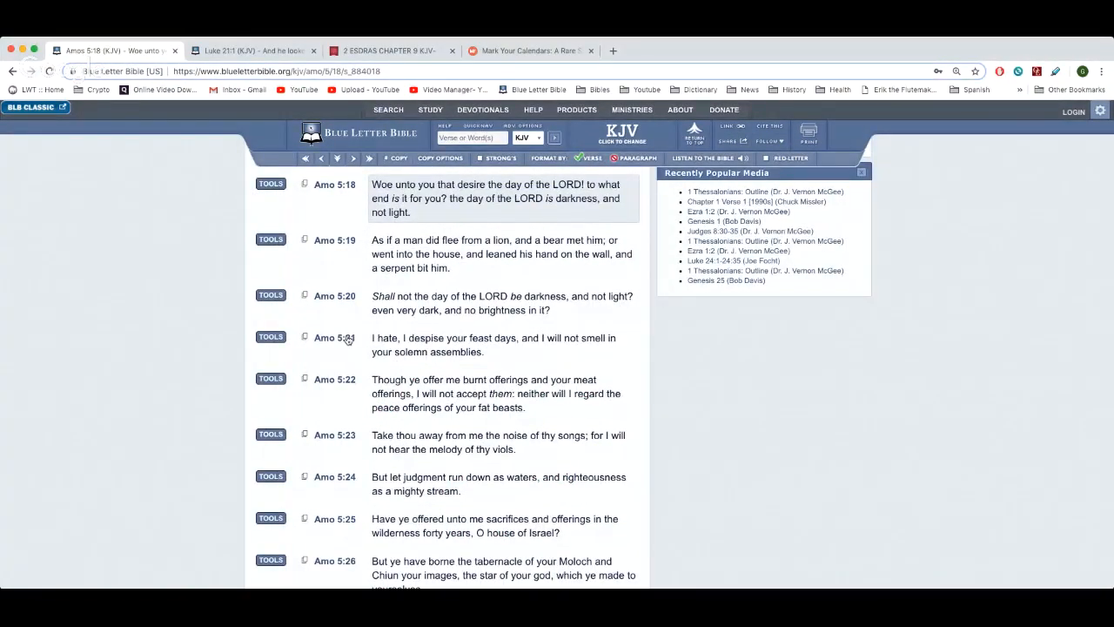
pyautogui.scroll(-3)
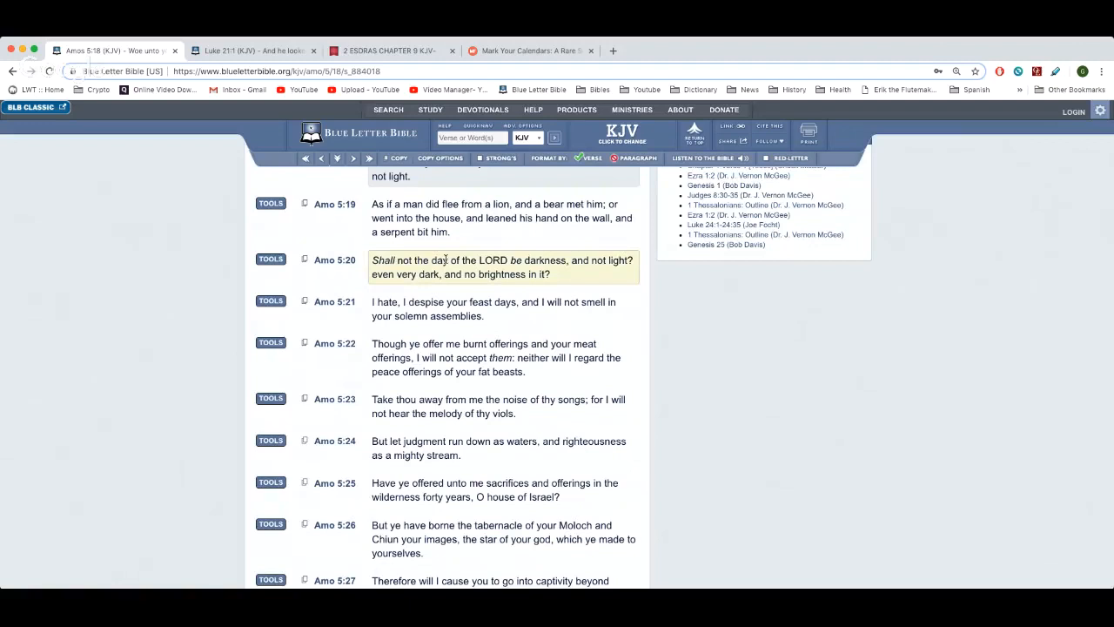
pyautogui.moveTo(613, 272)
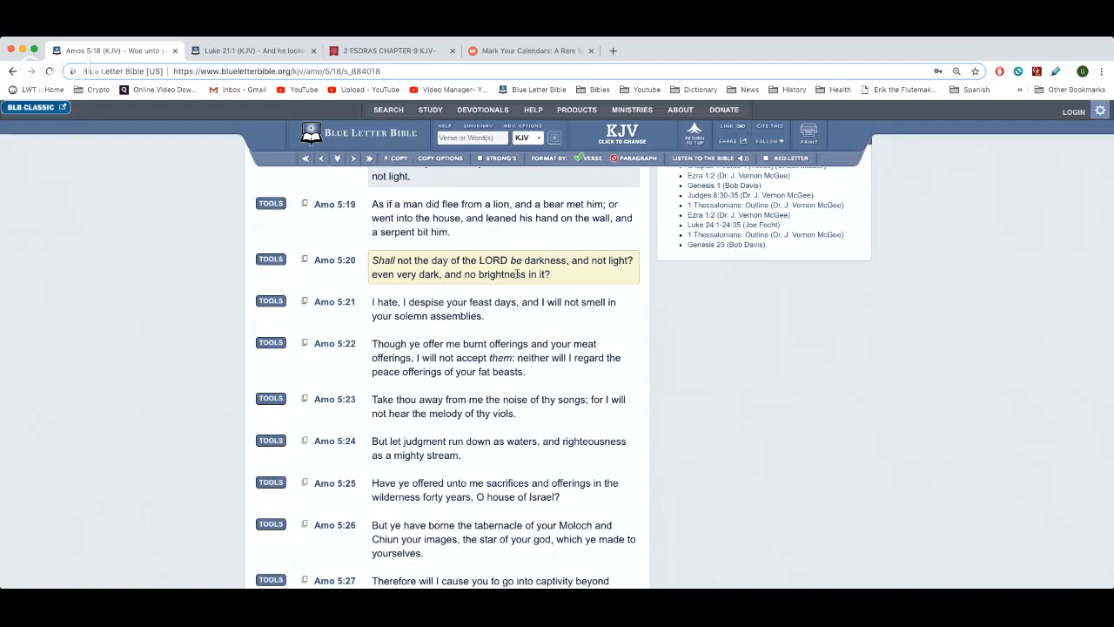
pyautogui.scroll(-3)
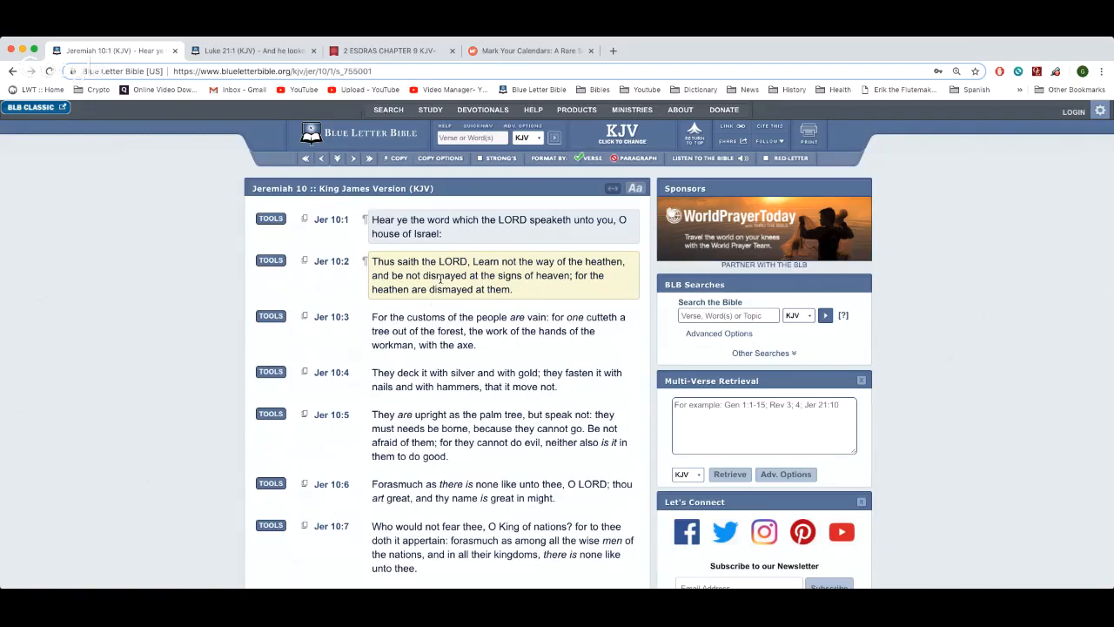
# Step: Mark the word 'dismayed' in Jeremiah 10:2, then switch to the Luke 21:1 (KJV) tab
pyautogui.doubleClick(444, 276)
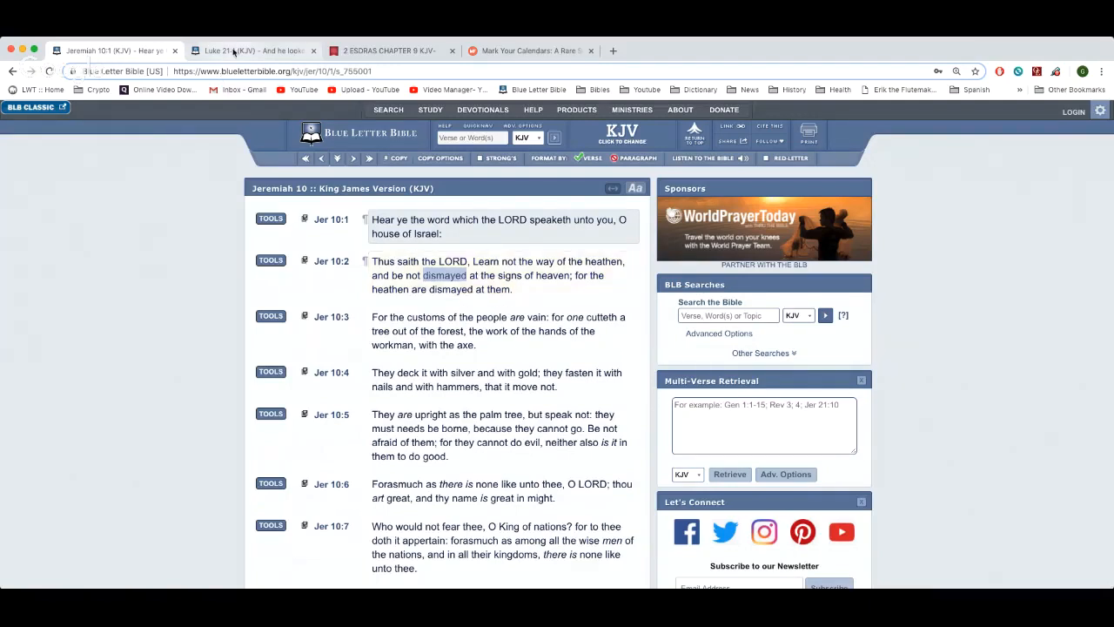
pyautogui.click(253, 49)
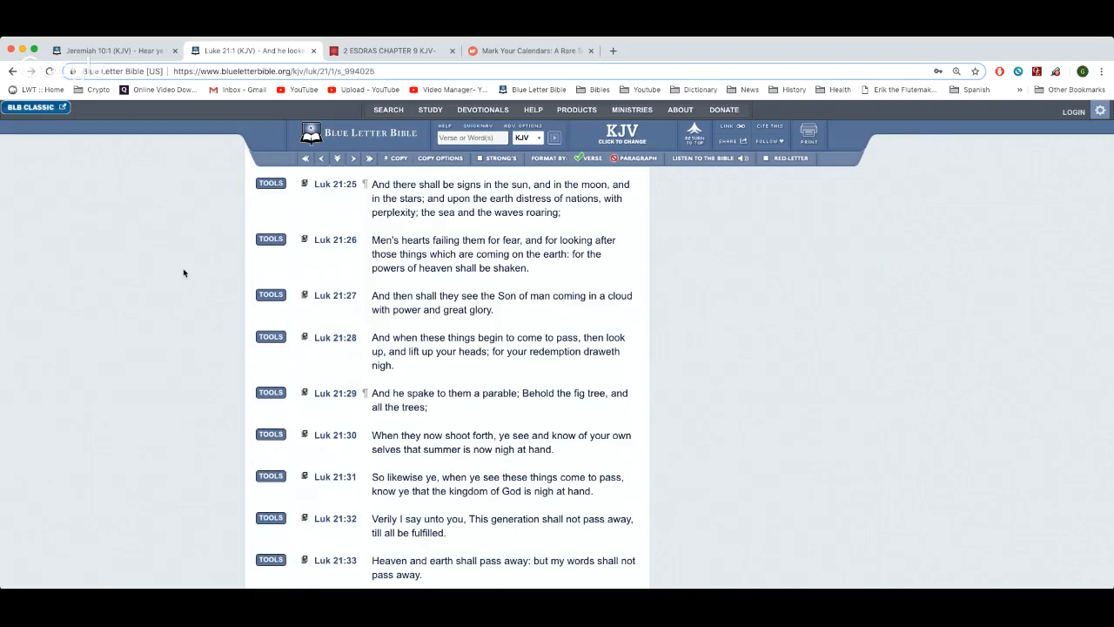
# Step: Scroll Luke 21 down to verse 25 on signs in the sun, moon and stars
pyautogui.scroll(-3)
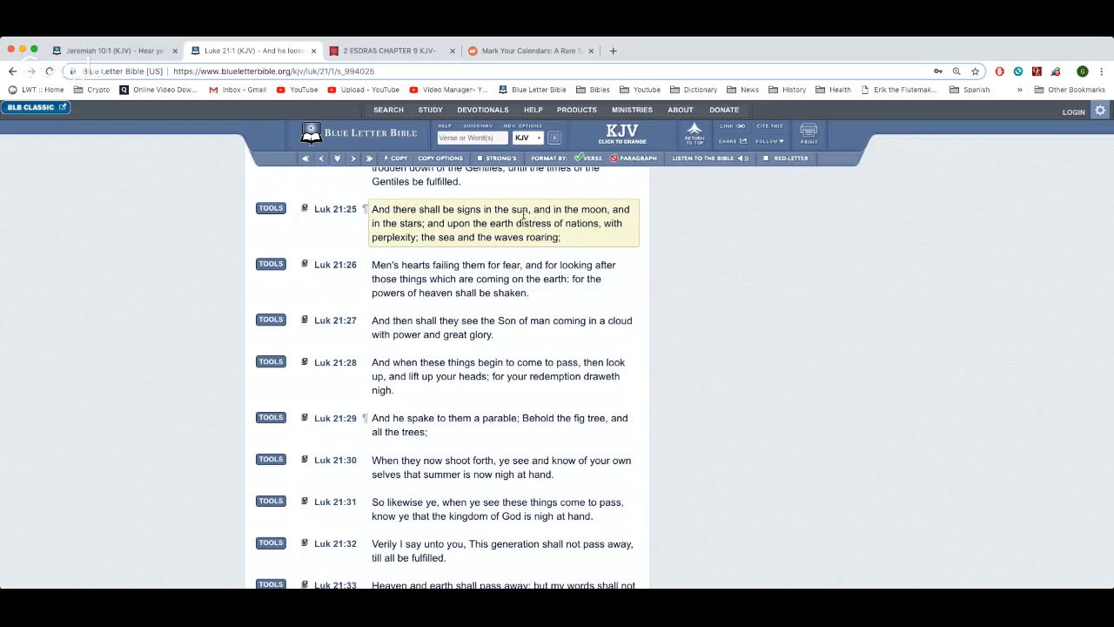
pyautogui.moveTo(521, 212)
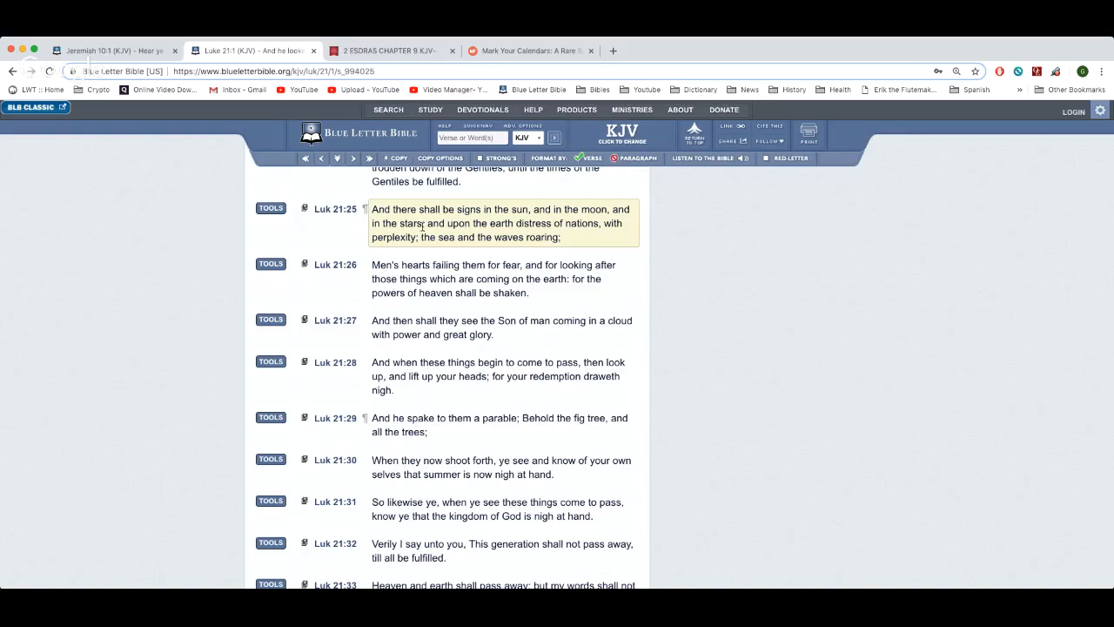
pyautogui.moveTo(613, 209)
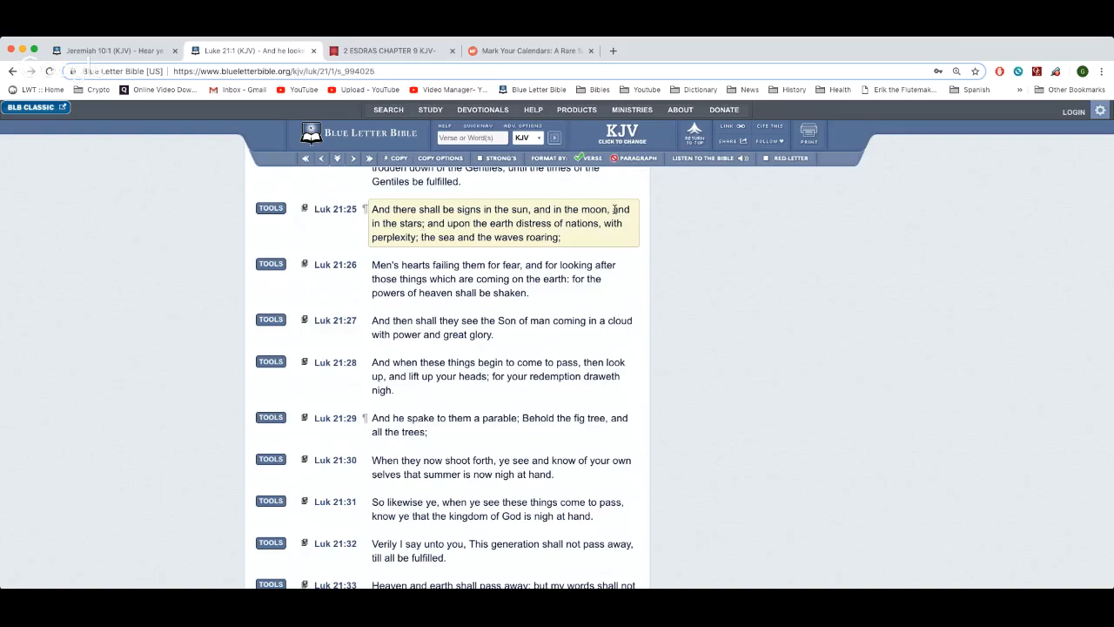
pyautogui.moveTo(613, 209); pyautogui.dragTo(434, 222)
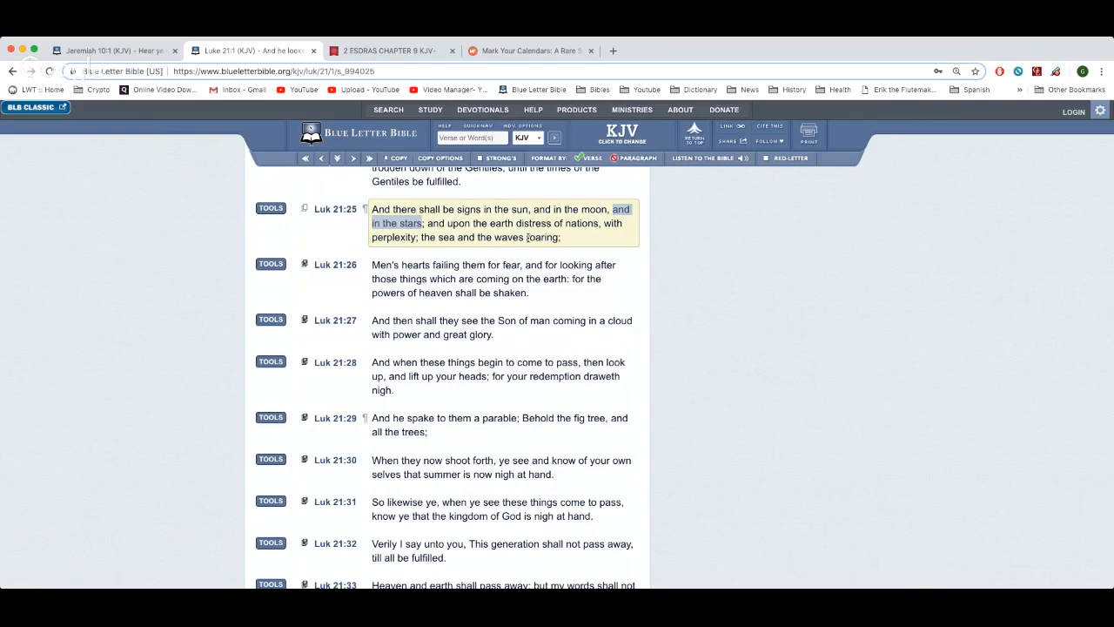
pyautogui.moveTo(449, 265)
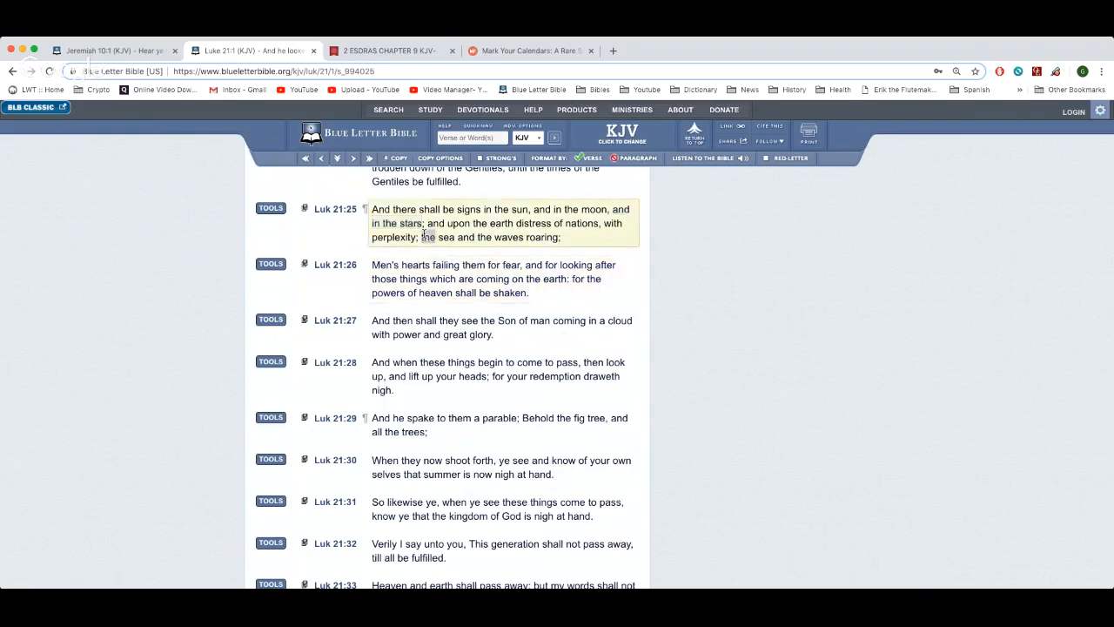
pyautogui.doubleClick(456, 223)
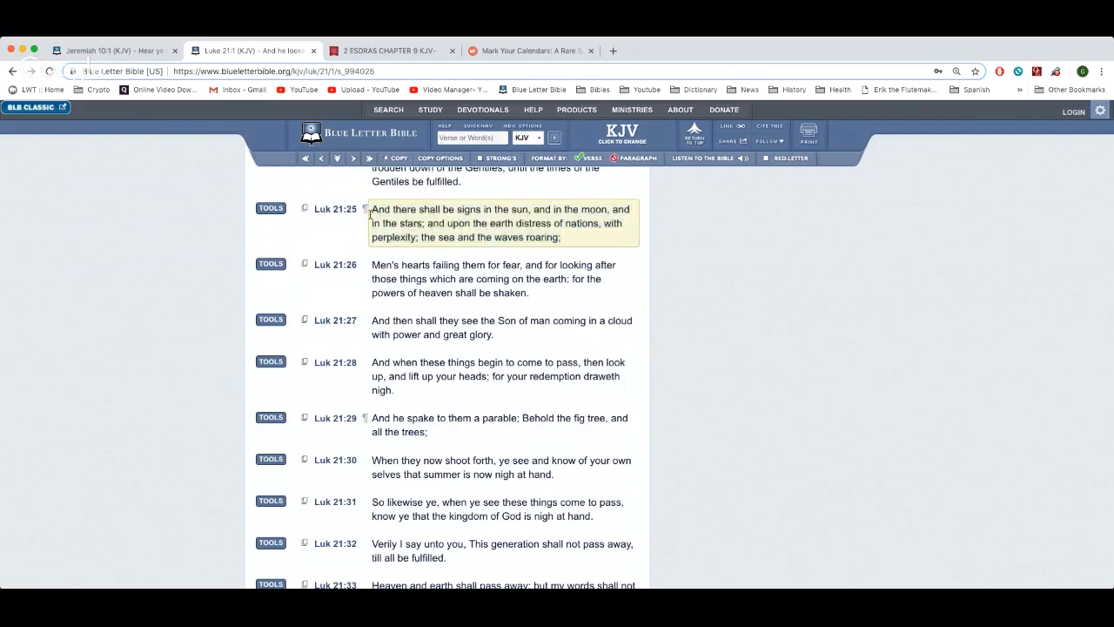
# Step: Open the Luke 21:25 interlinear and the Strong's G4928 entry beside 'distress'
pyautogui.click(334, 209)
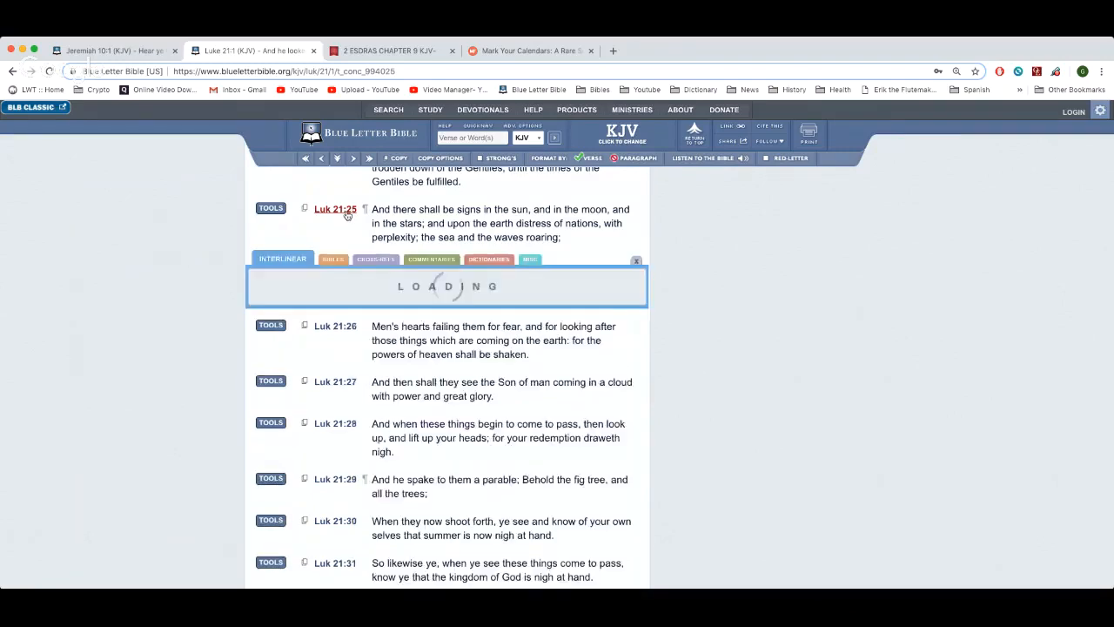
pyautogui.click(282, 258)
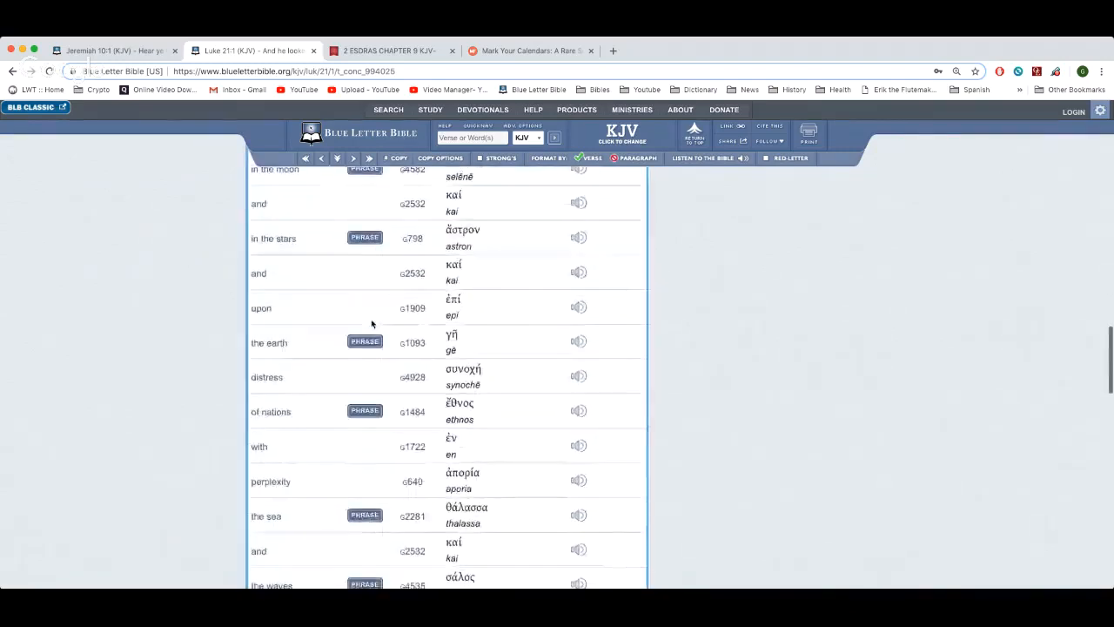
pyautogui.scroll(-3)
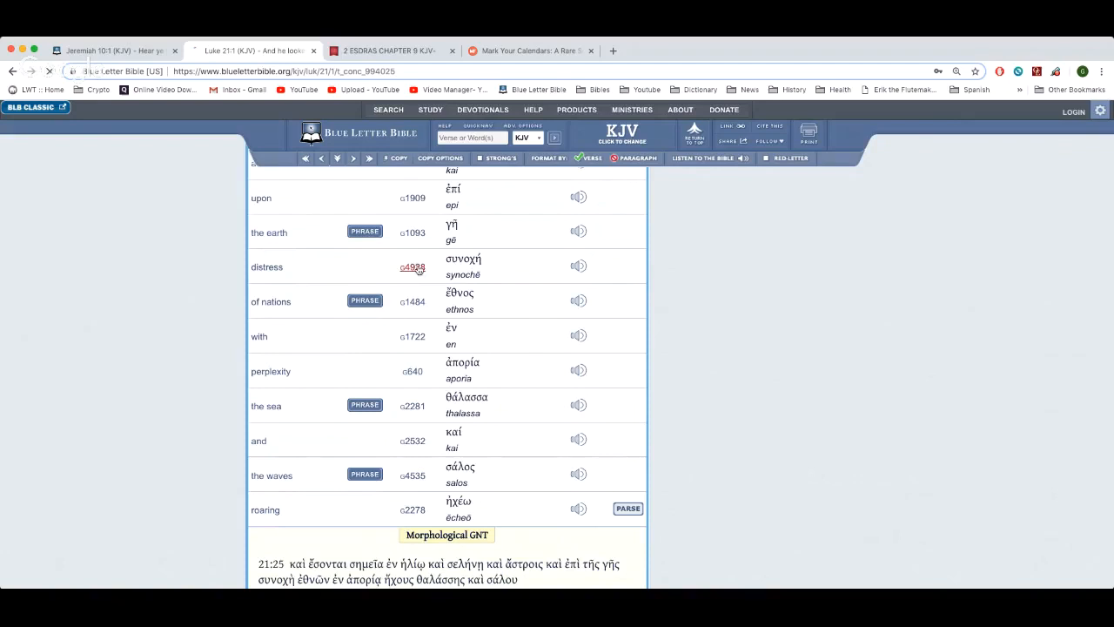
pyautogui.click(412, 266)
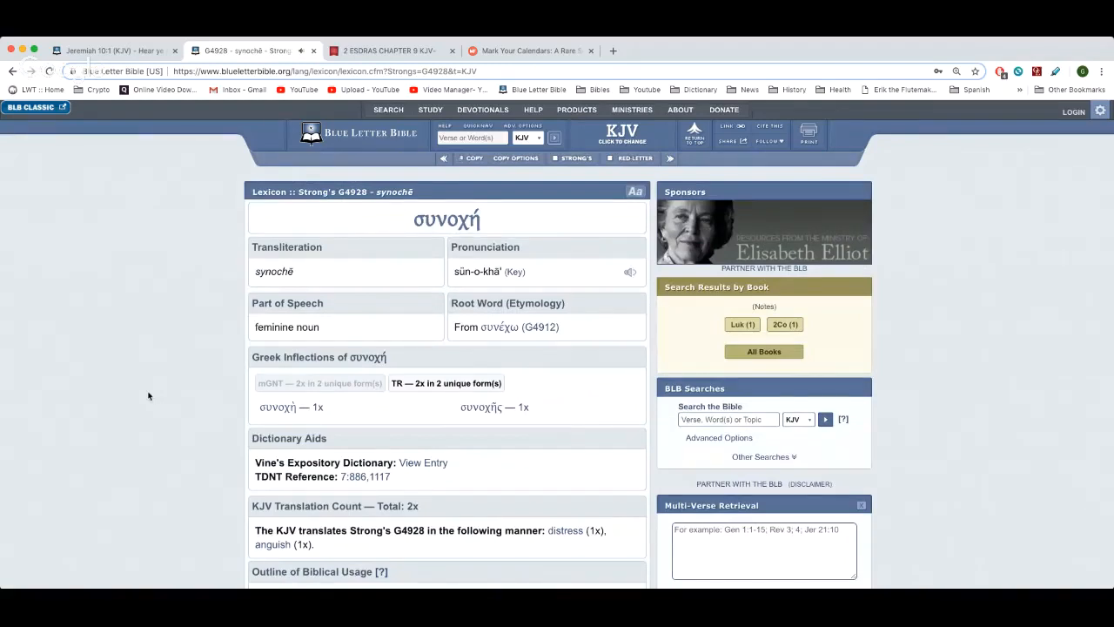
# Step: Read down the G4928 synochē entry to its definitions, marking the word 'figuratively'
pyautogui.scroll(-3)
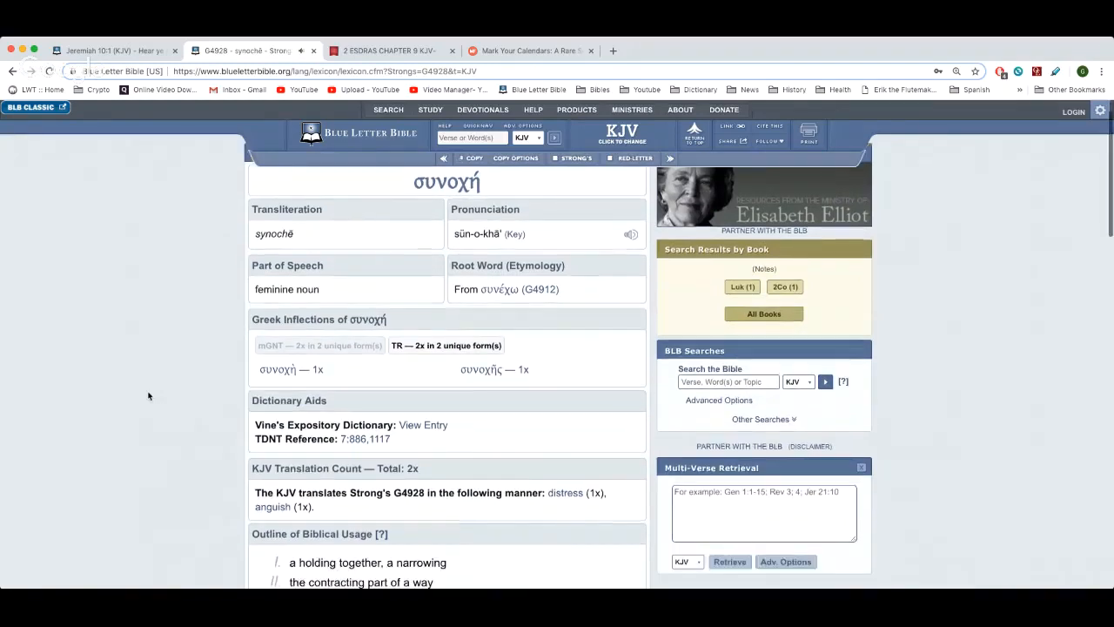
pyautogui.scroll(-3)
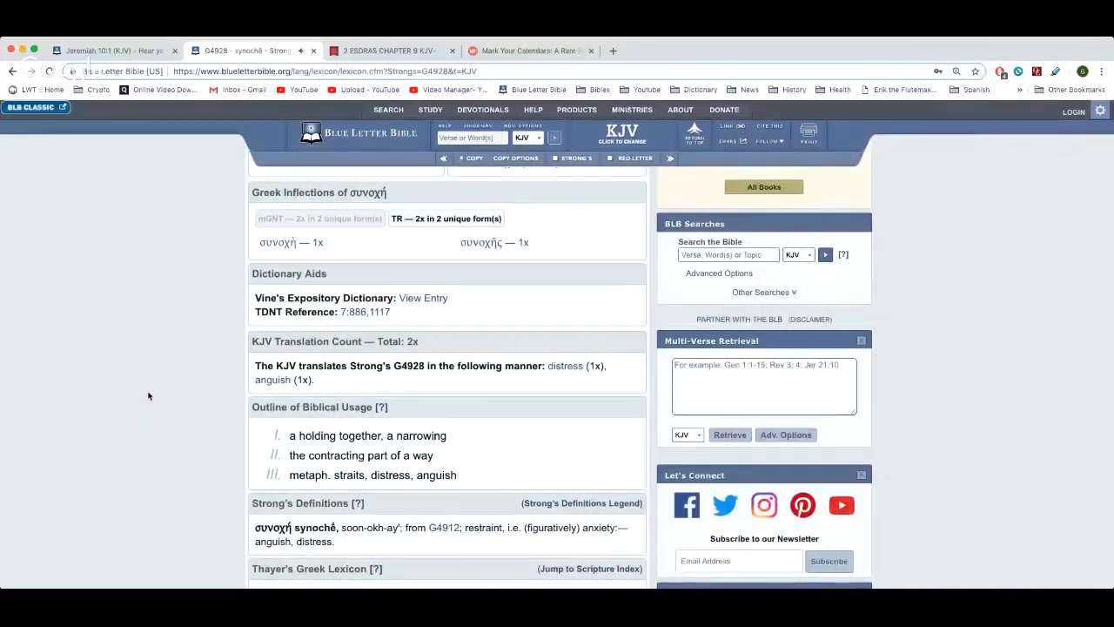
pyautogui.scroll(-3)
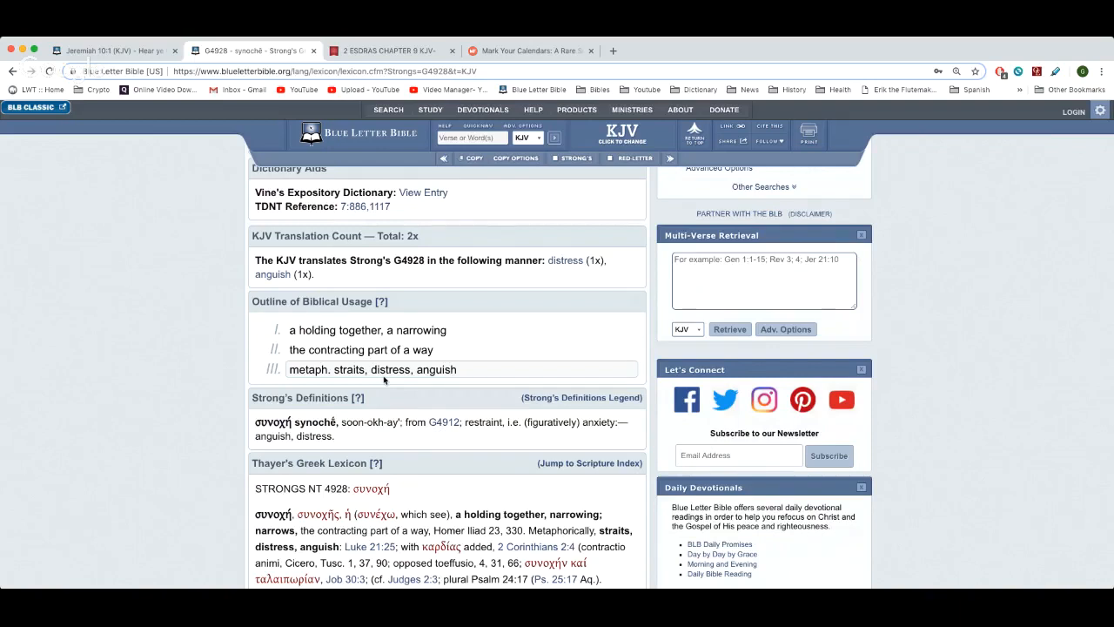
pyautogui.scroll(-3)
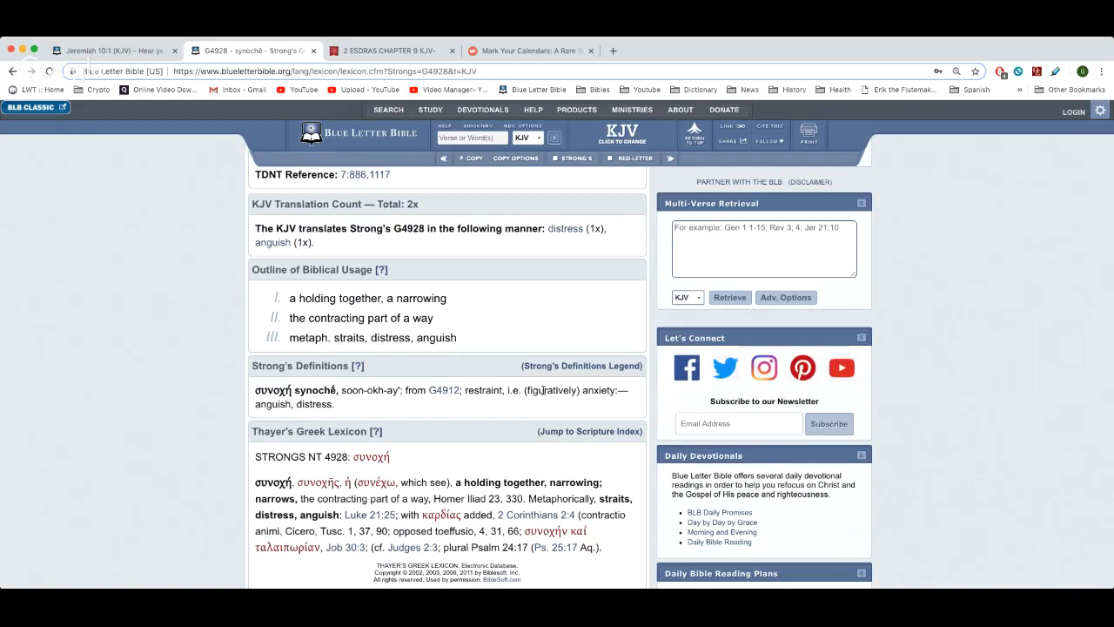
pyautogui.doubleClick(550, 390)
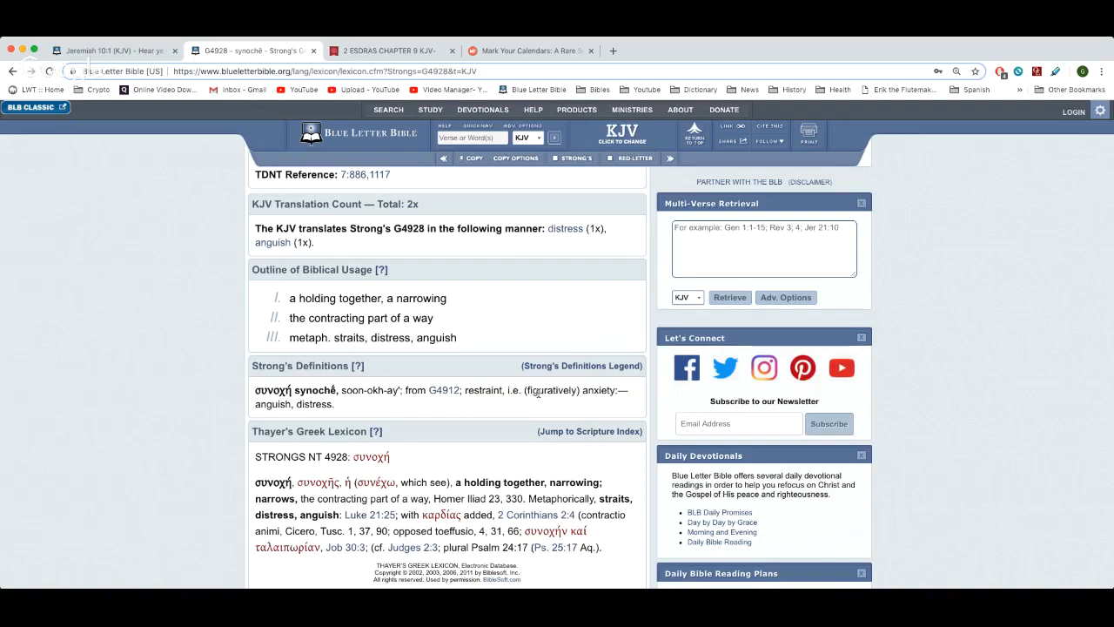
pyautogui.moveTo(616, 400)
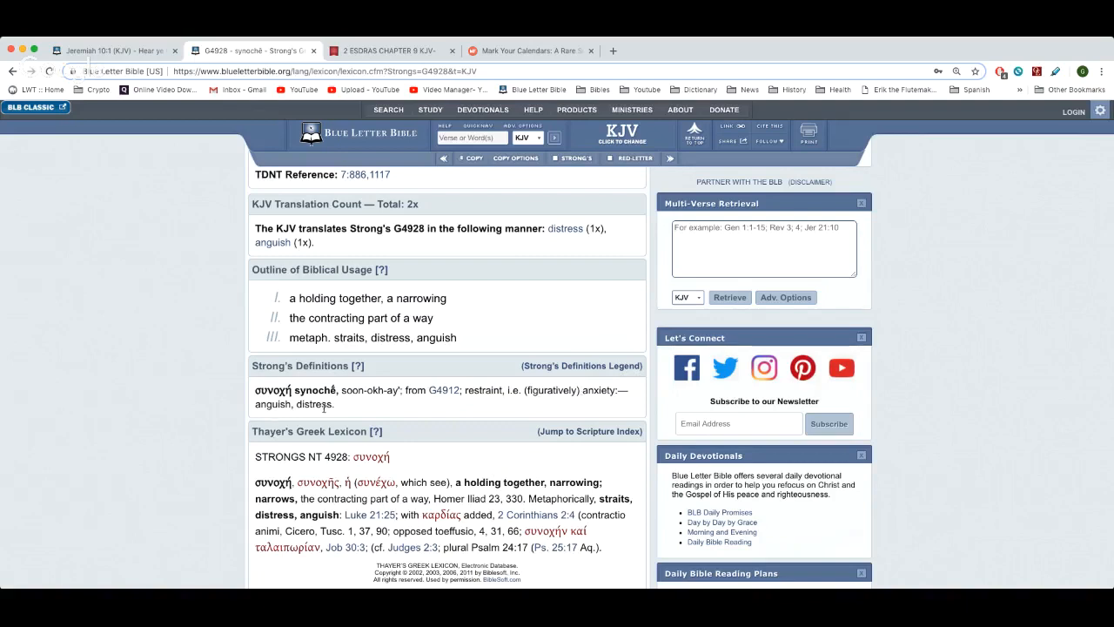
# Step: Select 'anxiety' in Strong's Definitions and search it on Etymonline
pyautogui.scroll(3)
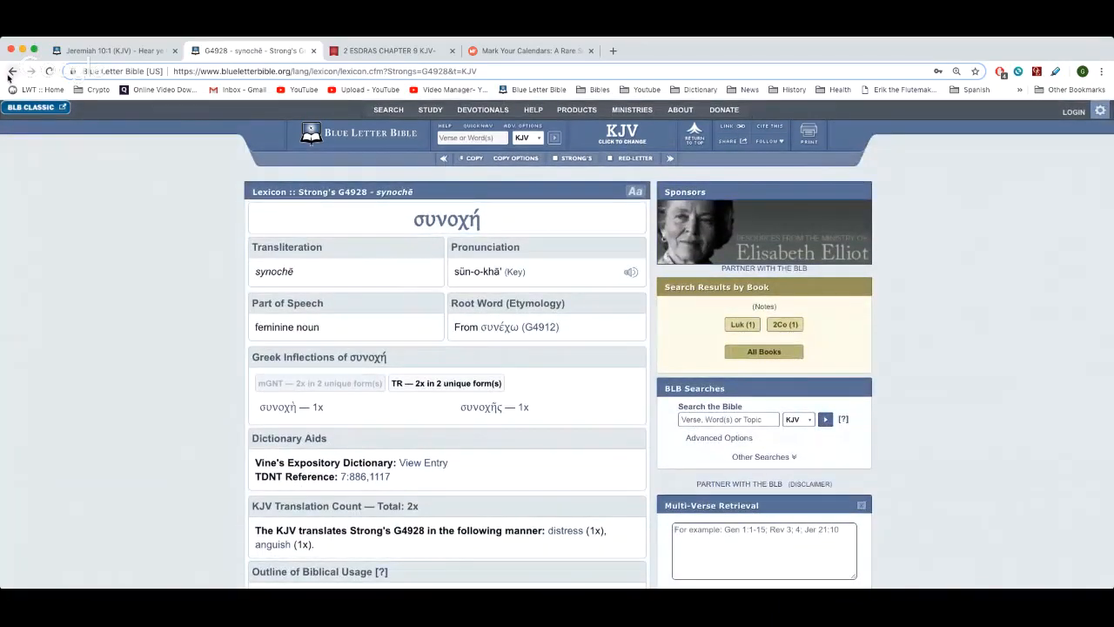
pyautogui.scroll(-3)
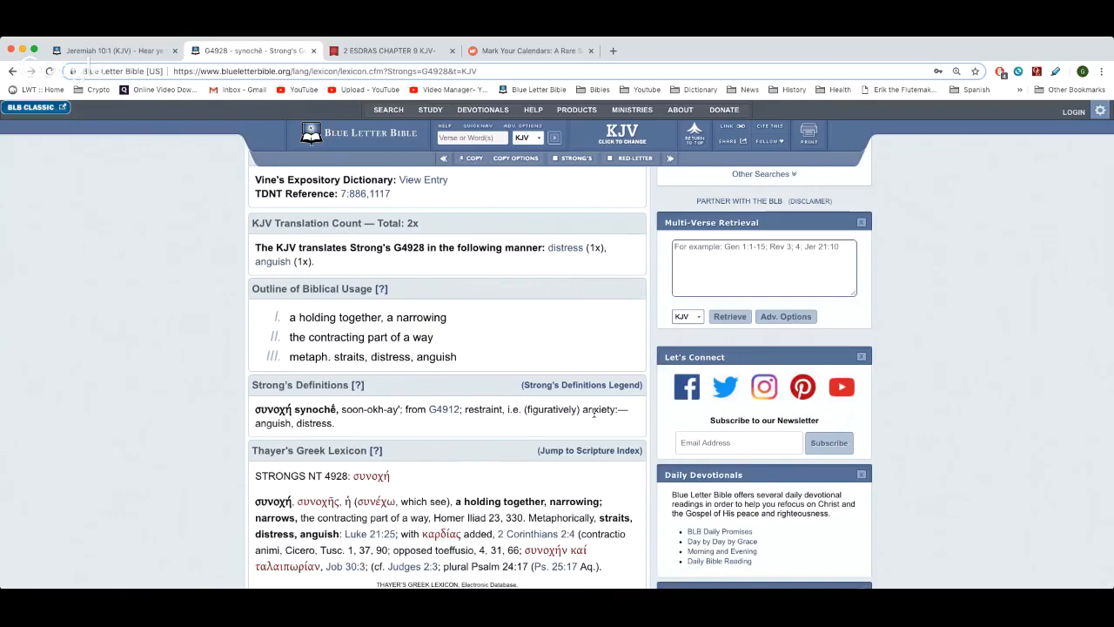
pyautogui.doubleClick(599, 409)
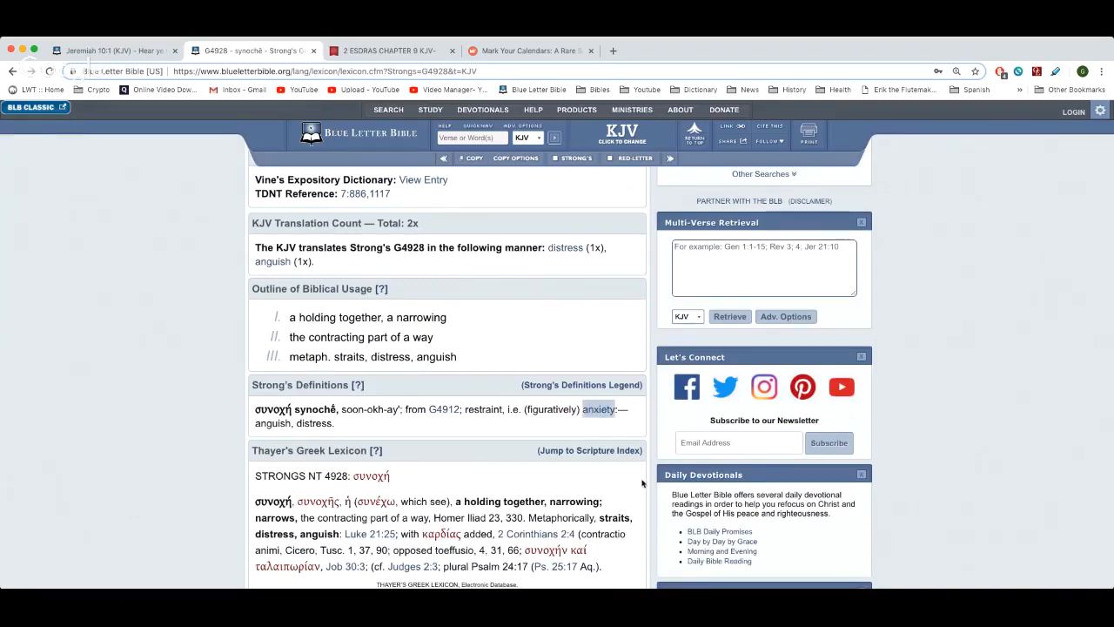
pyautogui.click(599, 409)
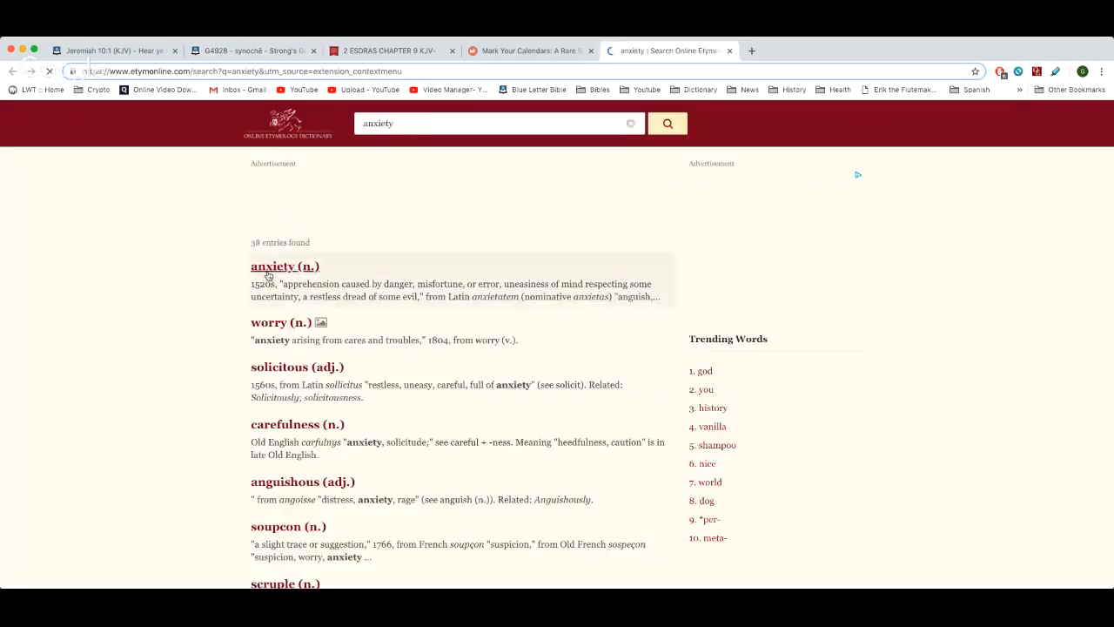
# Step: View Etymonline's entry for 'anxiety (n.)', from Latin anxietas and anxius
pyautogui.click(286, 265)
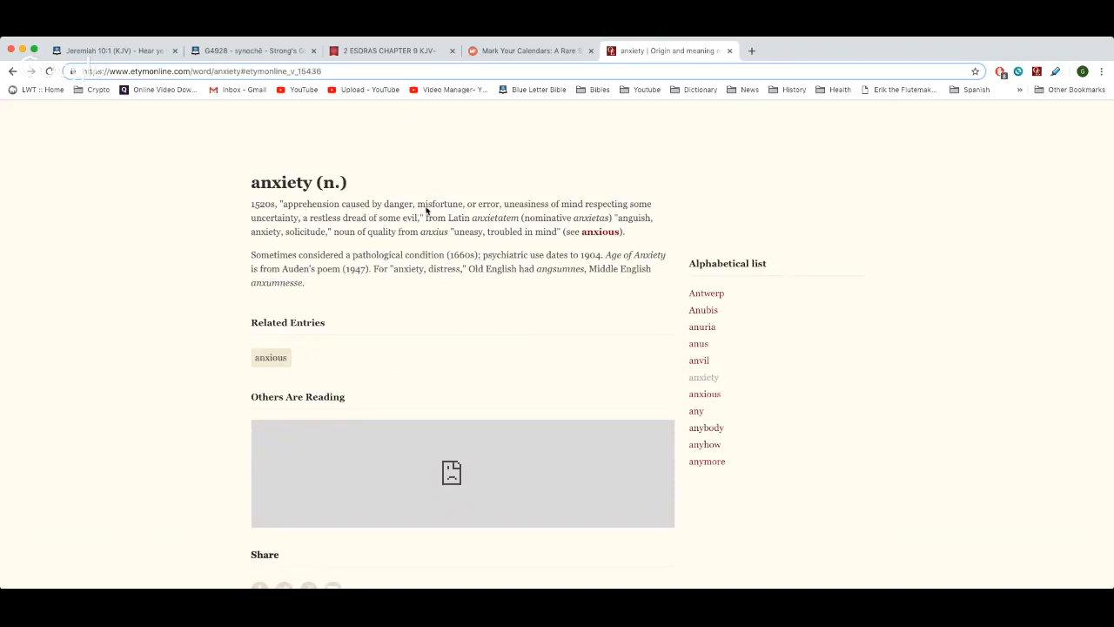
pyautogui.moveTo(519, 215)
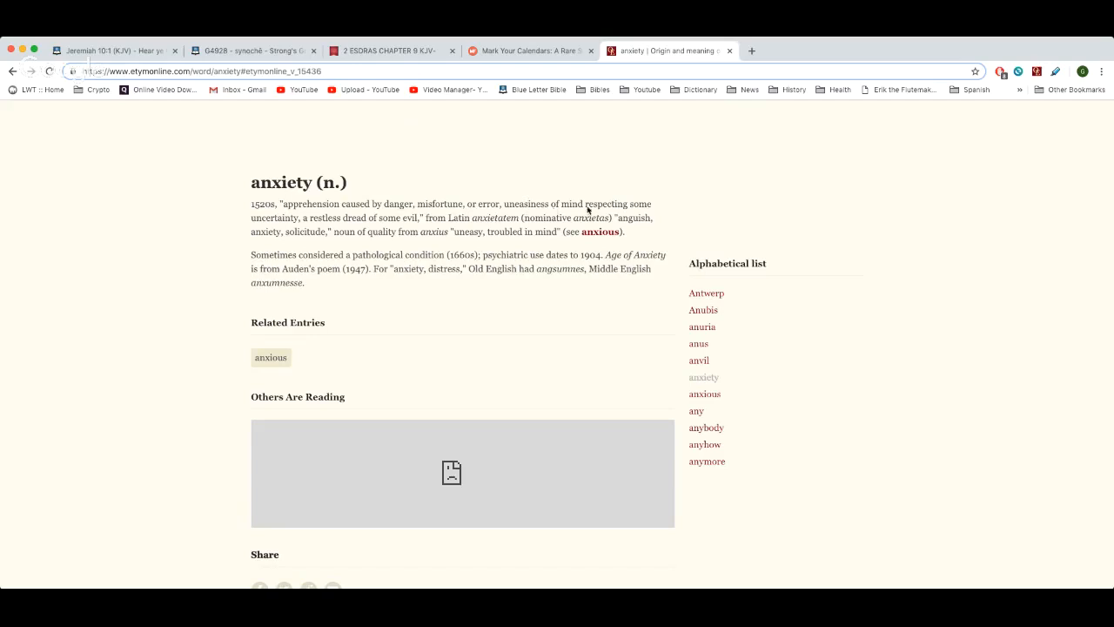
pyautogui.moveTo(550, 216)
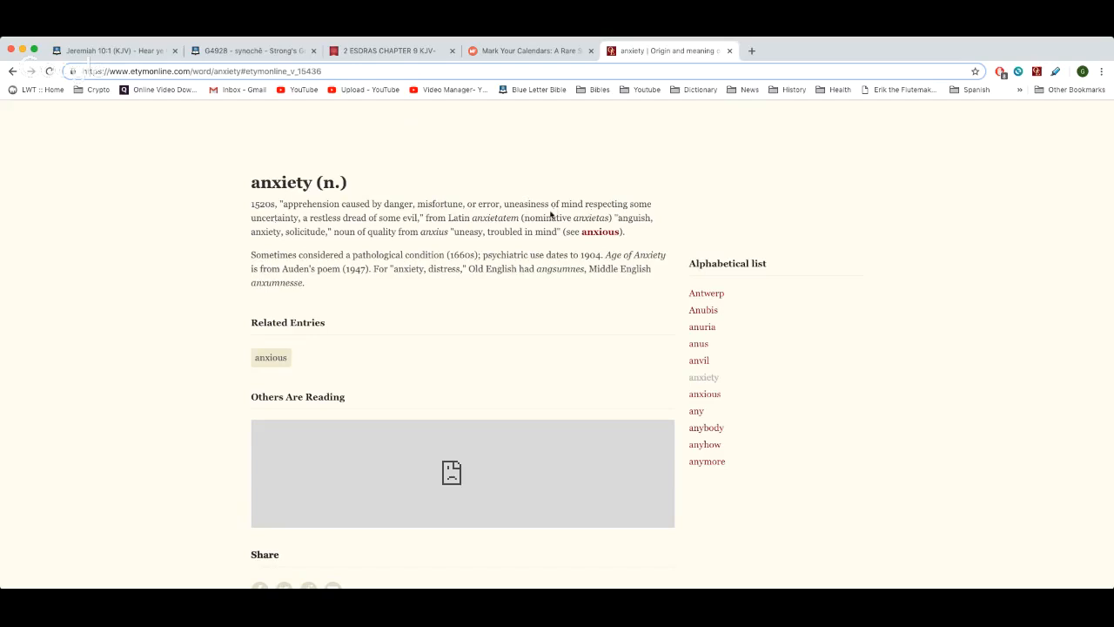
pyautogui.moveTo(283, 226)
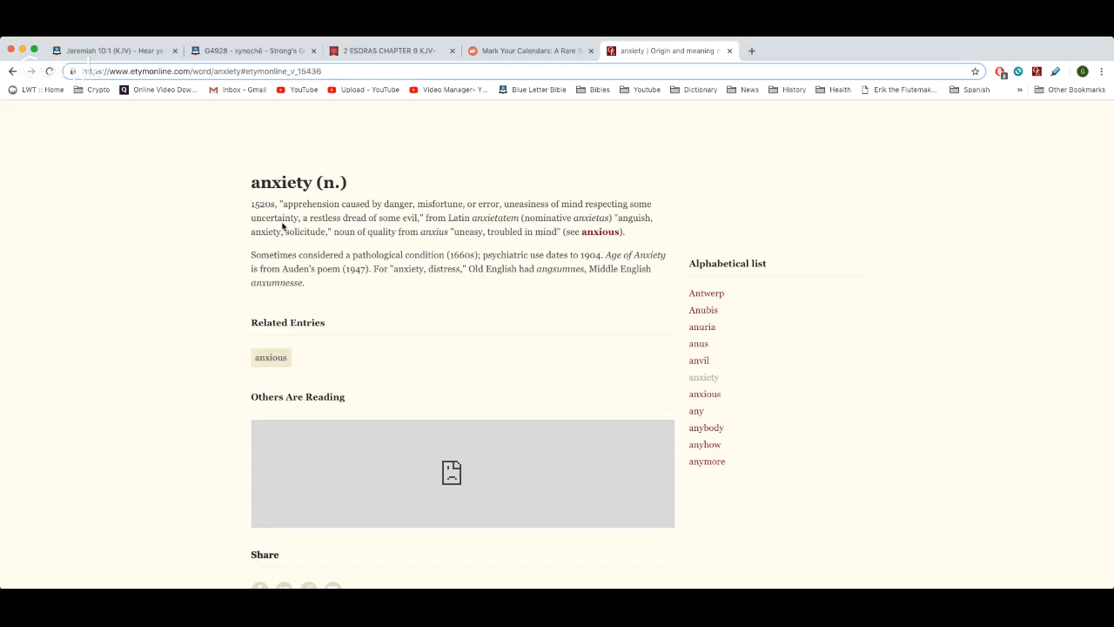
pyautogui.moveTo(399, 223)
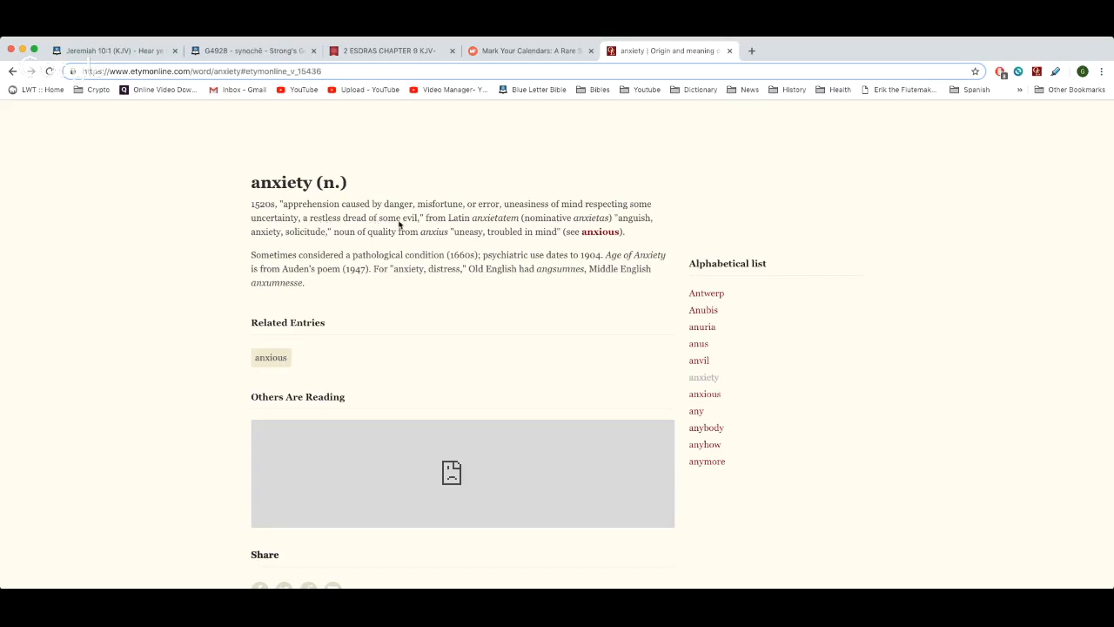
pyautogui.moveTo(404, 223)
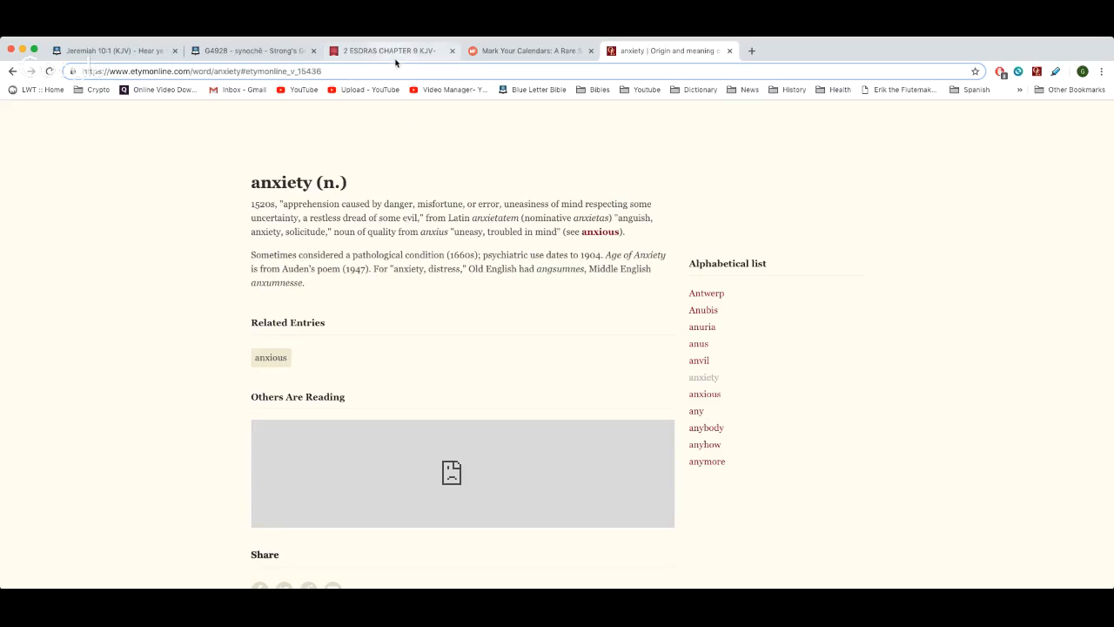
# Step: Show 2 Esdras chapter 9 in standard KJV spelling instead of the 1611 text
pyautogui.click(387, 48)
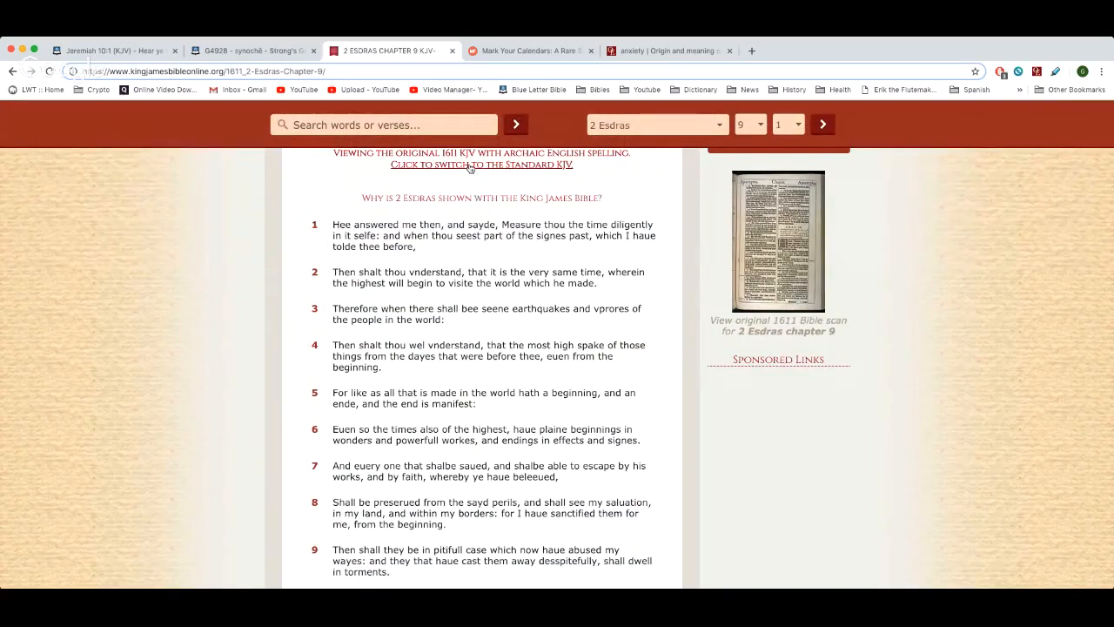
pyautogui.click(480, 164)
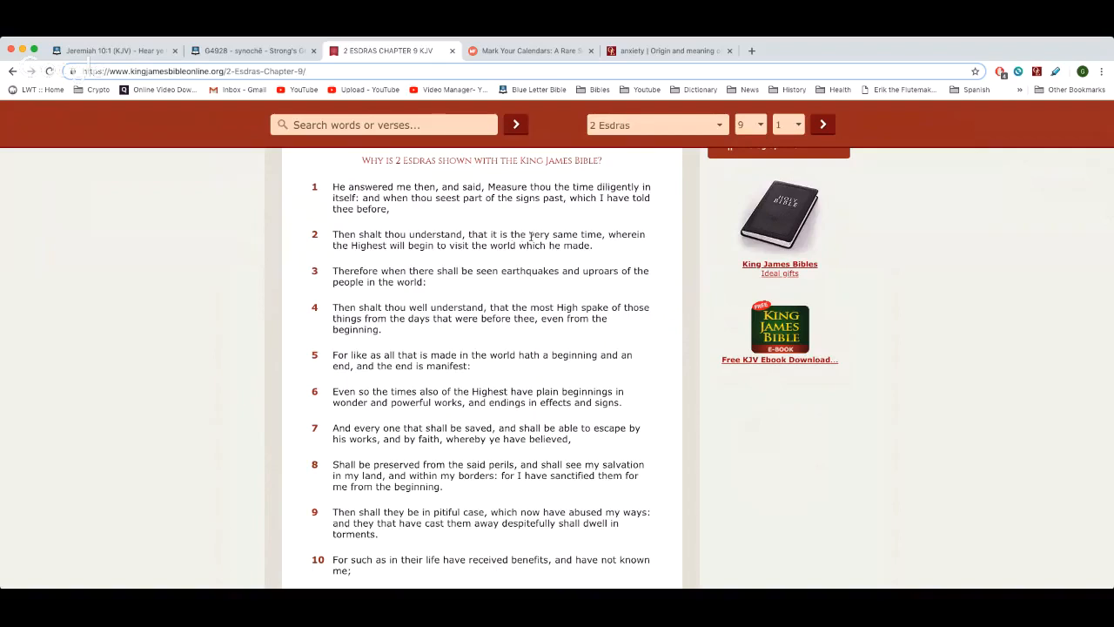
pyautogui.moveTo(462, 254)
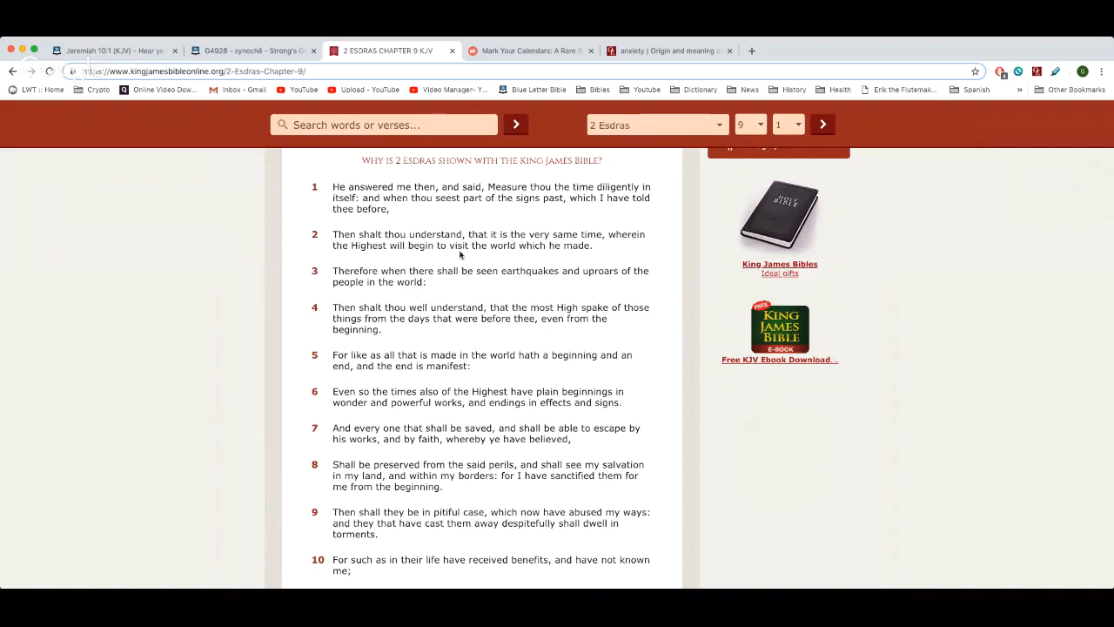
pyautogui.moveTo(564, 258)
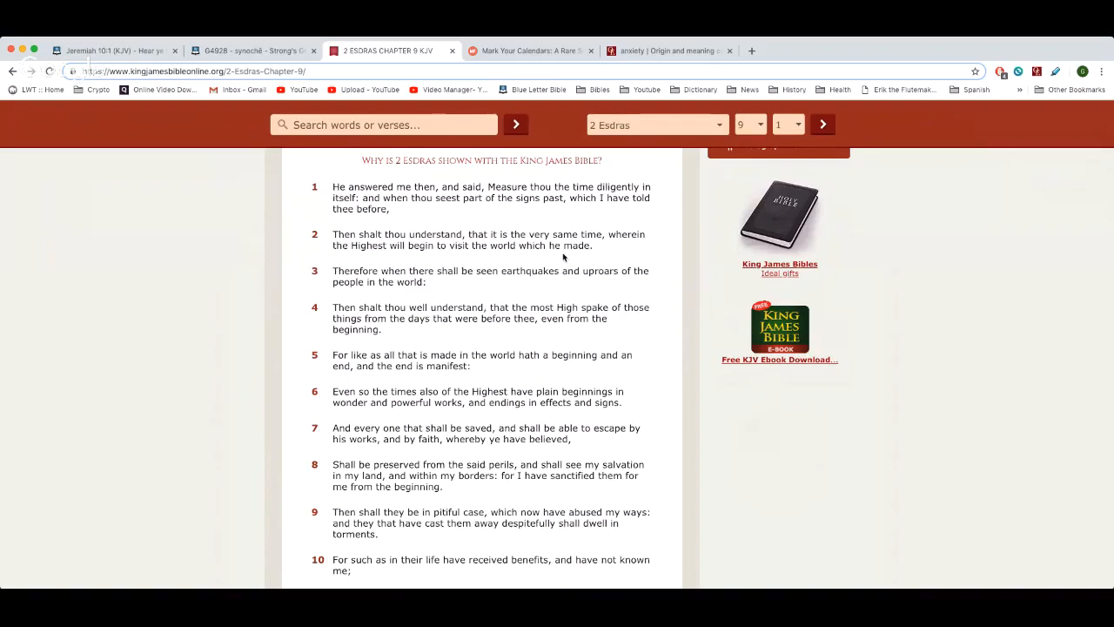
pyautogui.moveTo(428, 147)
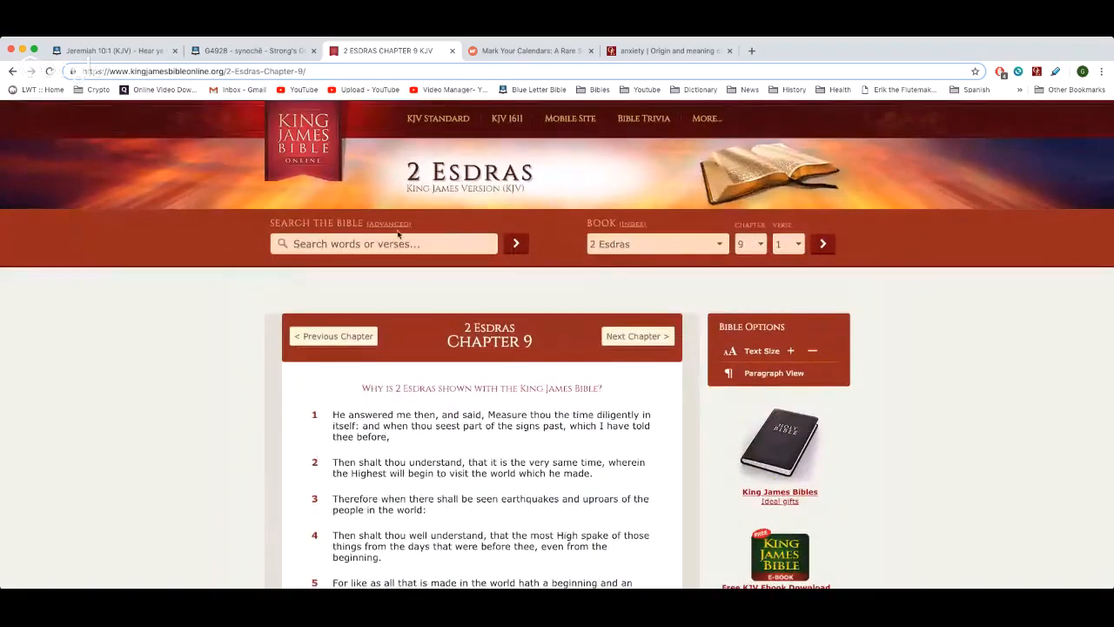
pyautogui.moveTo(754, 277)
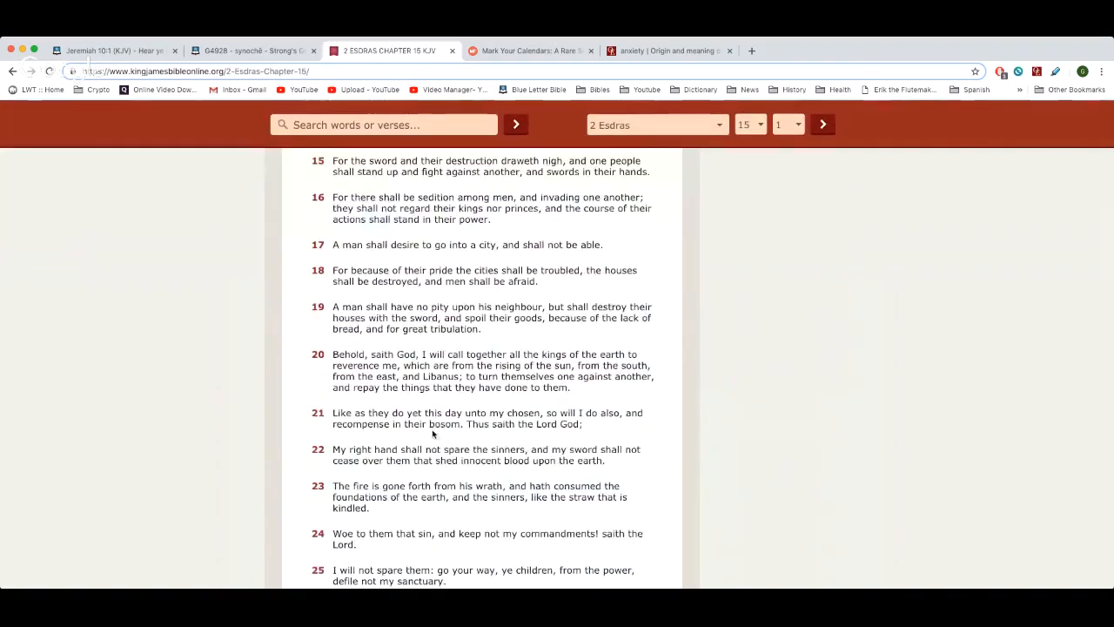
# Step: Scroll through 2 Esdras 15, reading verses 8–20 on woe and sedition
pyautogui.scroll(3)
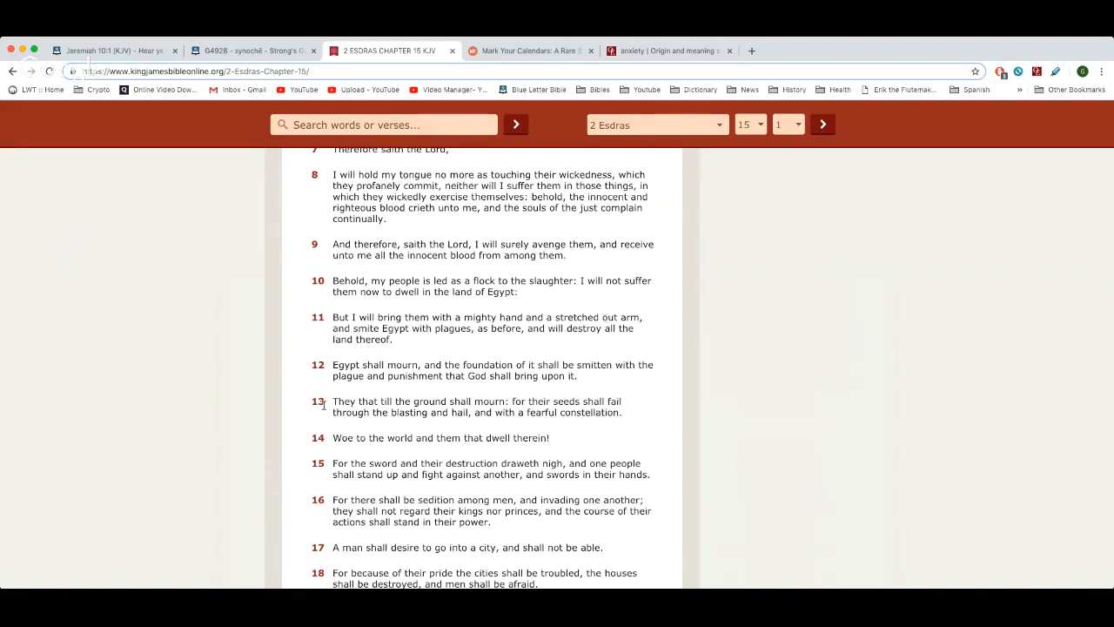
pyautogui.moveTo(452, 340)
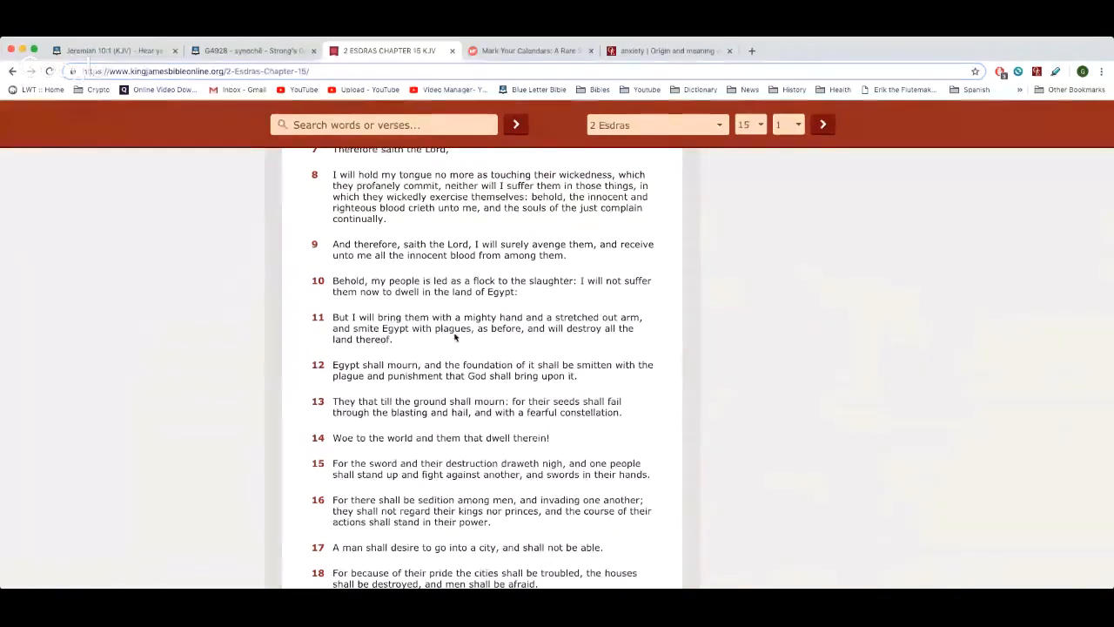
pyautogui.moveTo(515, 342)
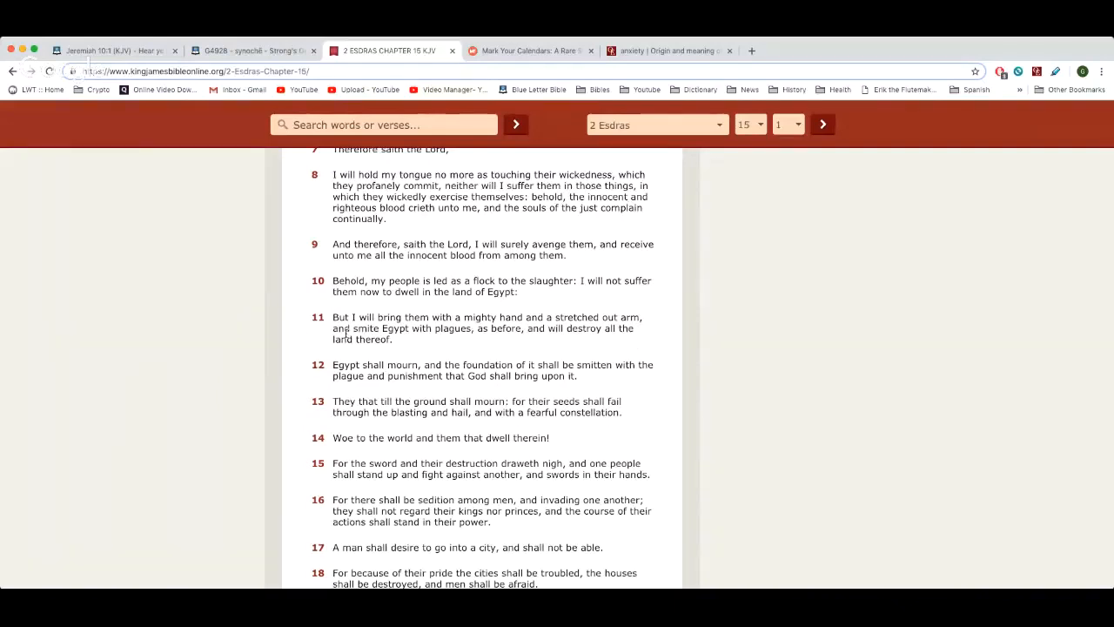
pyautogui.scroll(-3)
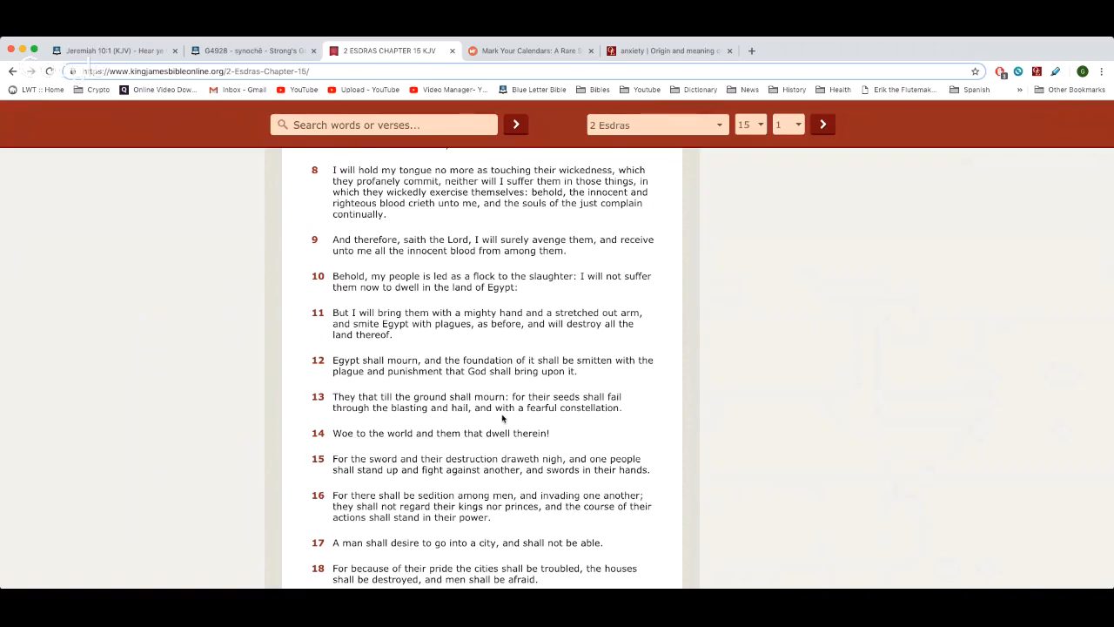
pyautogui.scroll(-3)
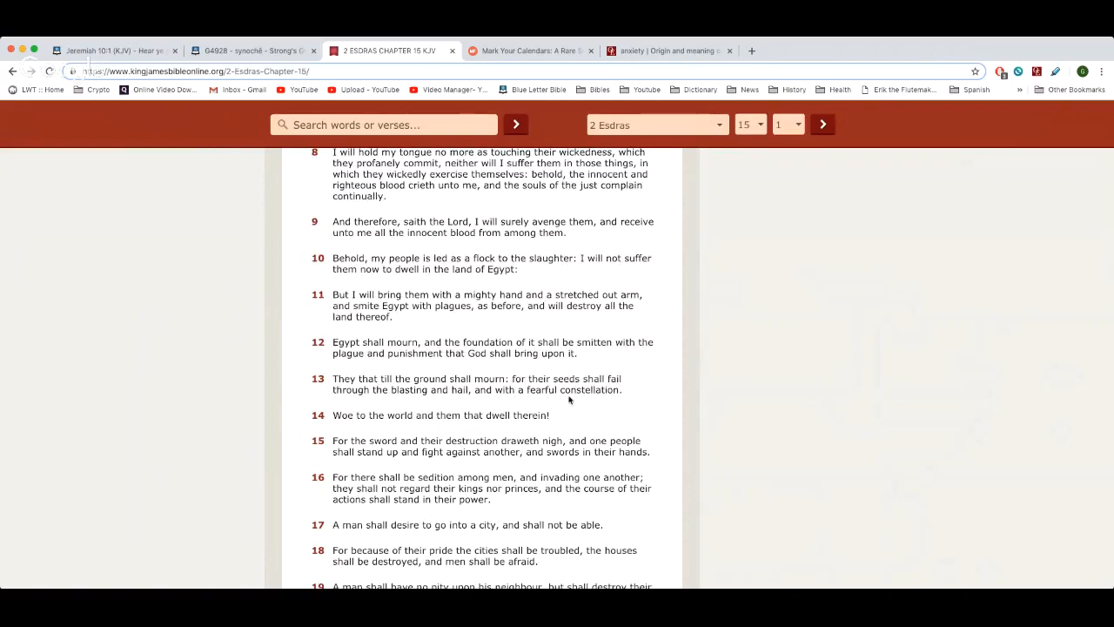
pyautogui.moveTo(404, 425)
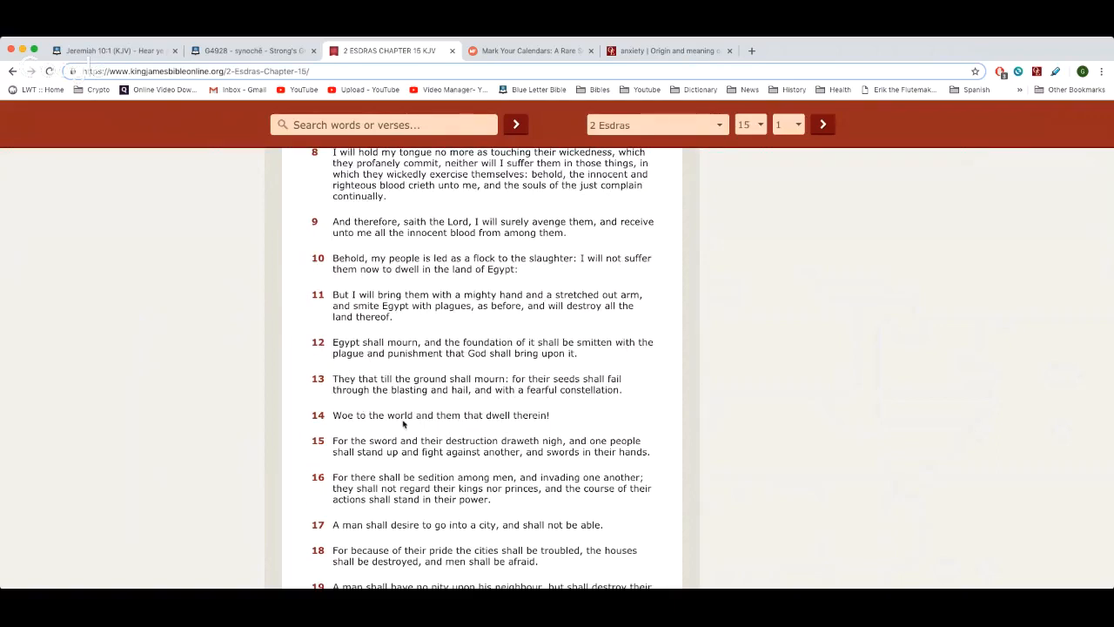
pyautogui.scroll(-3)
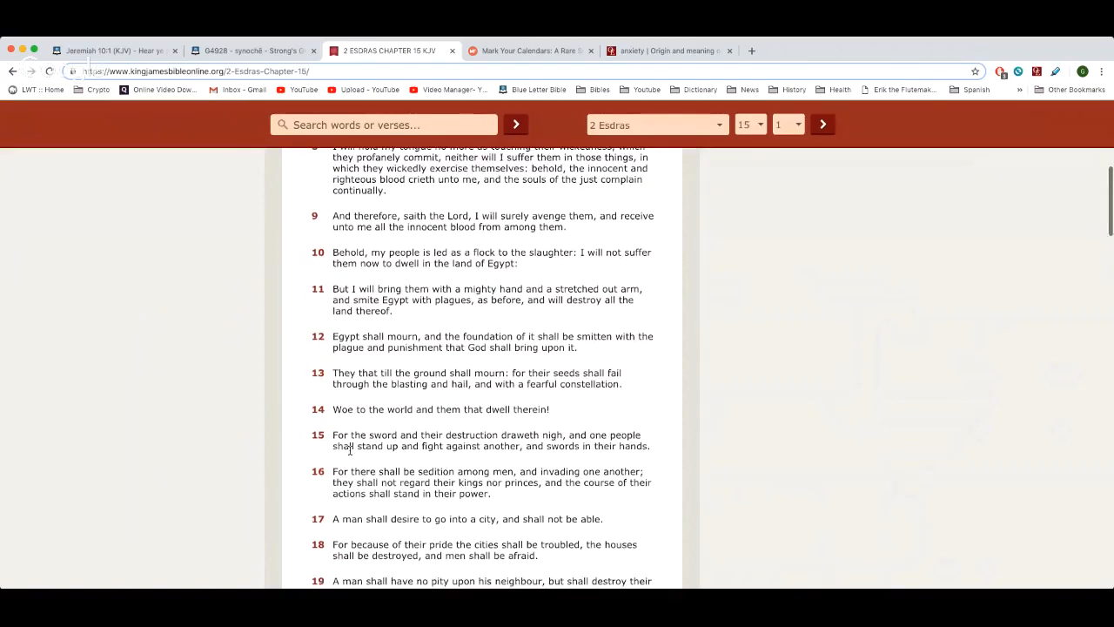
pyautogui.scroll(-3)
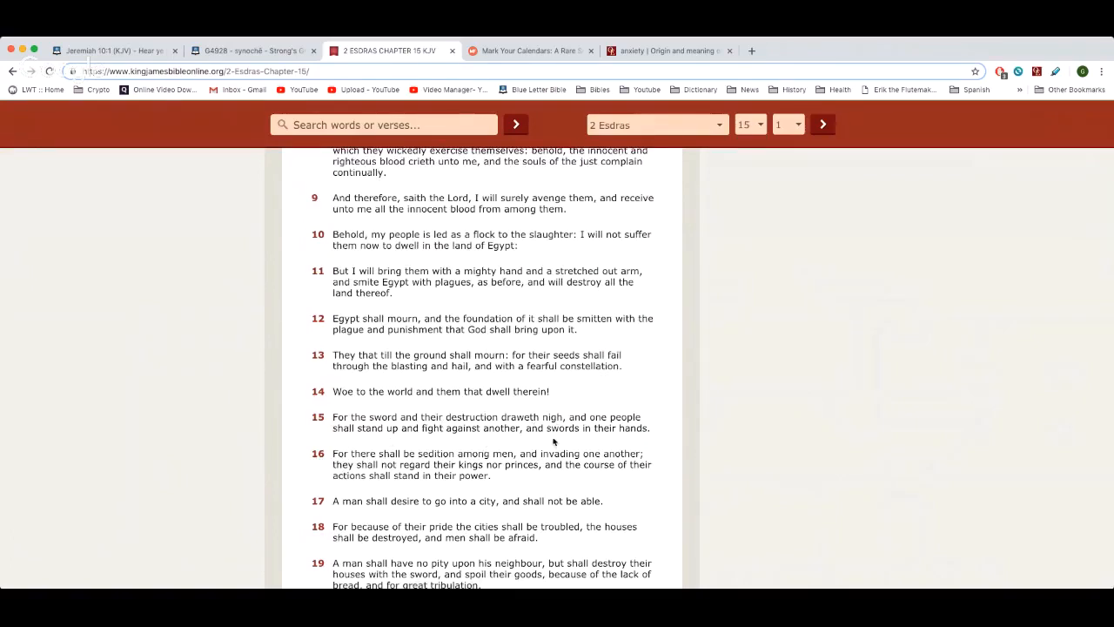
pyautogui.scroll(-3)
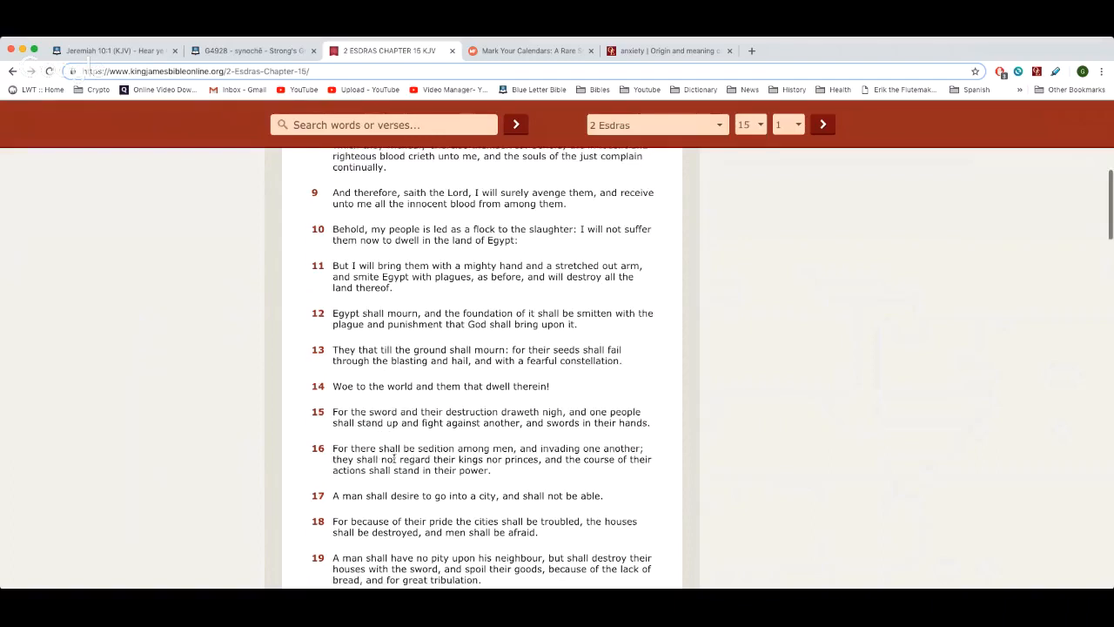
pyautogui.scroll(-3)
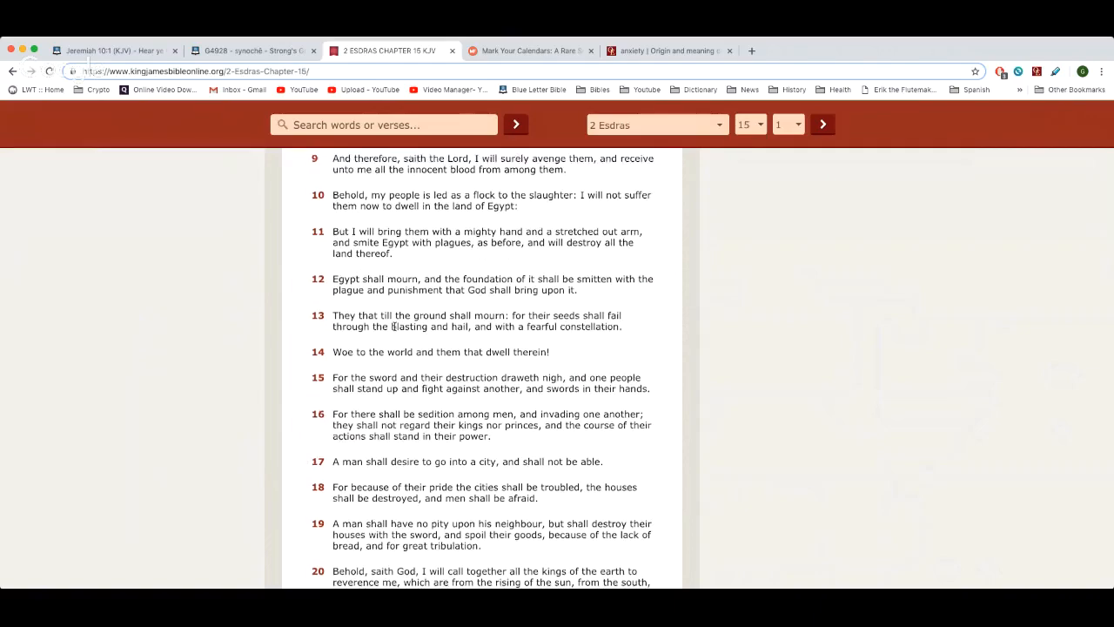
pyautogui.scroll(3)
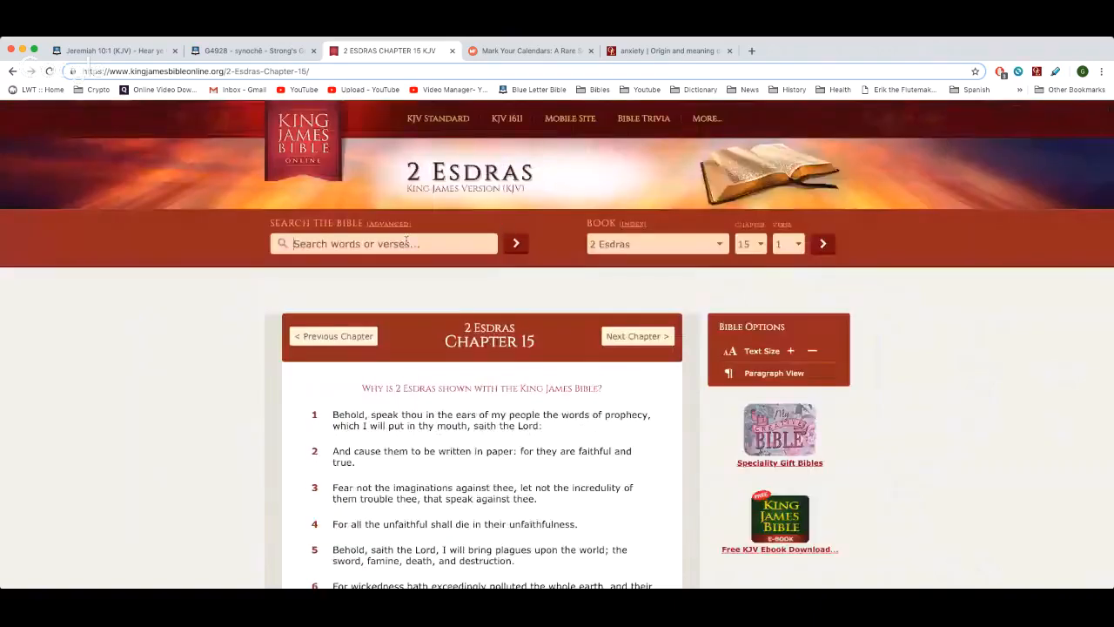
# Step: Search the Bible for 'visit the world' and look over the first results
pyautogui.write('visit the world')
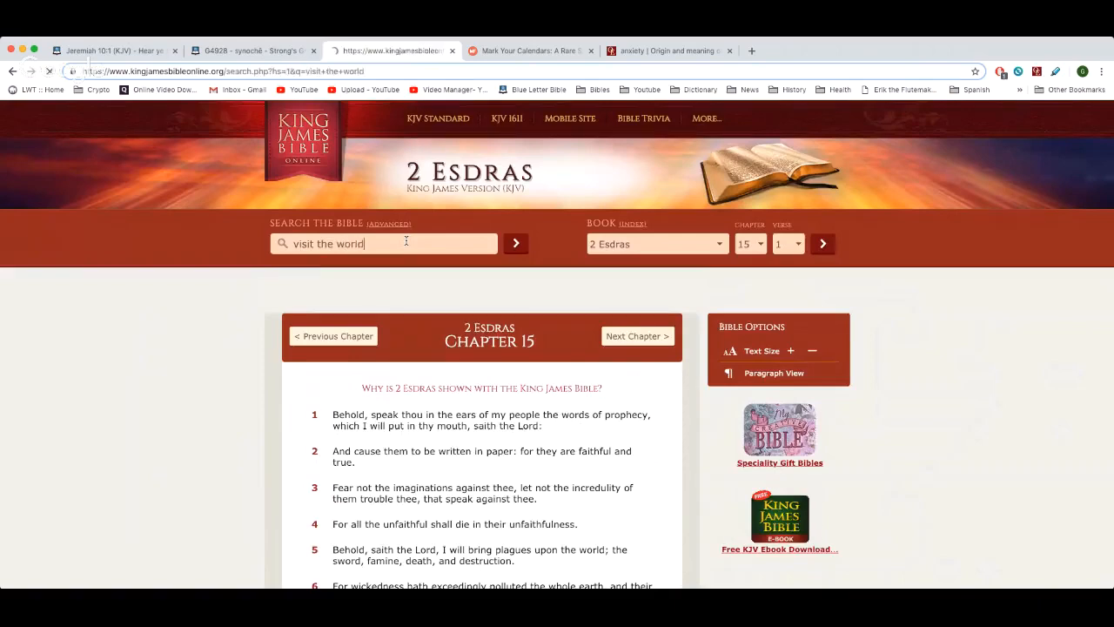
pyautogui.click(515, 244)
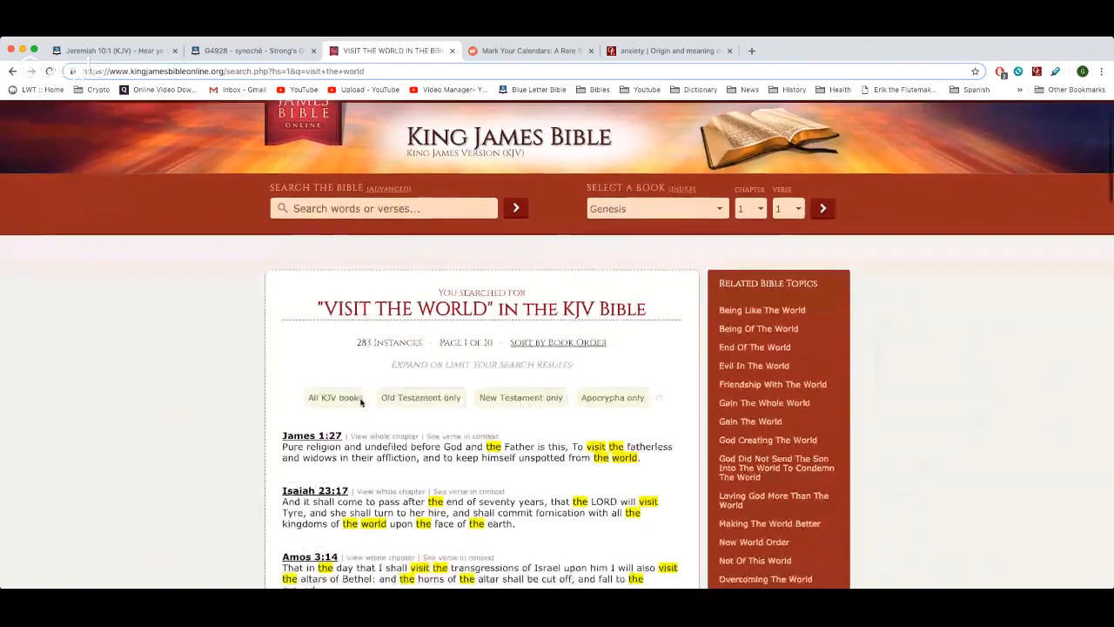
pyautogui.scroll(-3)
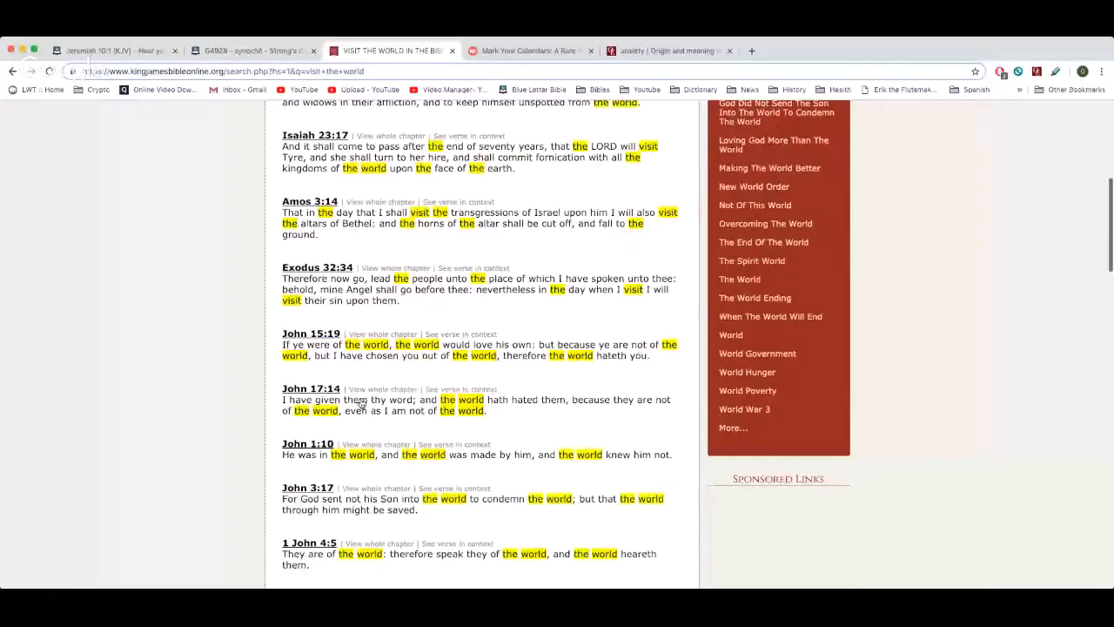
pyautogui.scroll(-3)
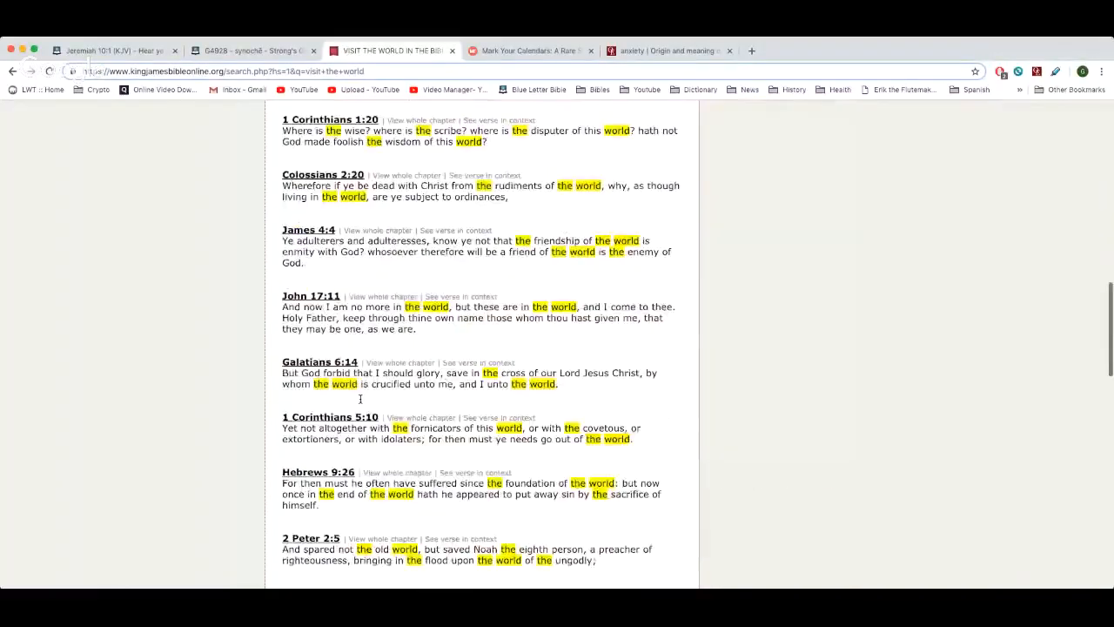
pyautogui.scroll(-3)
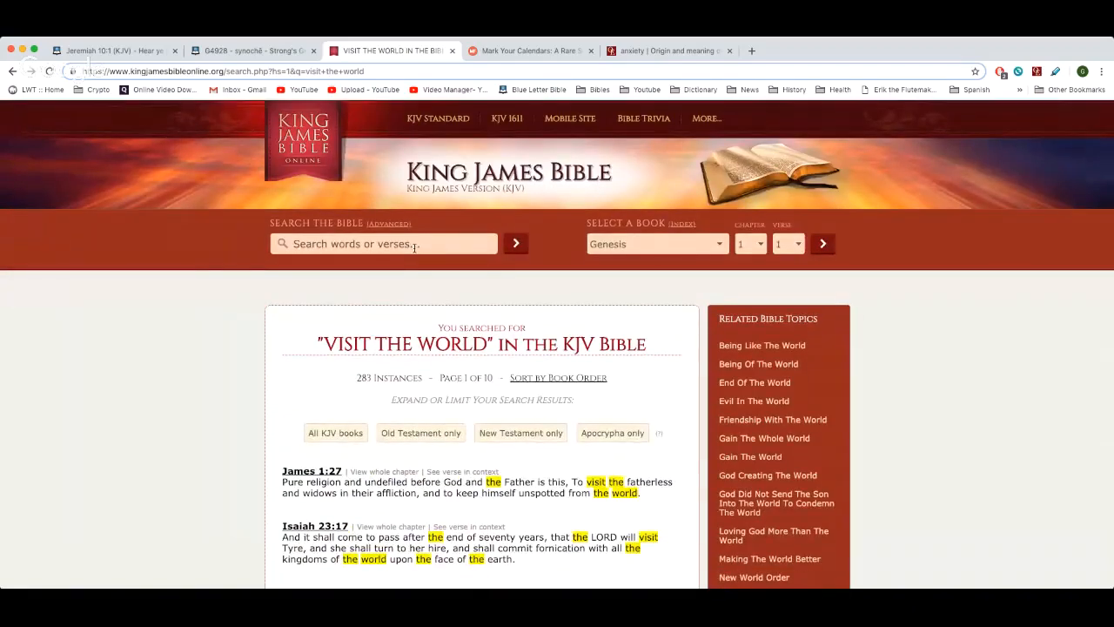
# Step: Continue through the 'visit the world which he made' results to the end of page 1 of 53
pyautogui.write('vis')
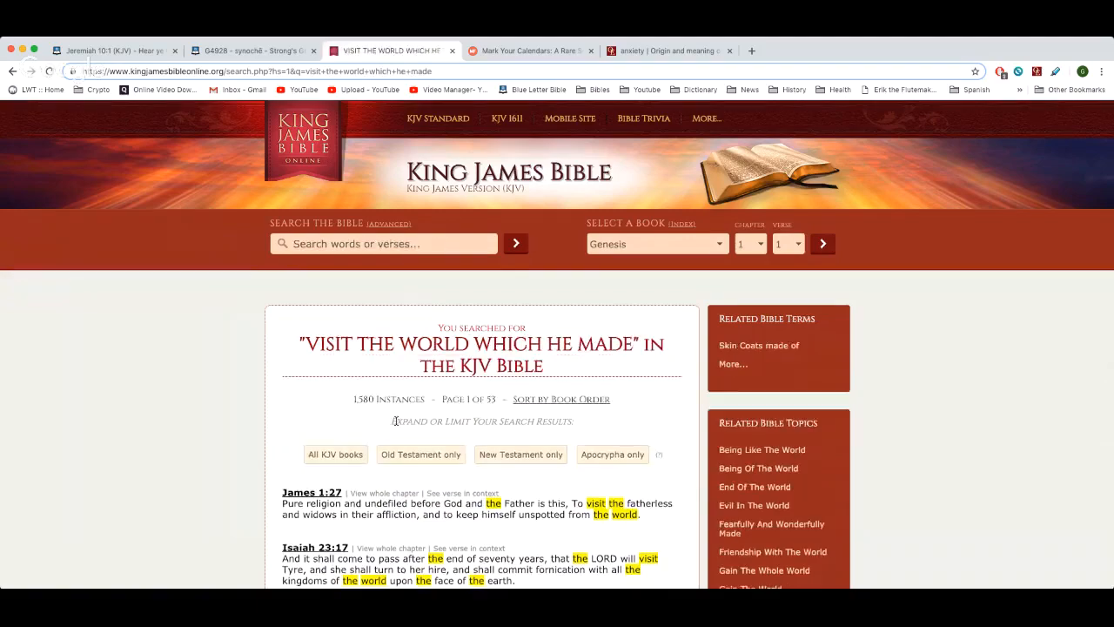
pyautogui.scroll(-3)
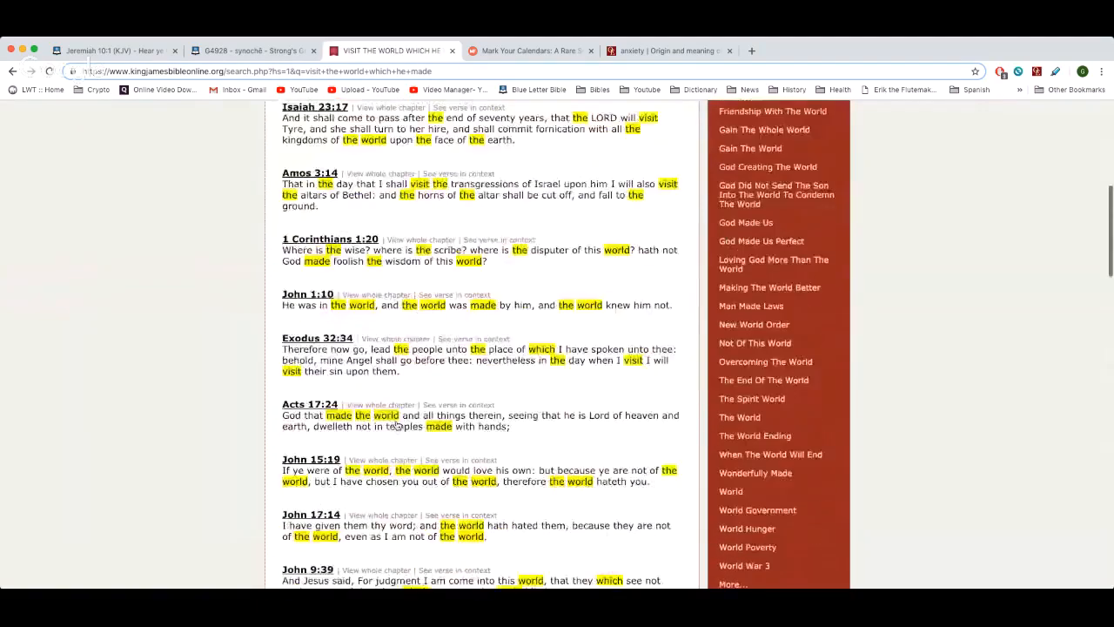
pyautogui.scroll(-3)
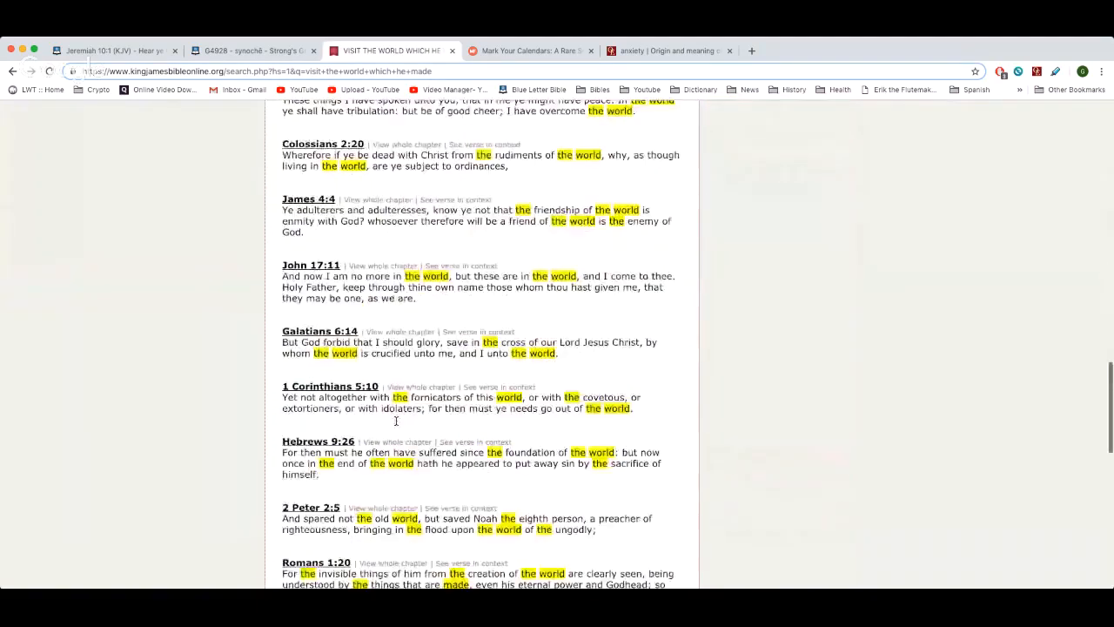
pyautogui.scroll(-3)
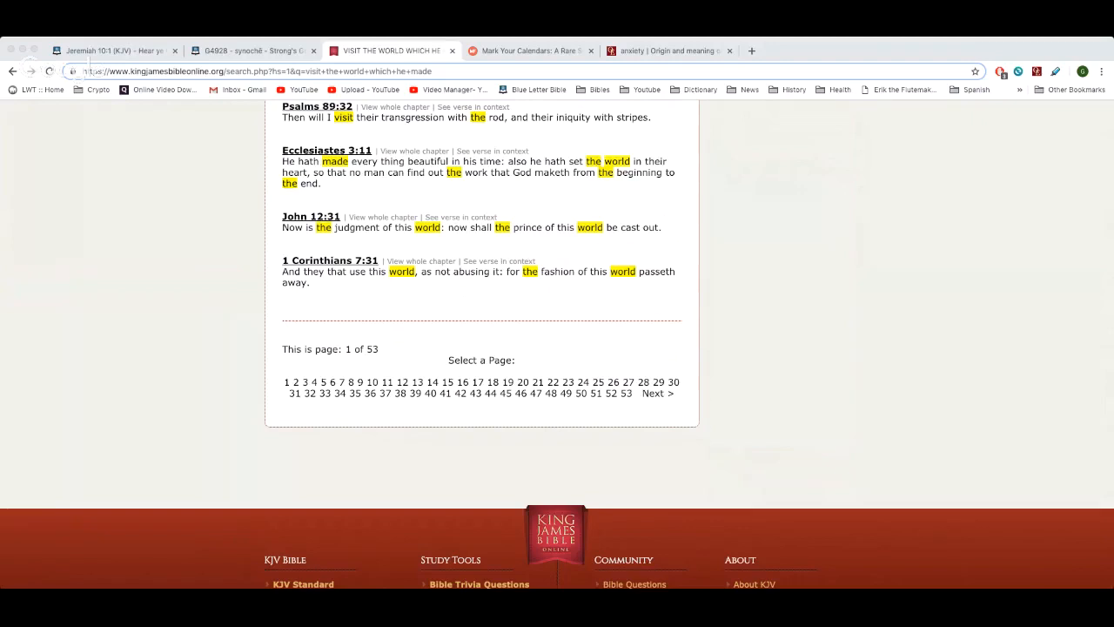
pyautogui.moveTo(317, 96)
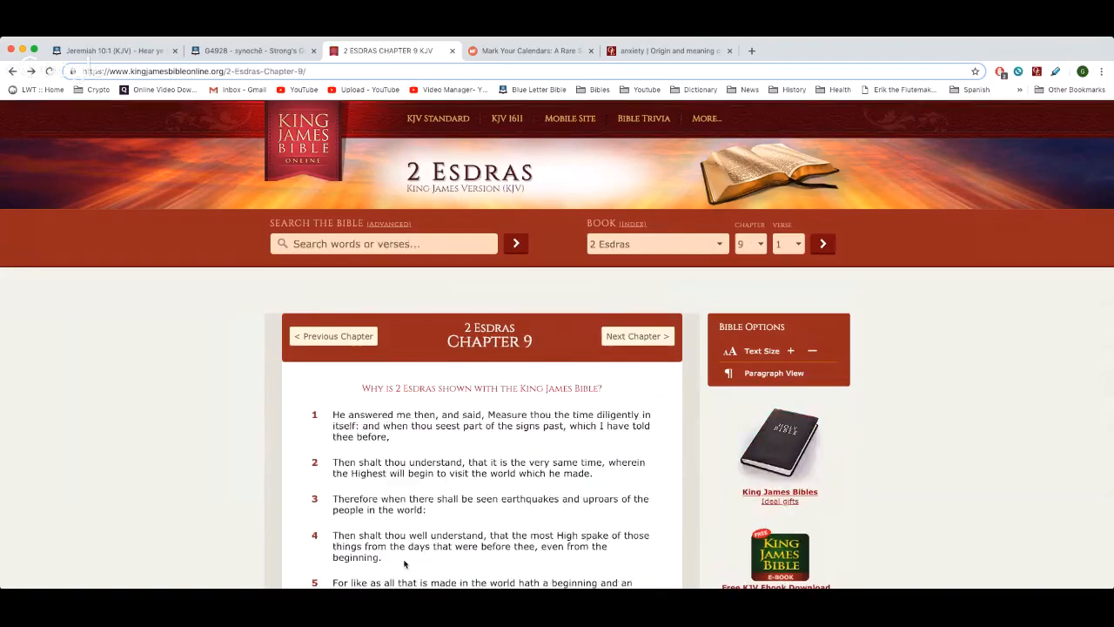
pyautogui.scroll(-3)
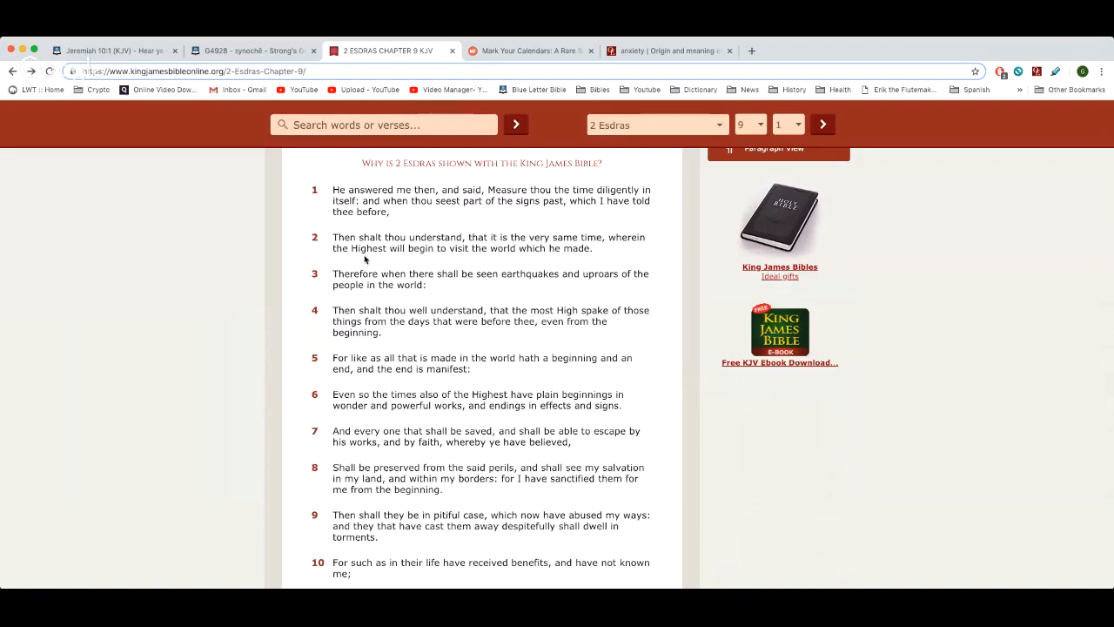
pyautogui.moveTo(589, 289)
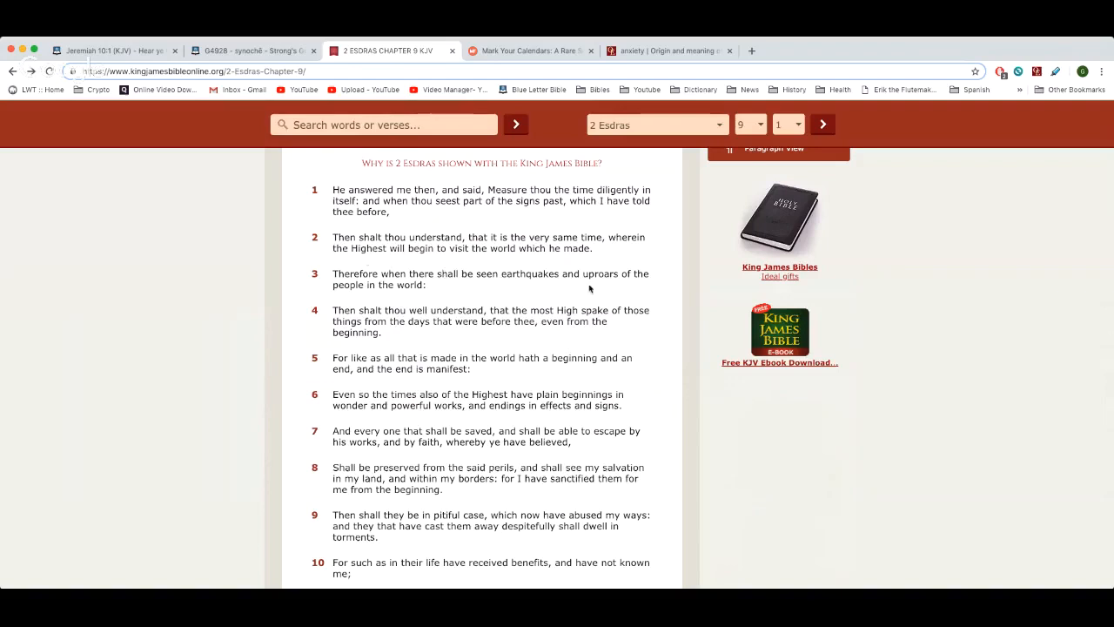
pyautogui.moveTo(442, 315)
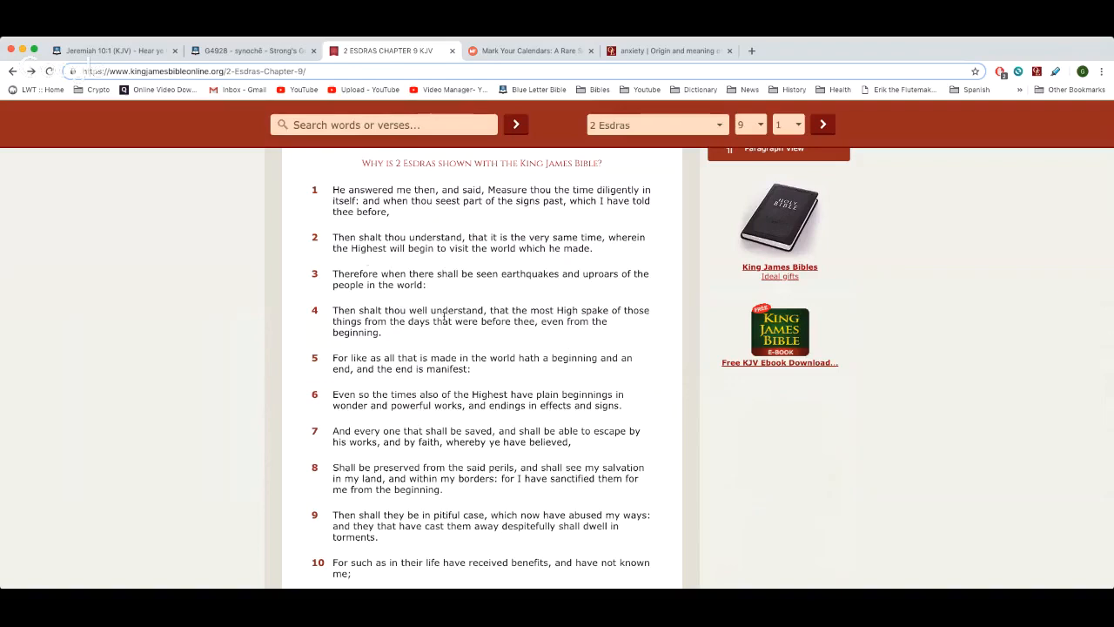
pyautogui.moveTo(414, 339)
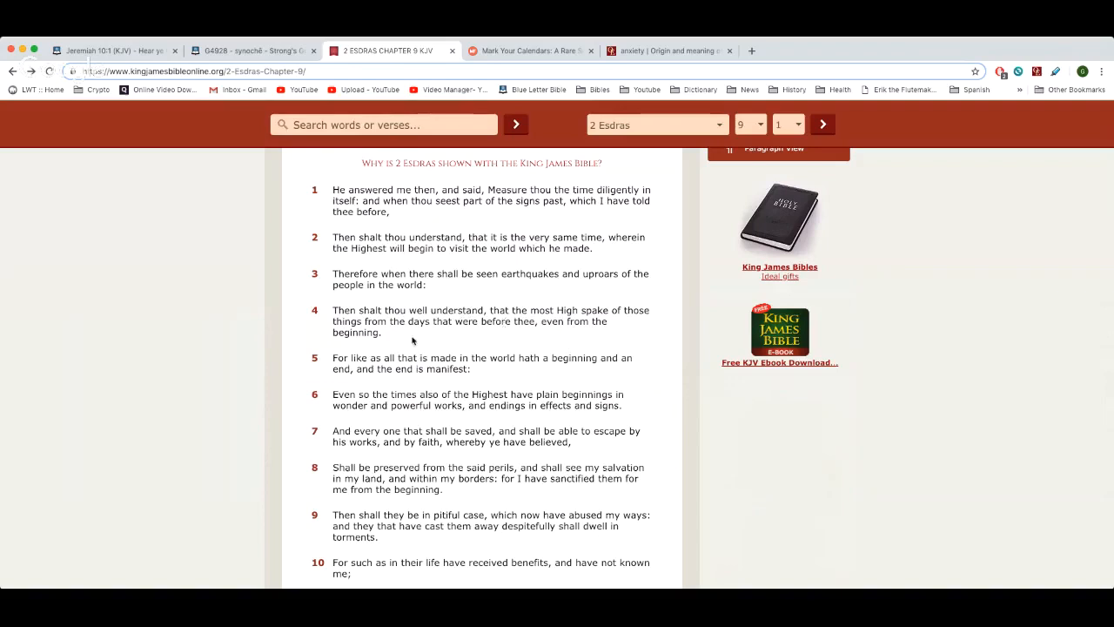
pyautogui.moveTo(526, 341)
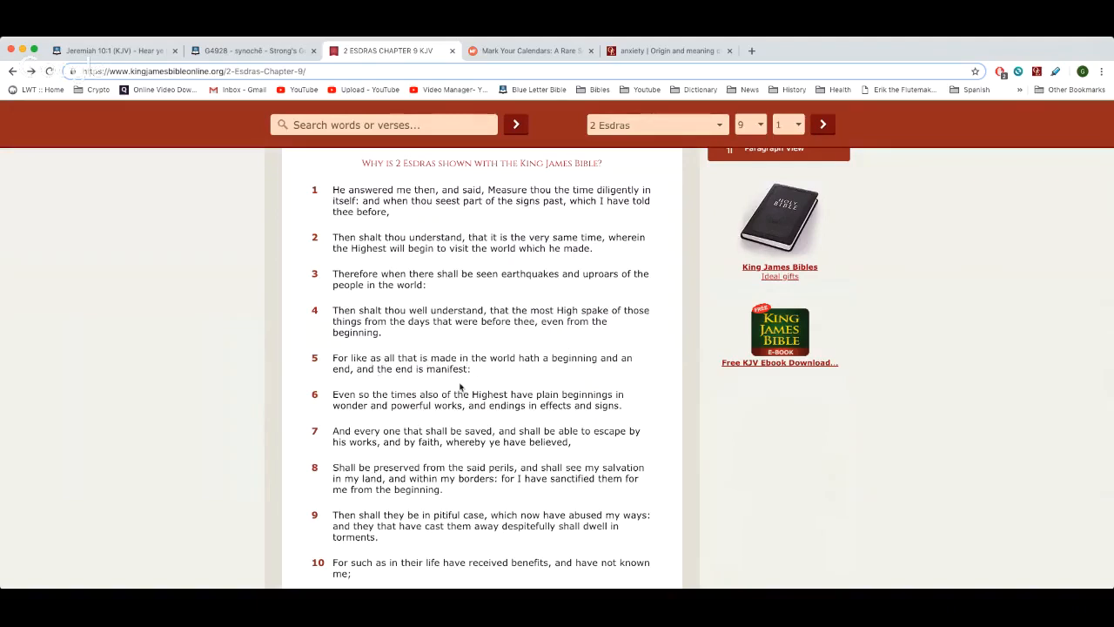
pyautogui.scroll(-3)
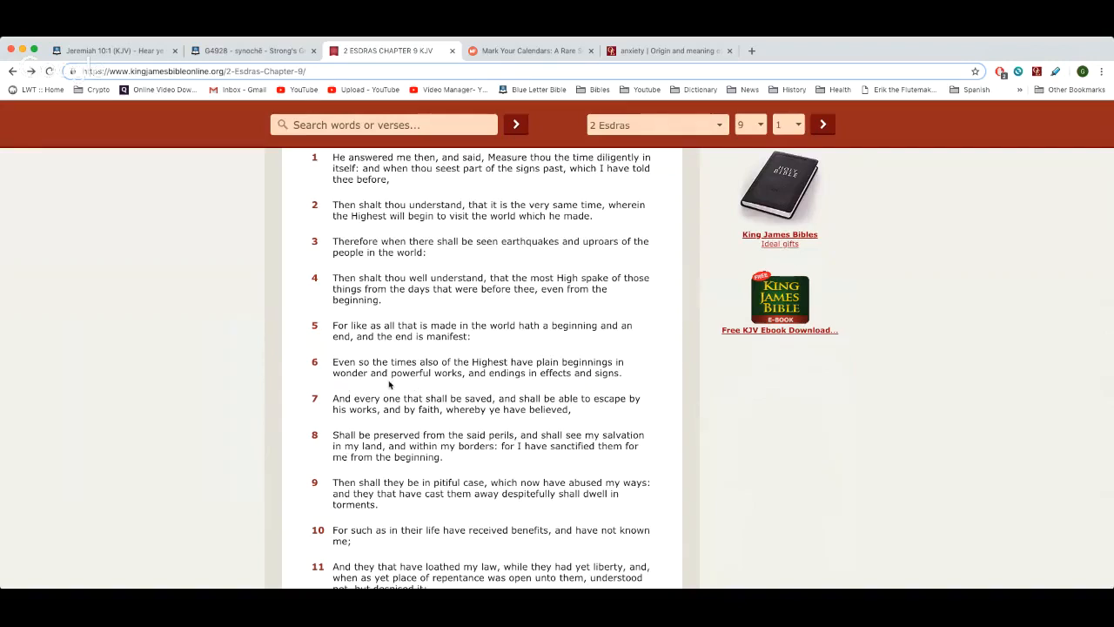
pyautogui.scroll(-3)
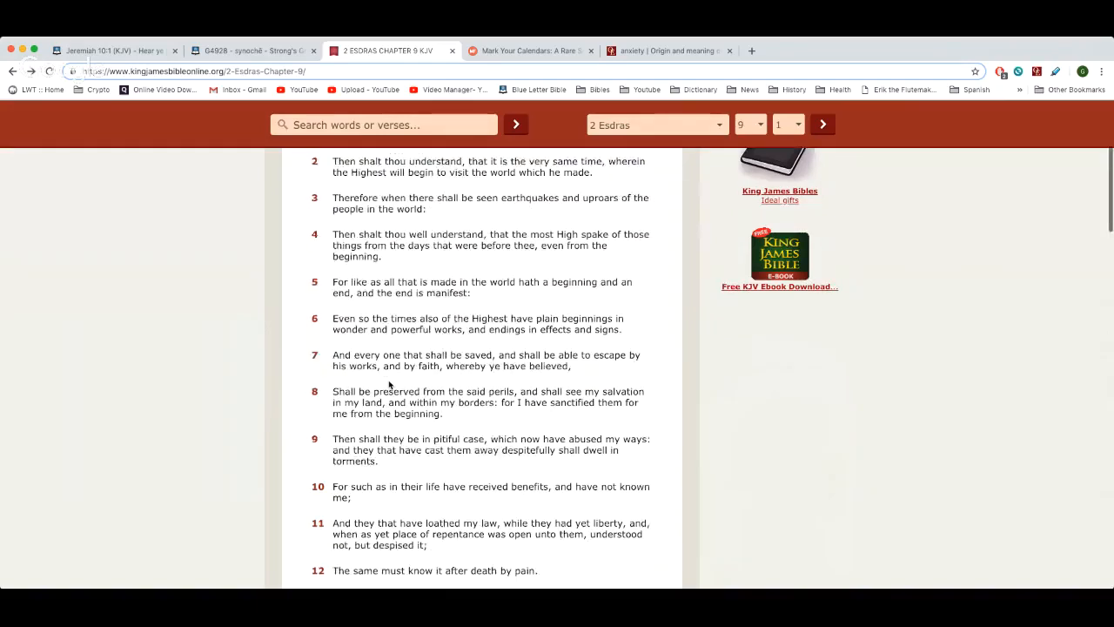
pyautogui.scroll(-3)
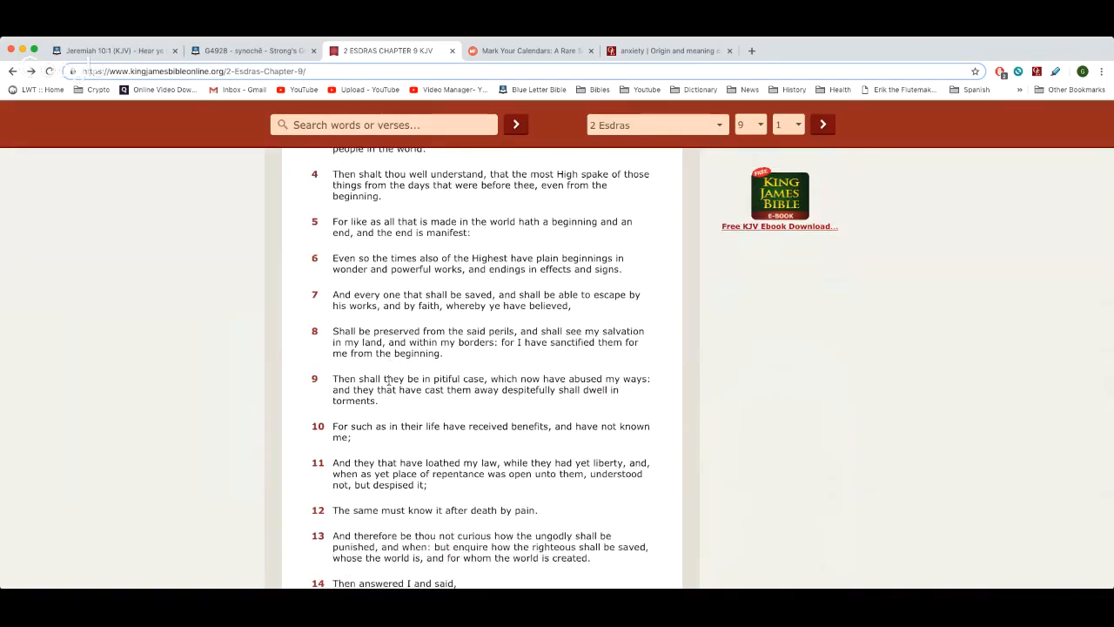
pyautogui.scroll(-3)
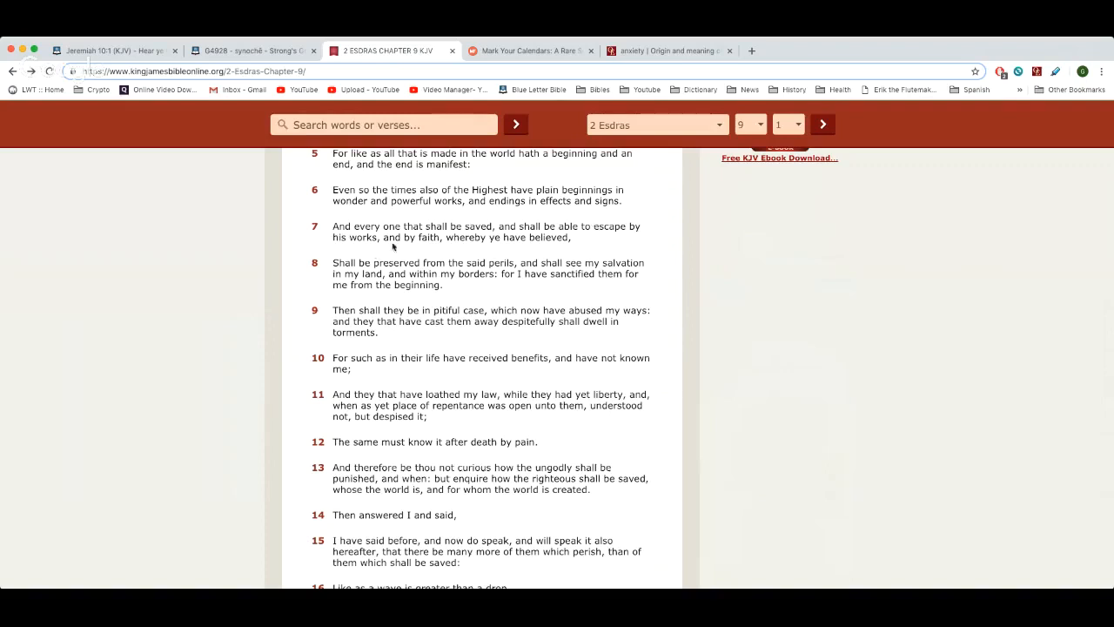
pyautogui.moveTo(477, 240)
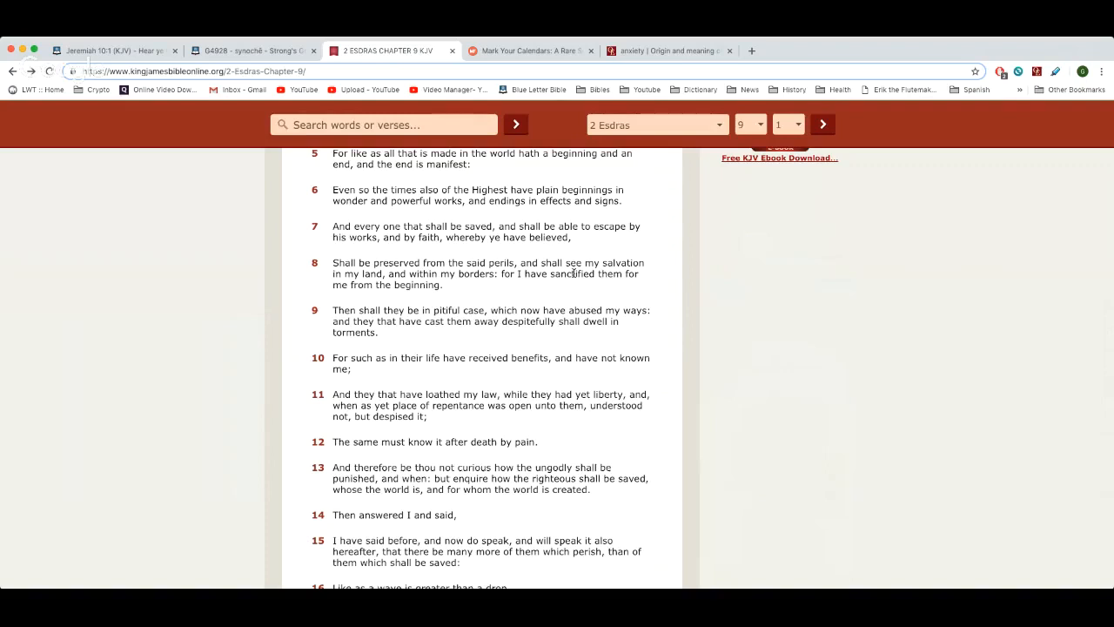
pyautogui.scroll(-3)
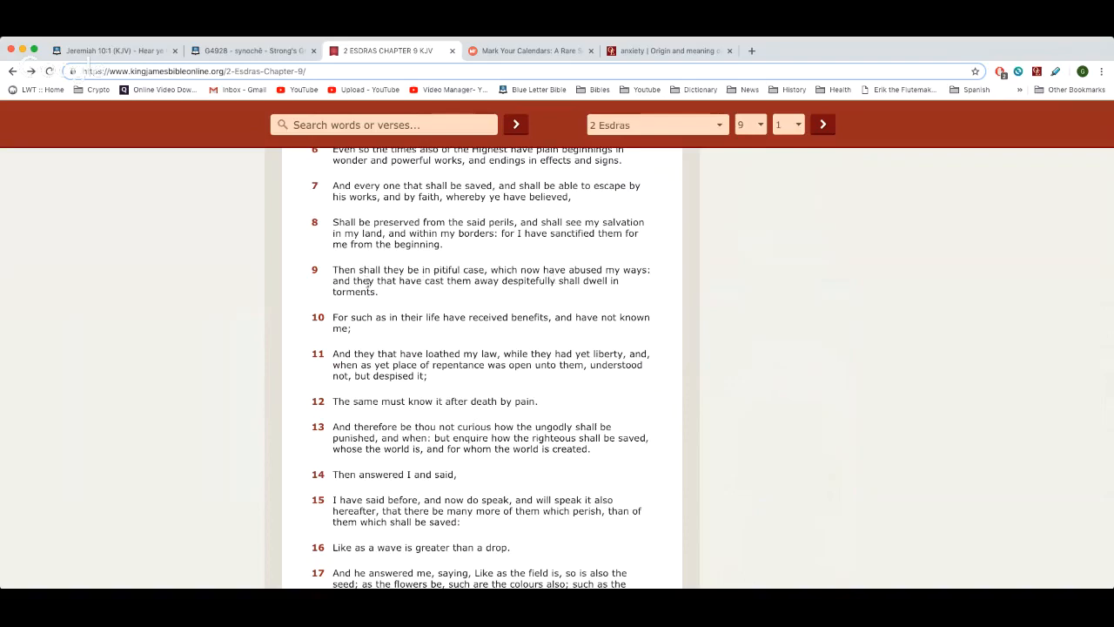
pyautogui.moveTo(517, 292)
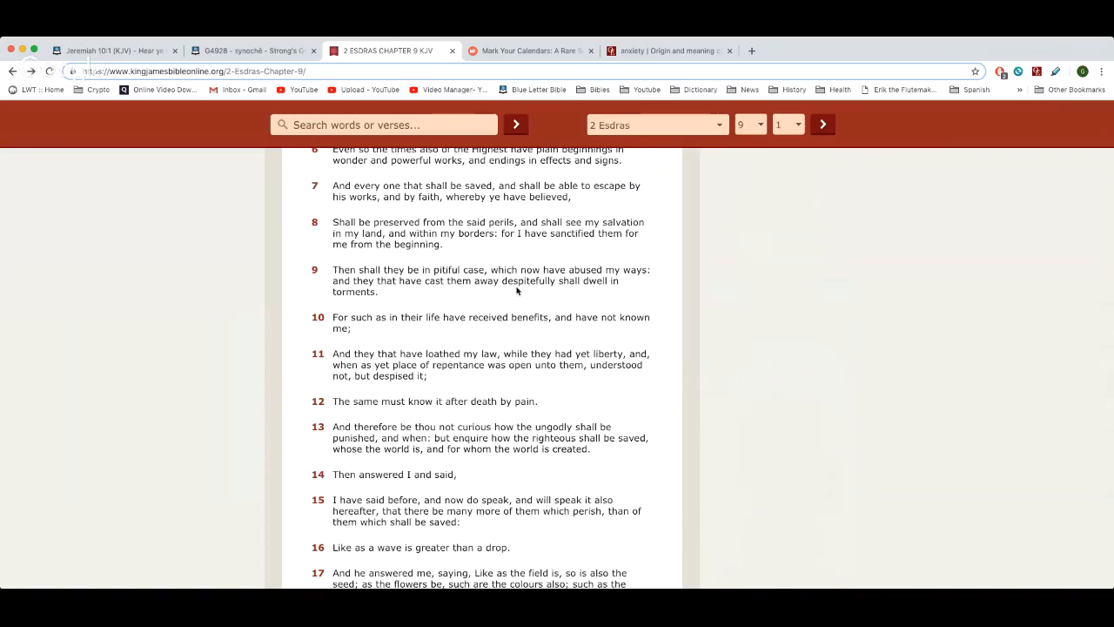
pyautogui.scroll(-3)
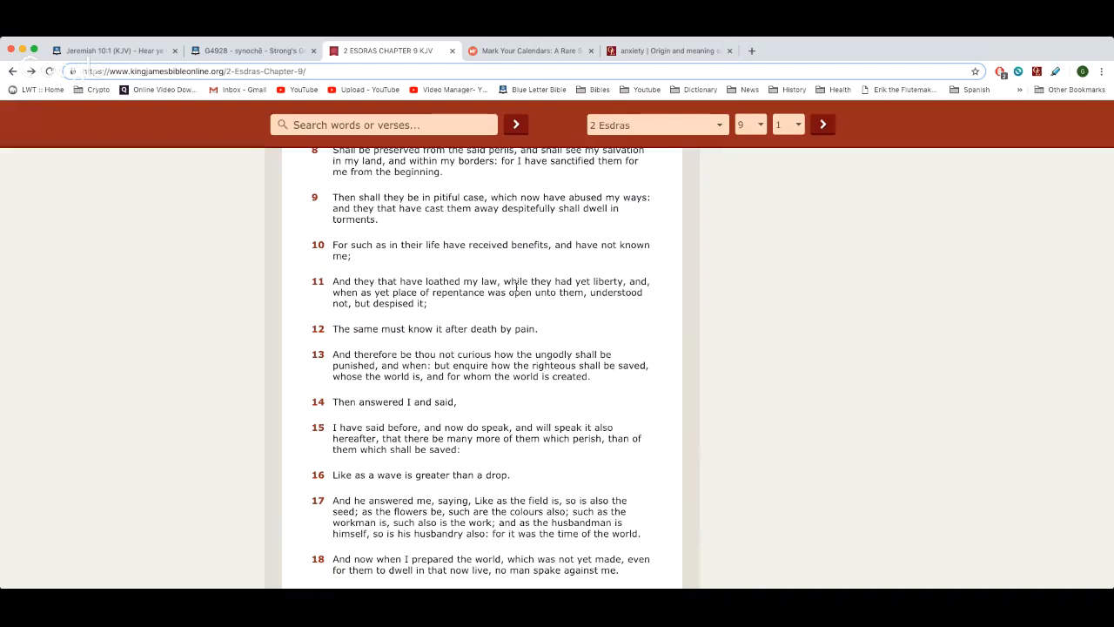
pyautogui.moveTo(390, 254)
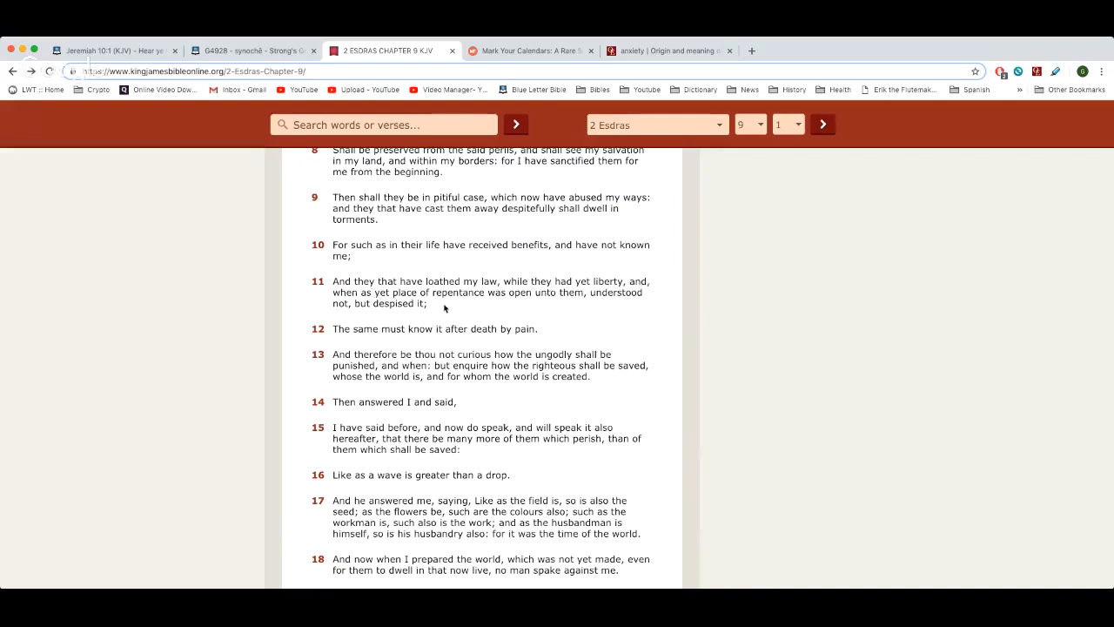
pyautogui.moveTo(564, 303)
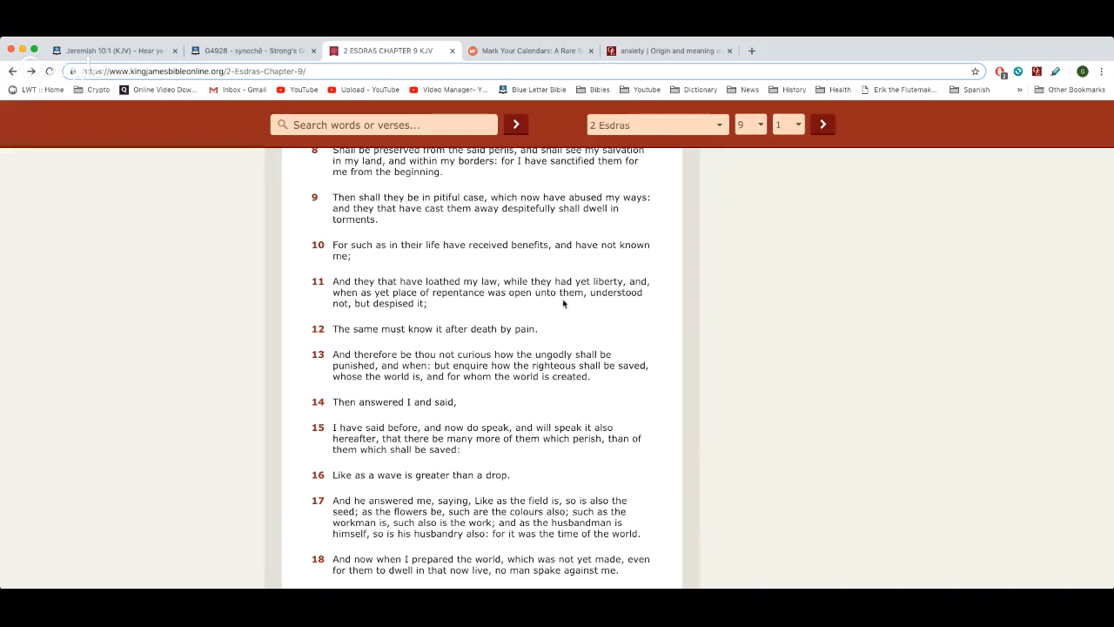
pyautogui.moveTo(453, 321)
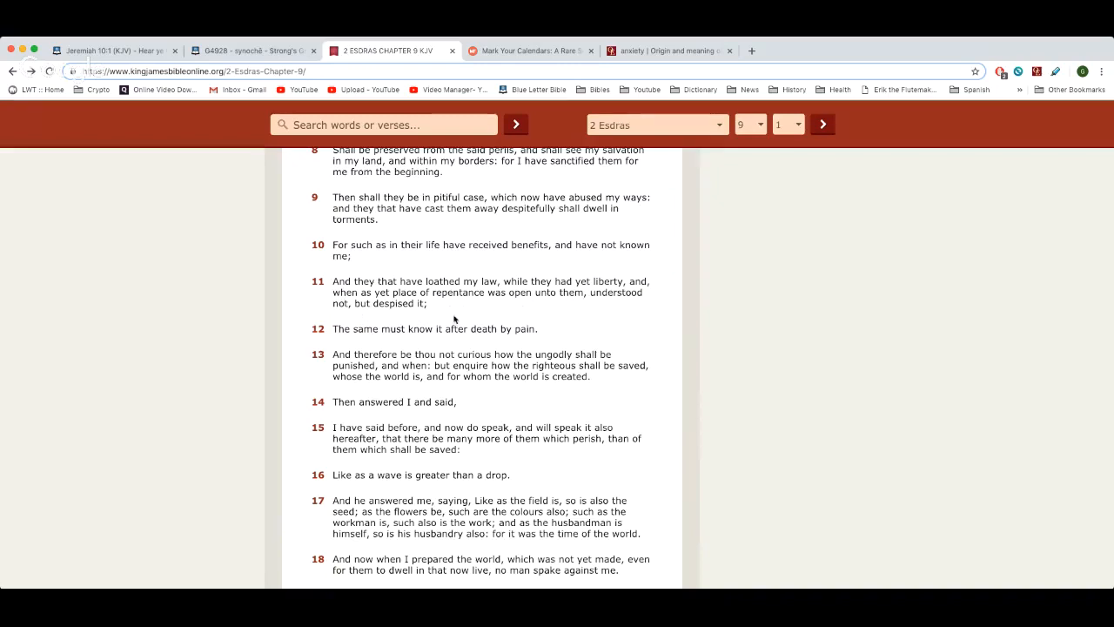
pyautogui.moveTo(459, 340)
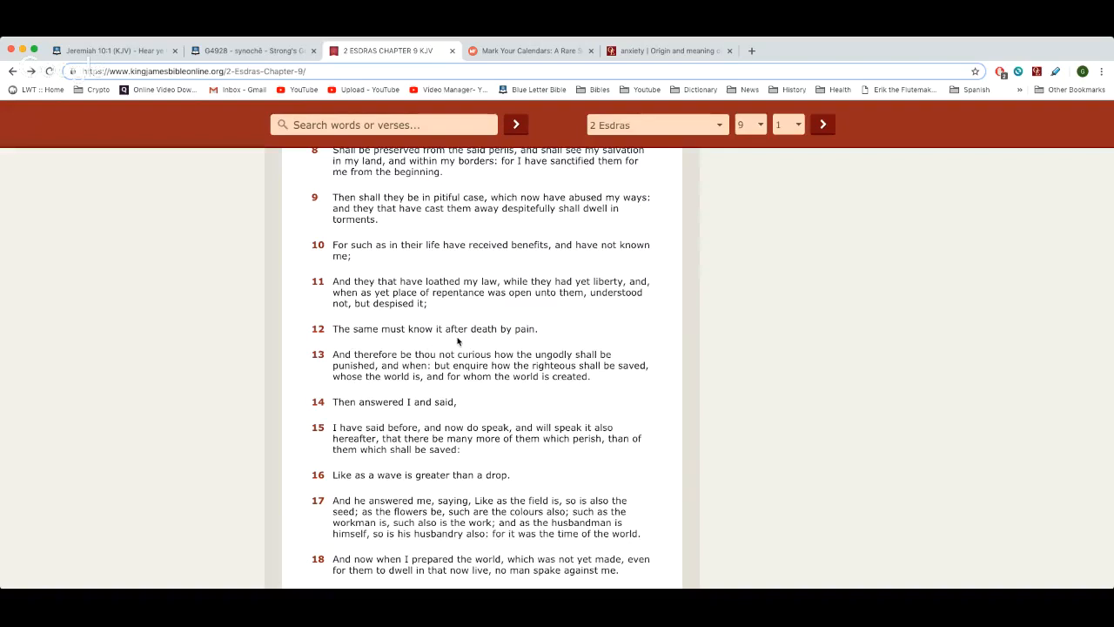
pyautogui.moveTo(474, 339)
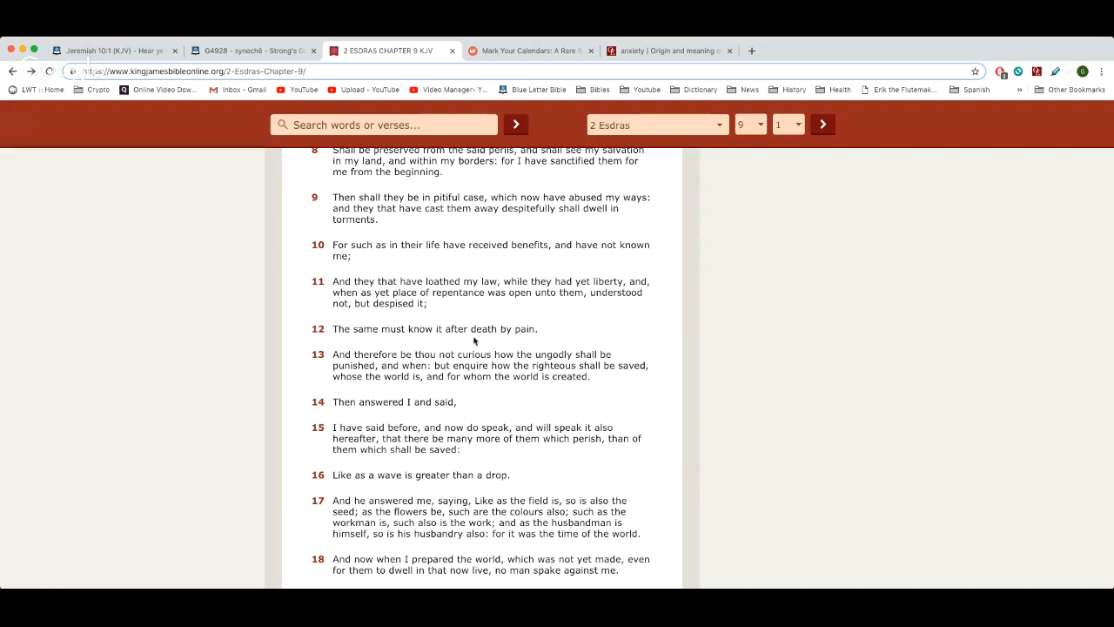